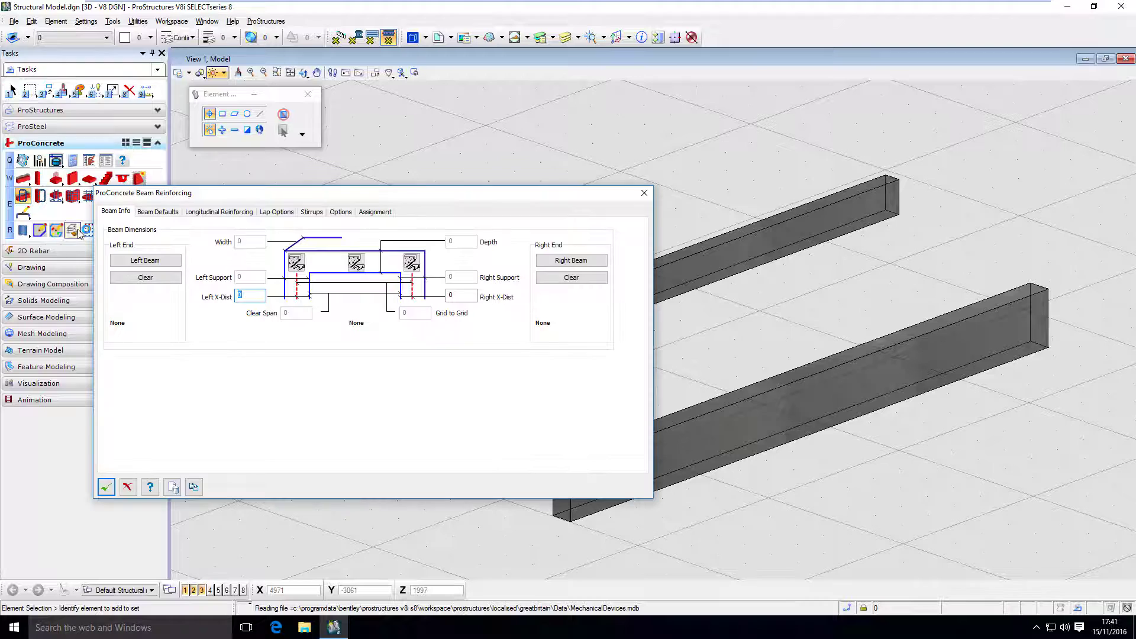
pyautogui.moveTo(116, 221)
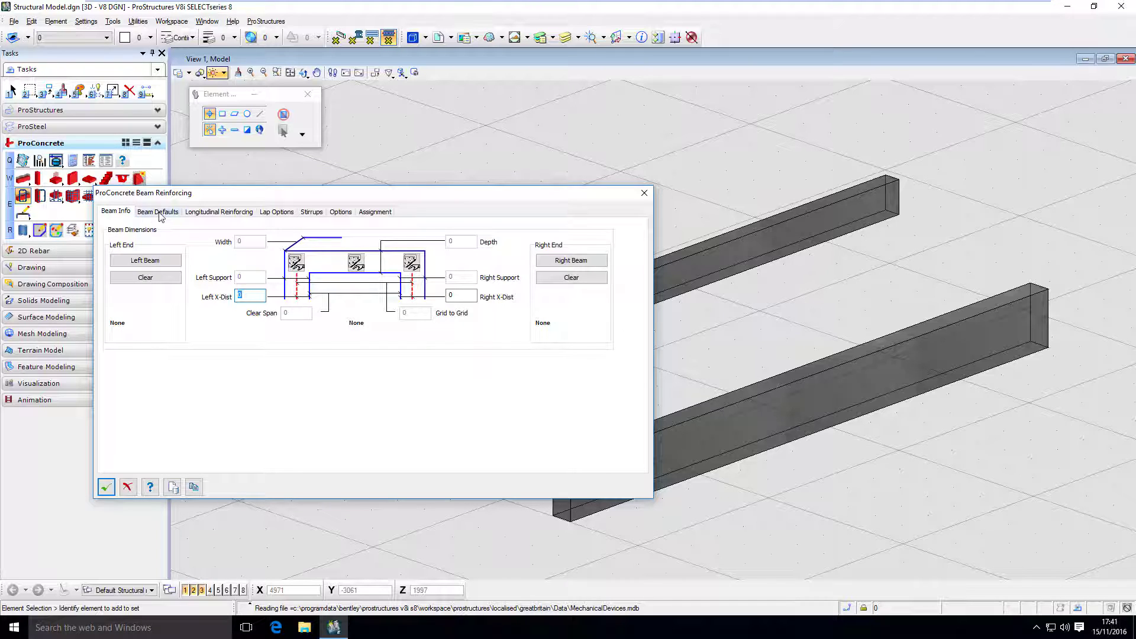
pyautogui.moveTo(226, 254)
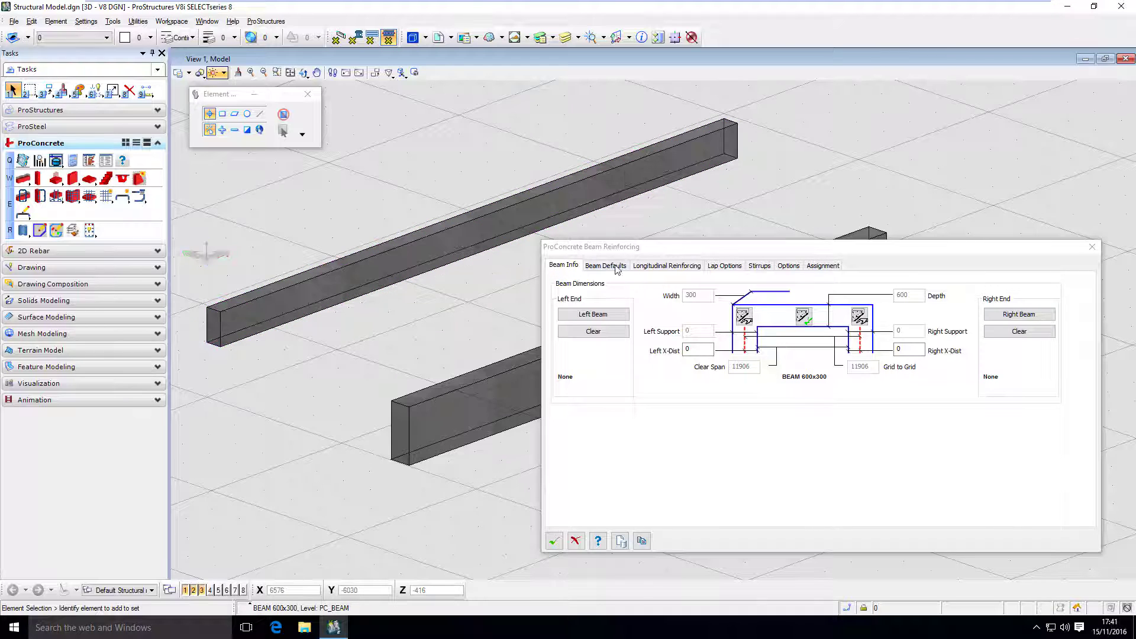
# Show the Beam Defaults page with clear-span calculation and 25 mm face clearances.
pyautogui.click(605, 265)
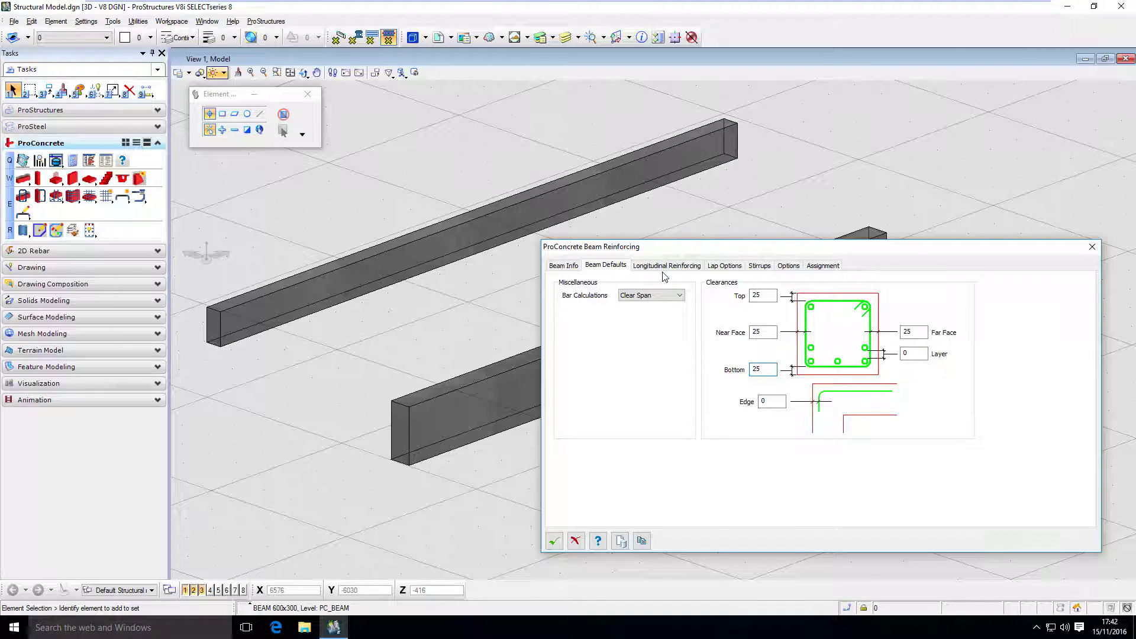
# Switch to the Longitudinal Reinforcing page, still with no zones or bars.
pyautogui.click(665, 265)
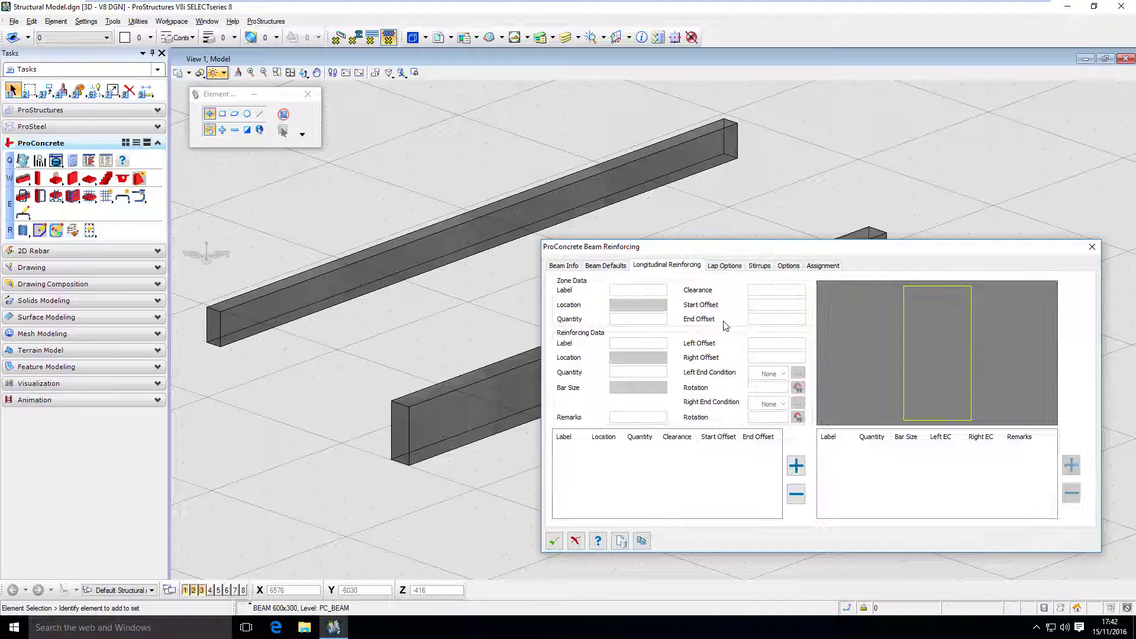
pyautogui.moveTo(722, 326)
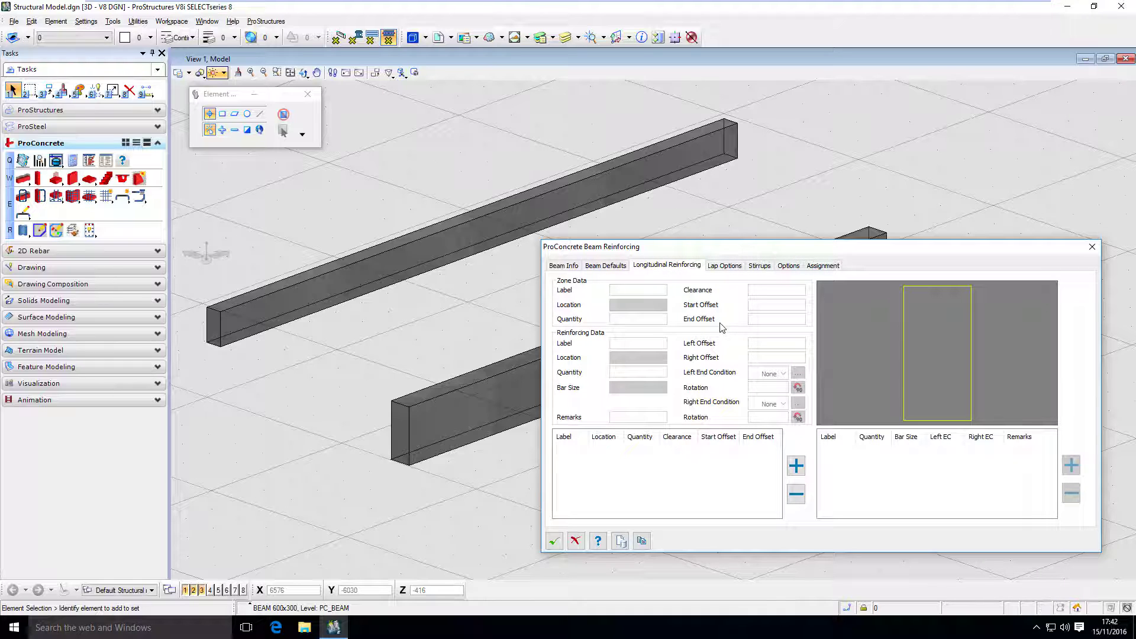
pyautogui.moveTo(587, 436)
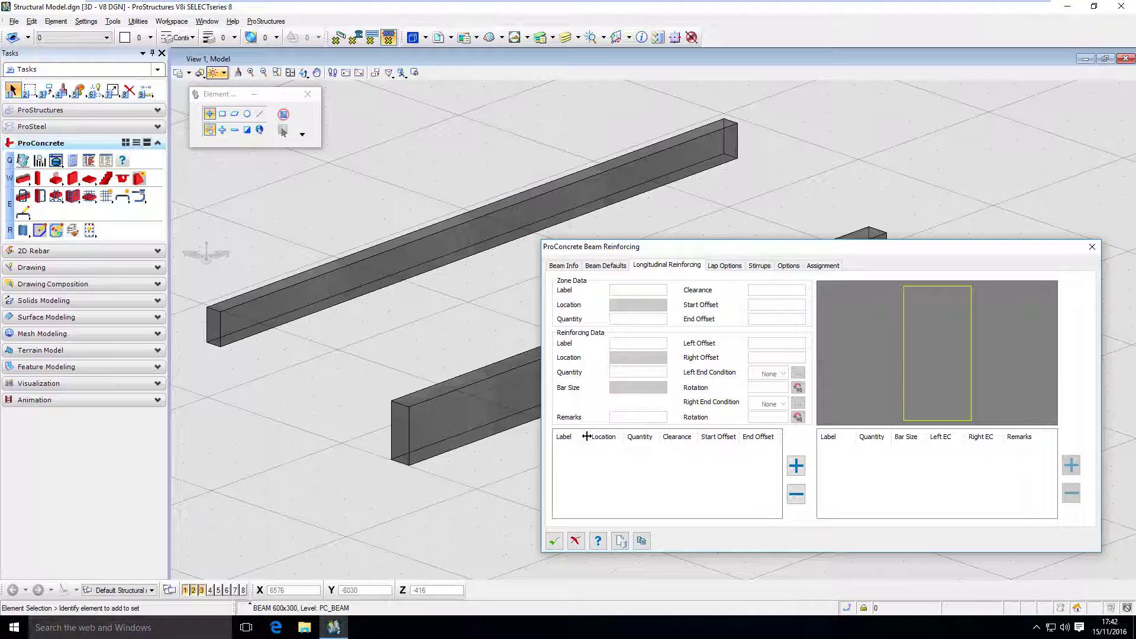
pyautogui.moveTo(921, 310)
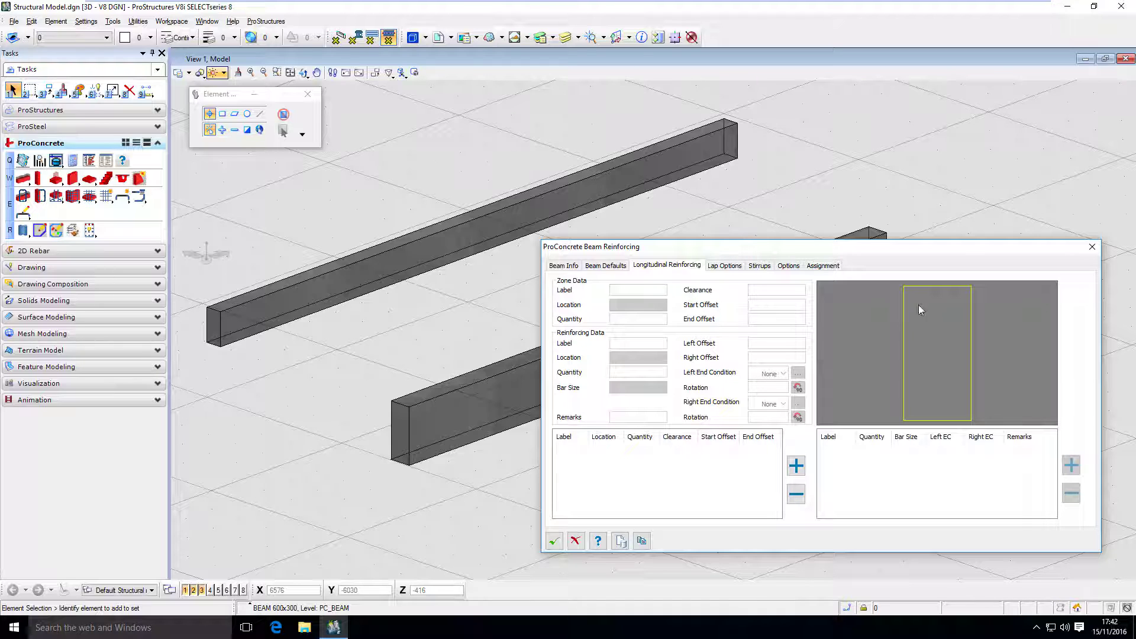
pyautogui.moveTo(910, 348)
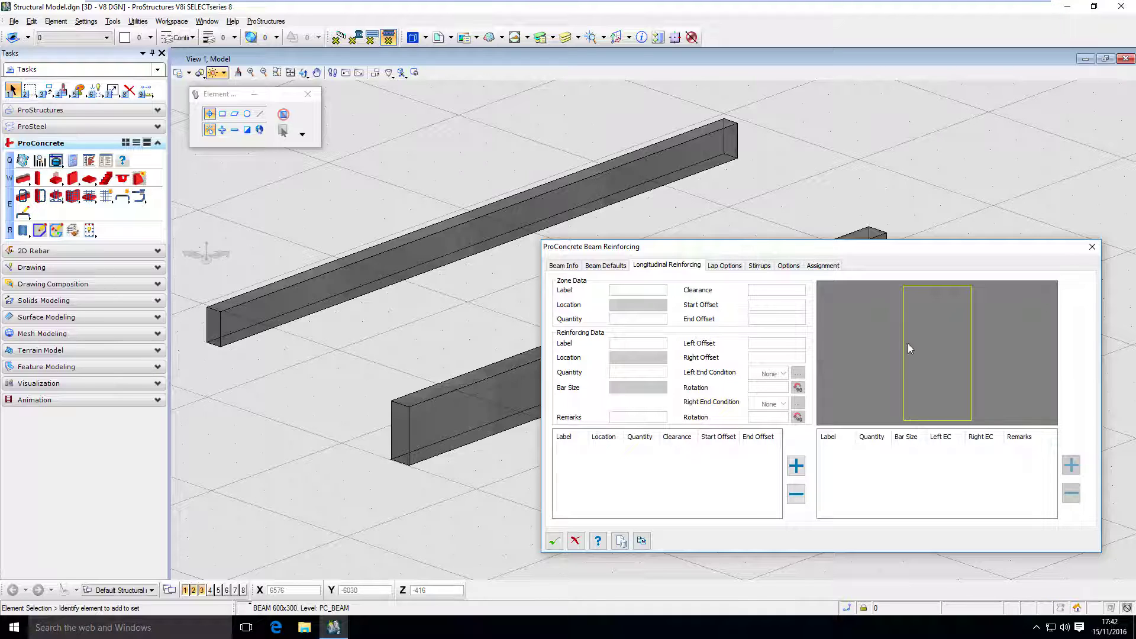
pyautogui.moveTo(886, 448)
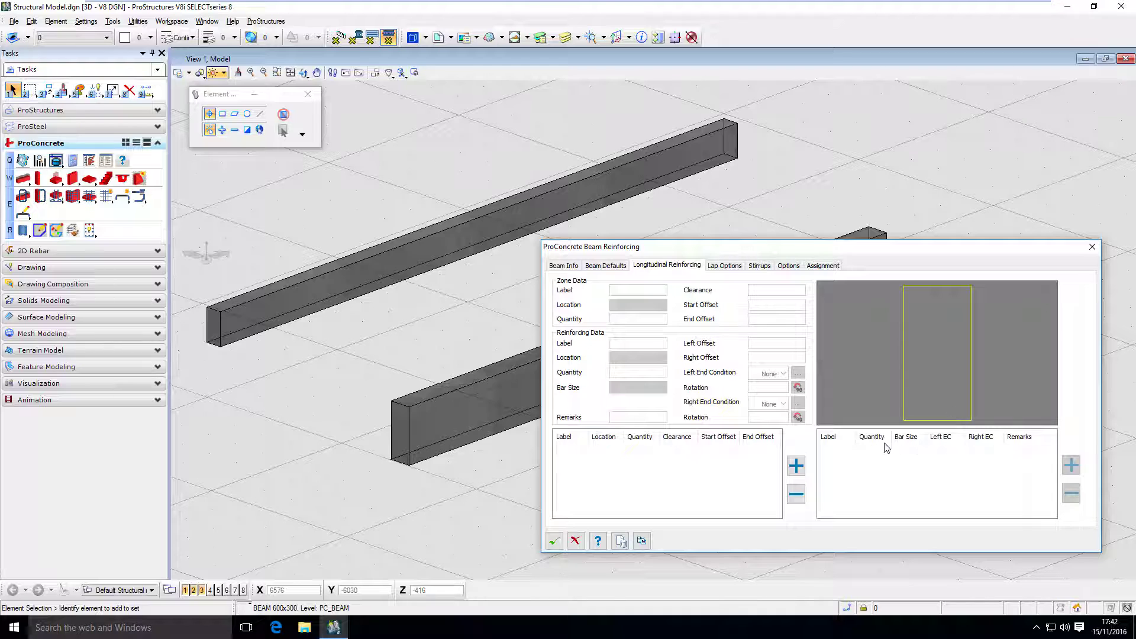
pyautogui.moveTo(1047, 478)
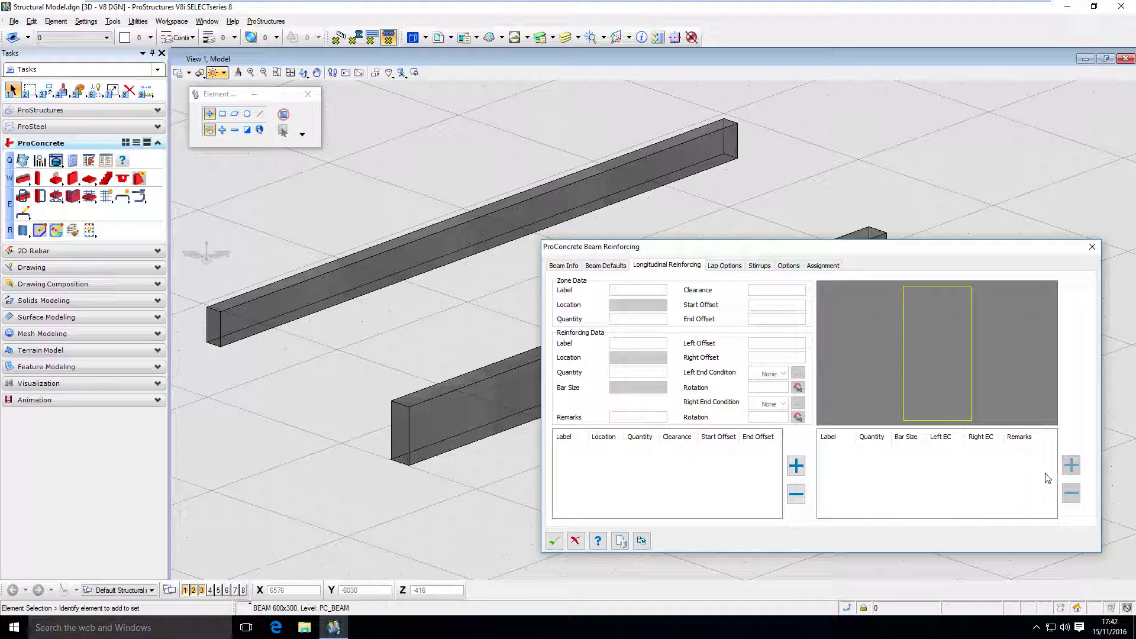
pyautogui.moveTo(873, 477)
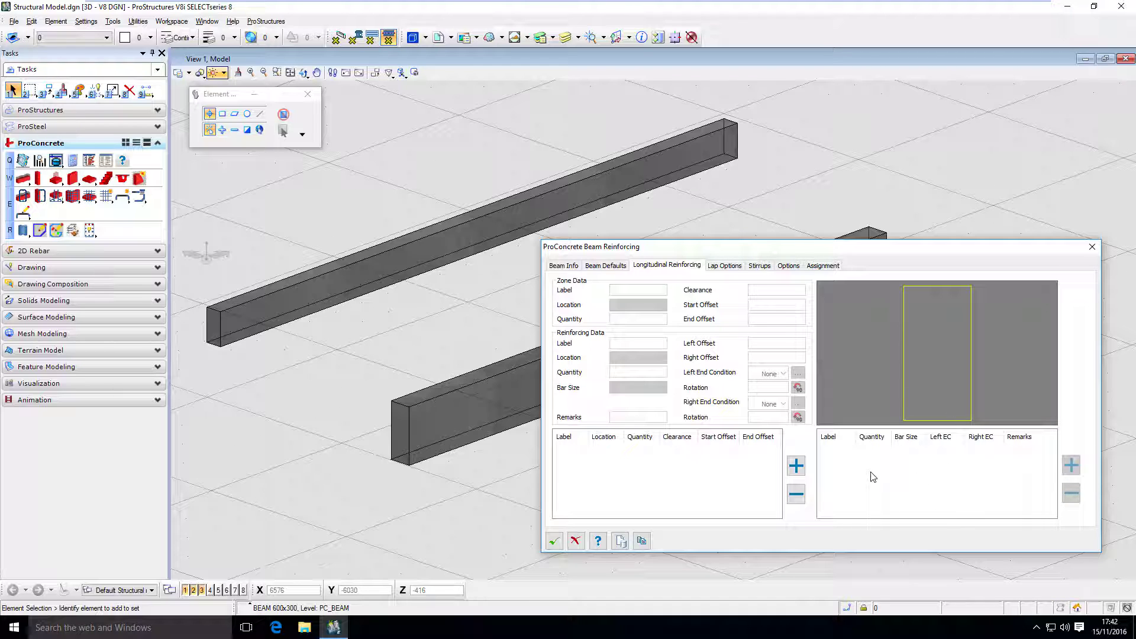
pyautogui.moveTo(773, 436)
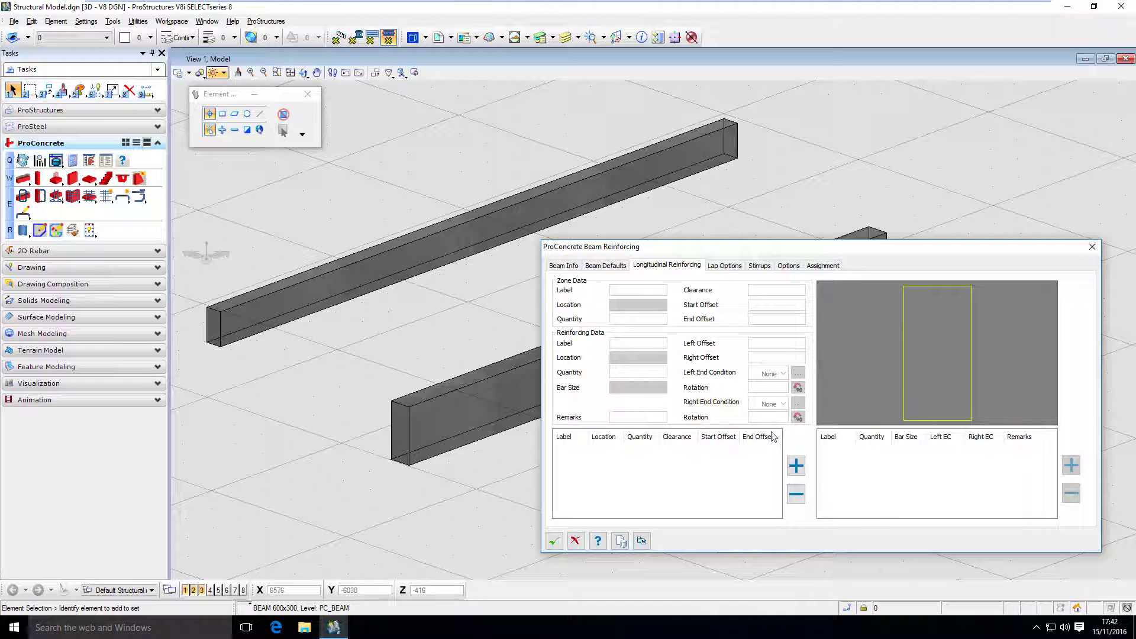
pyautogui.moveTo(796, 466)
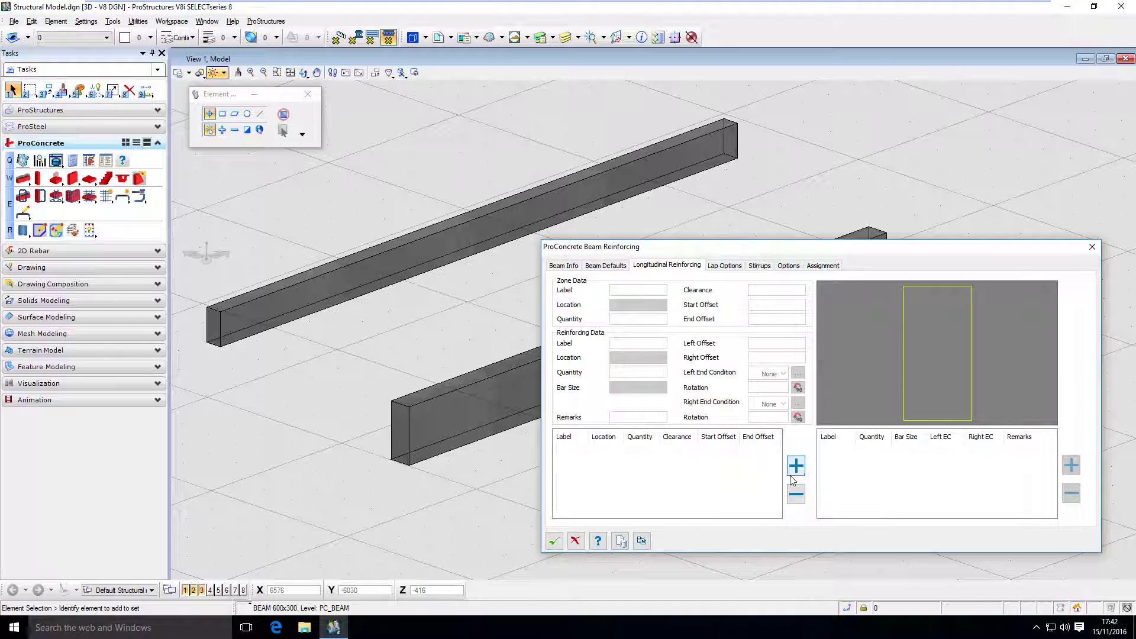
# Add zone A at the bottom of the beam with quantity 4 and zero offsets.
pyautogui.click(795, 466)
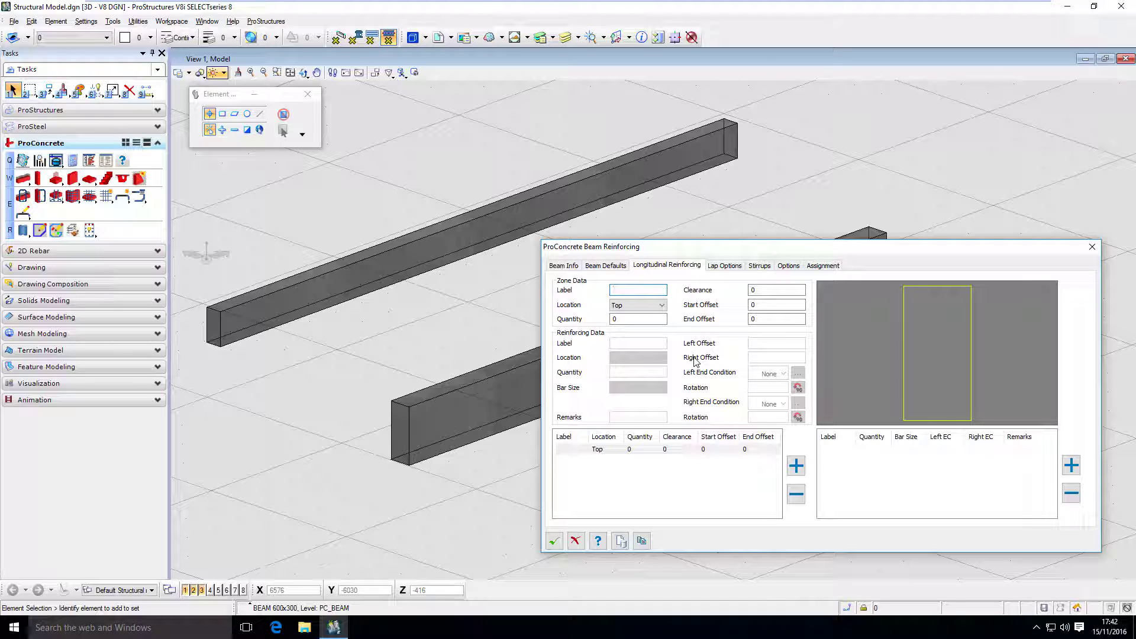
pyautogui.write('A')
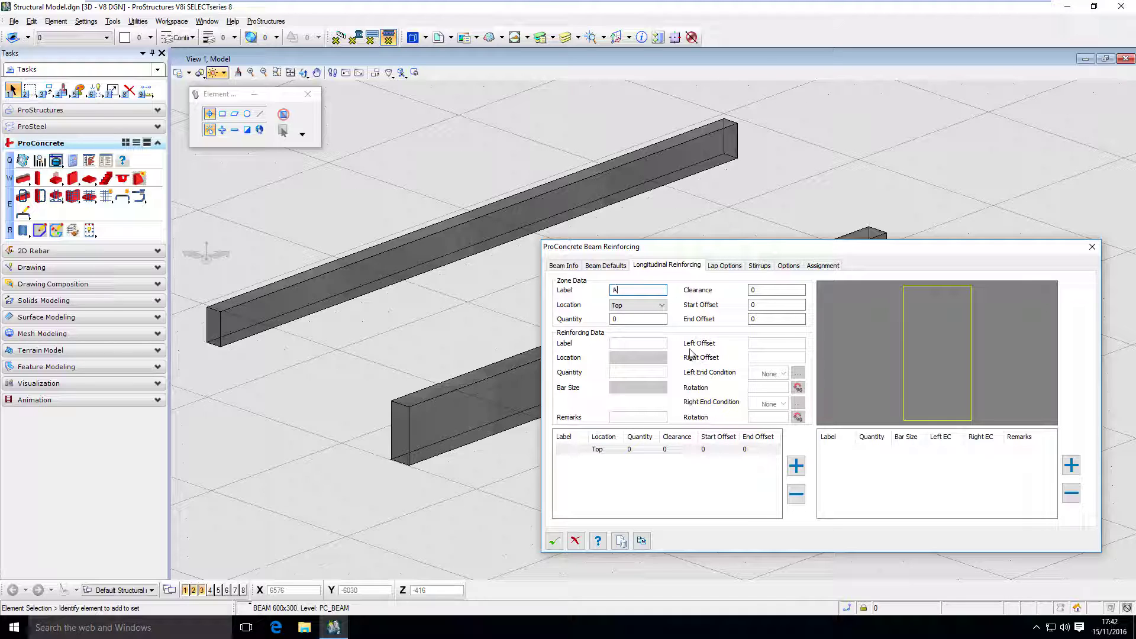
pyautogui.click(661, 304)
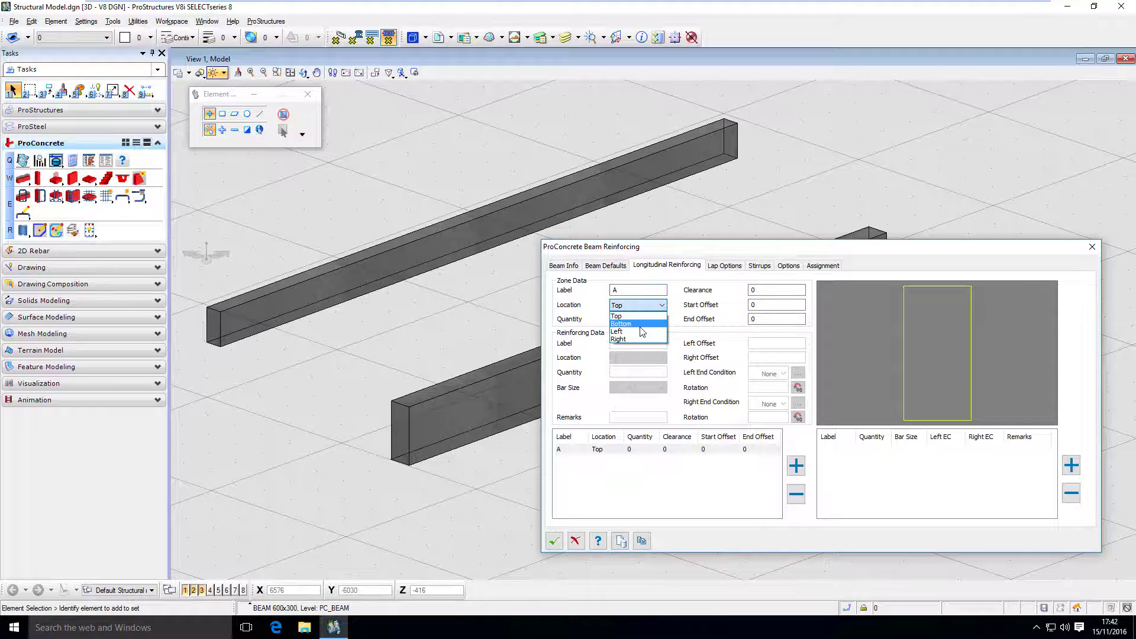
pyautogui.click(621, 323)
pyautogui.write('4')
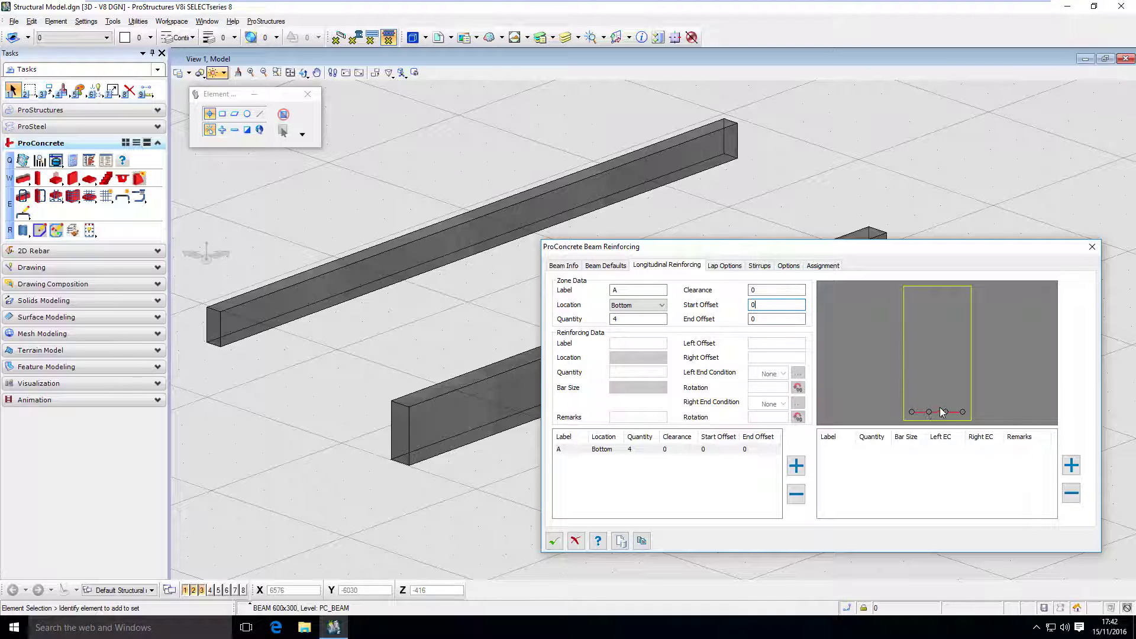
pyautogui.moveTo(943, 414)
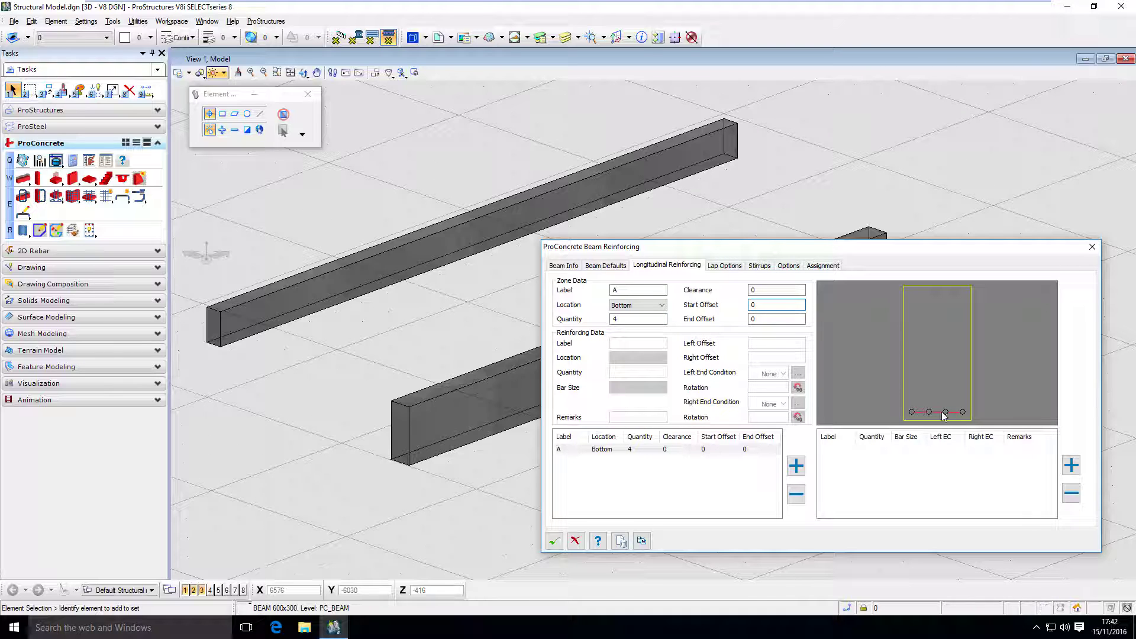
pyautogui.click(776, 304)
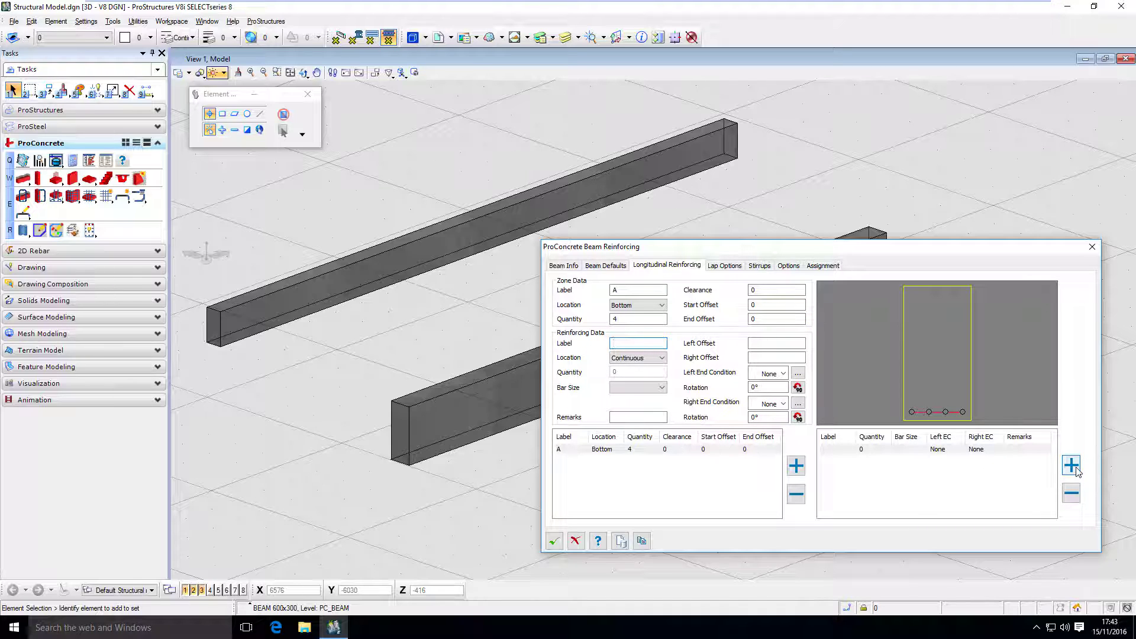
pyautogui.moveTo(685, 380)
pyautogui.write('1')
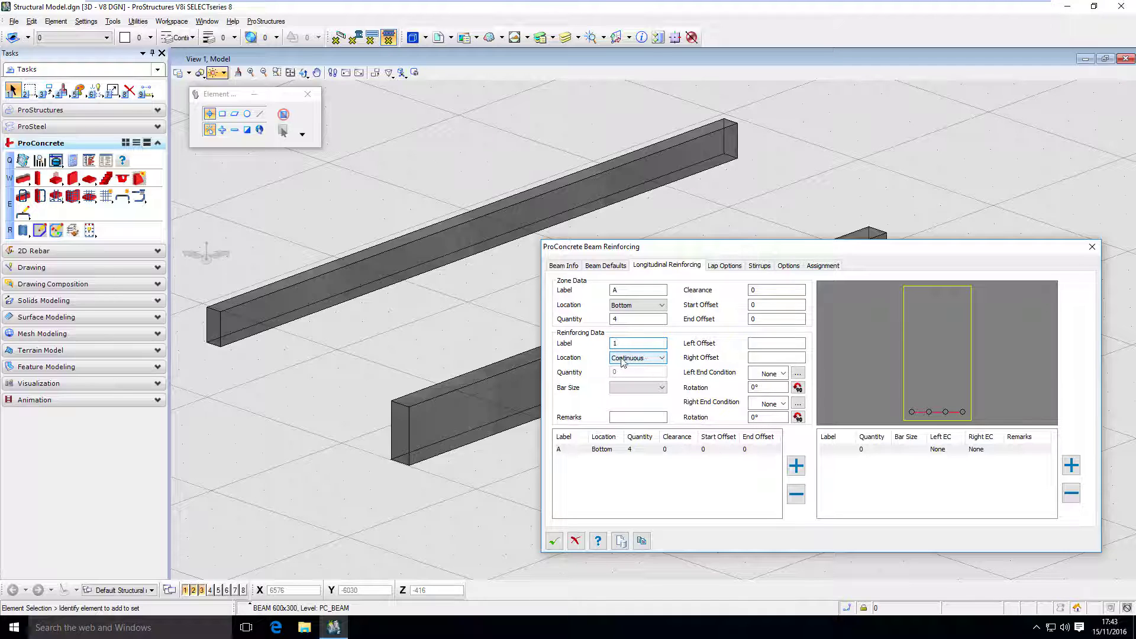
# Make bar set 1 in zone A continuous and choose its T20 bar size.
pyautogui.click(637, 357)
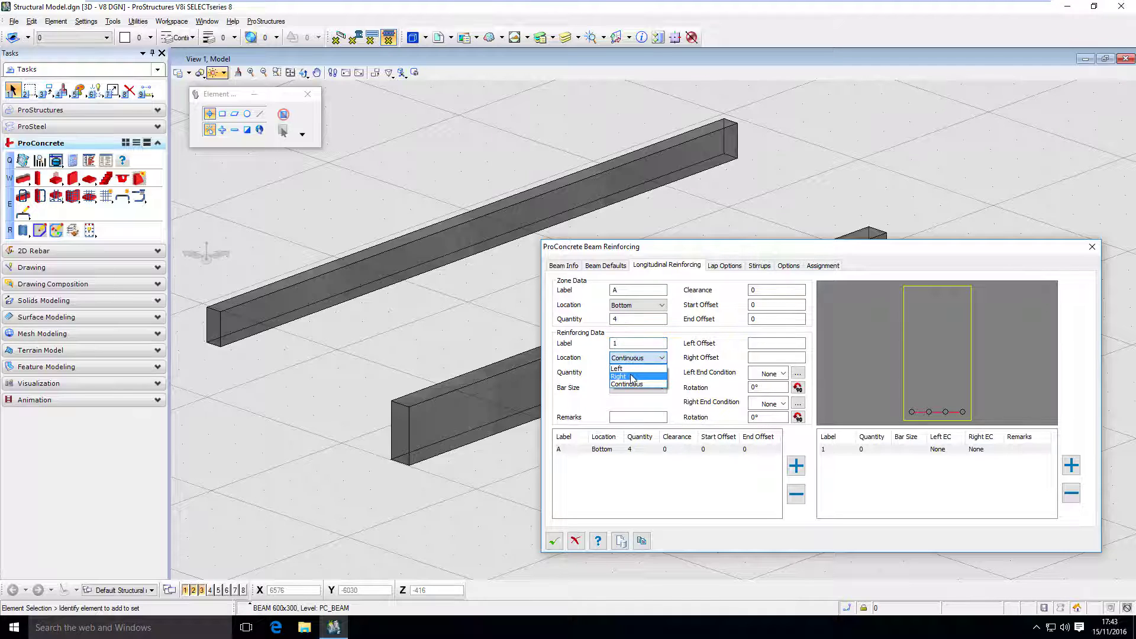
pyautogui.moveTo(627, 383)
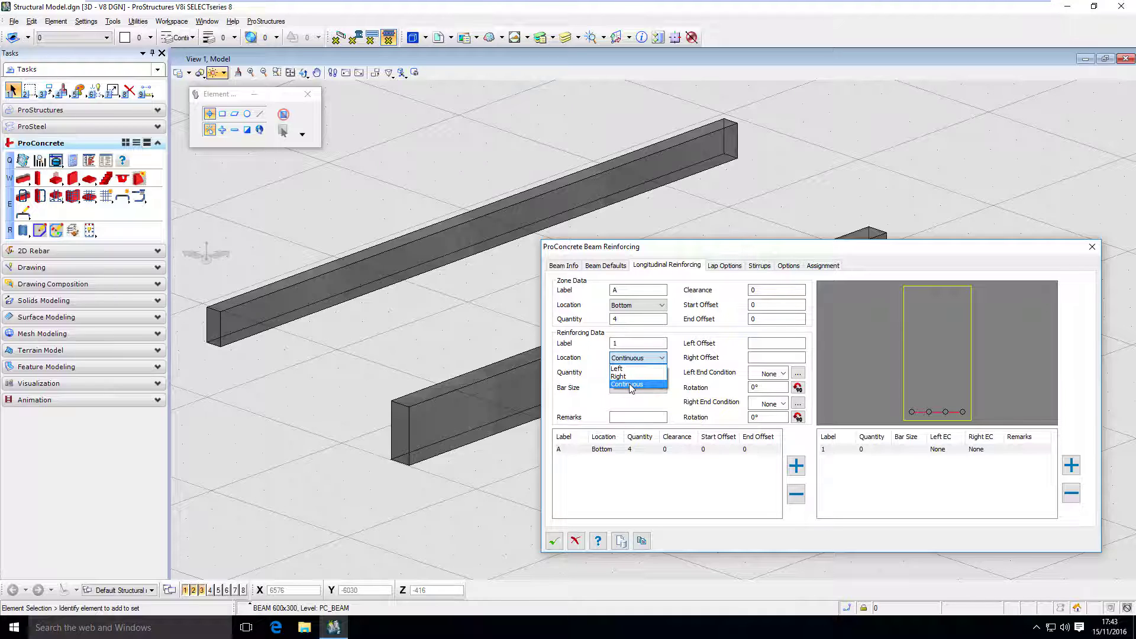
pyautogui.moveTo(627, 376)
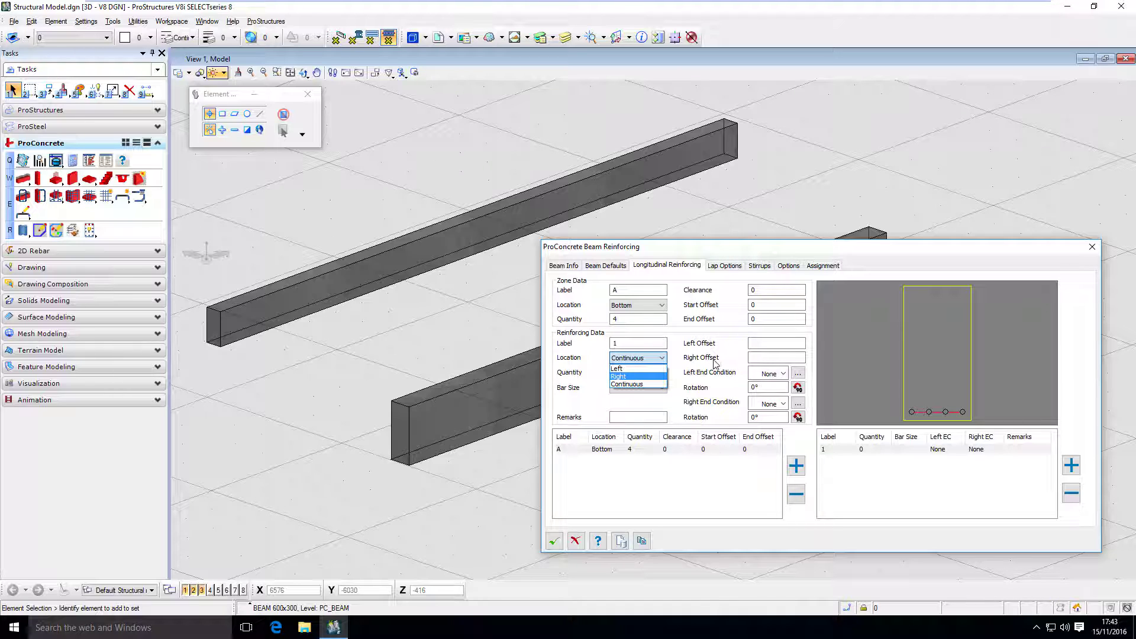
pyautogui.click(627, 383)
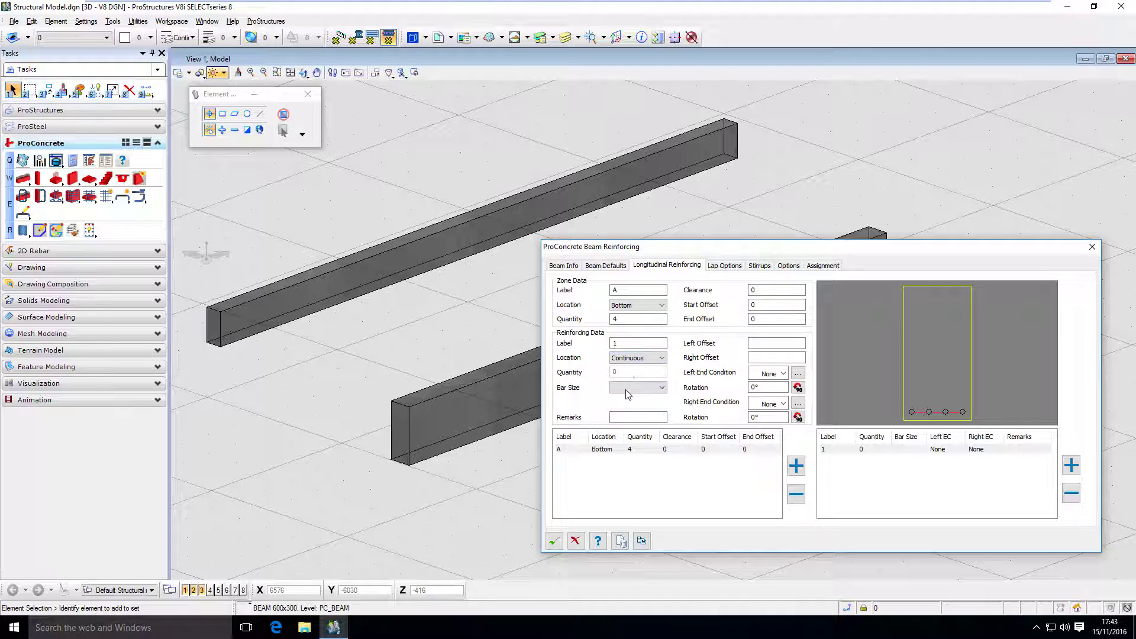
pyautogui.click(636, 387)
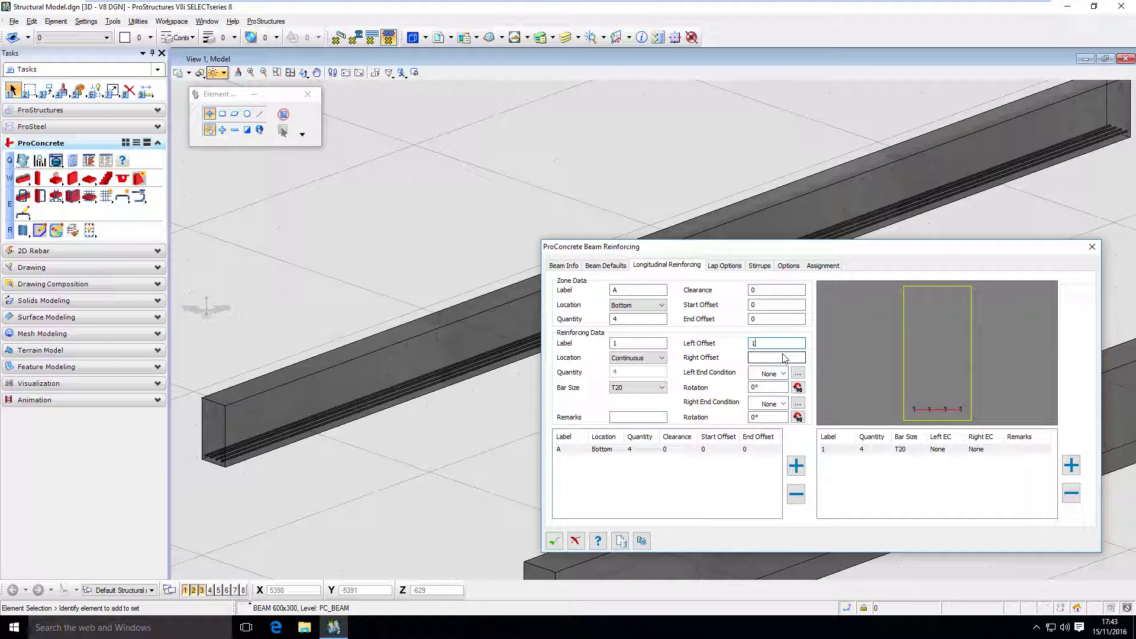
# Enter the end offsets for the T20 bars, try Location Left, then restore Continuous.
pyautogui.write('000')
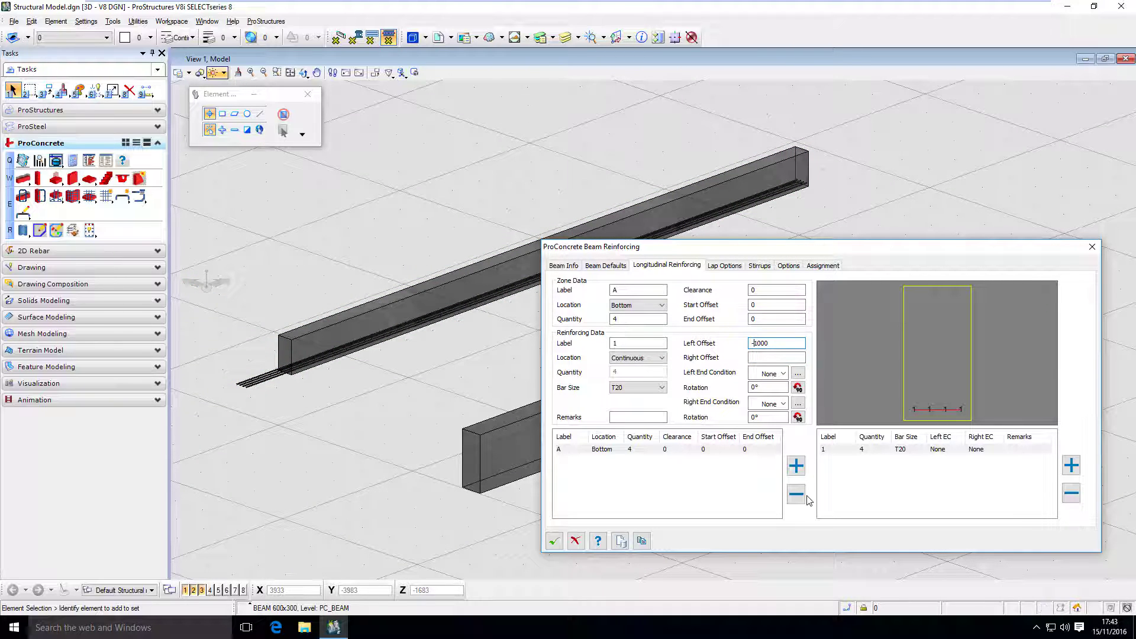
pyautogui.click(775, 358)
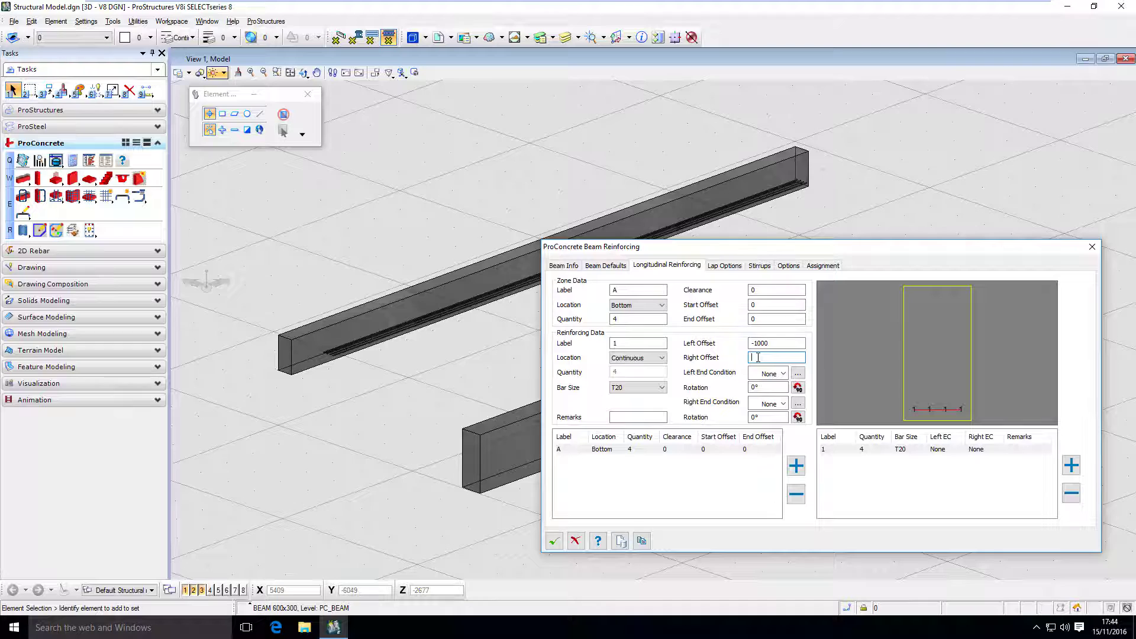
pyautogui.write('-1000')
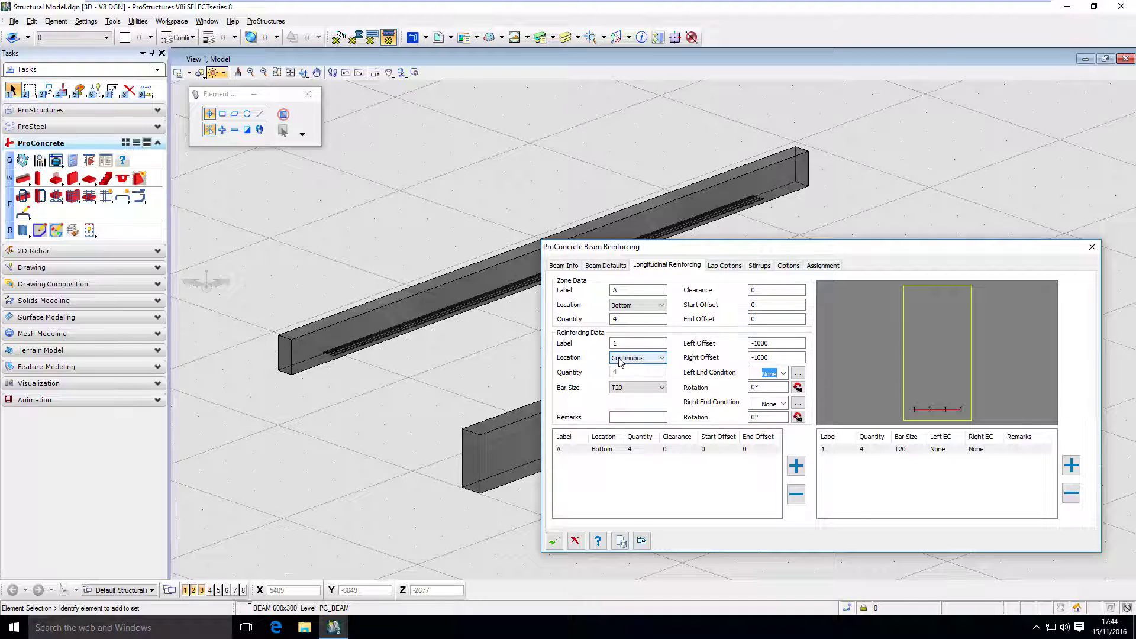
pyautogui.click(637, 357)
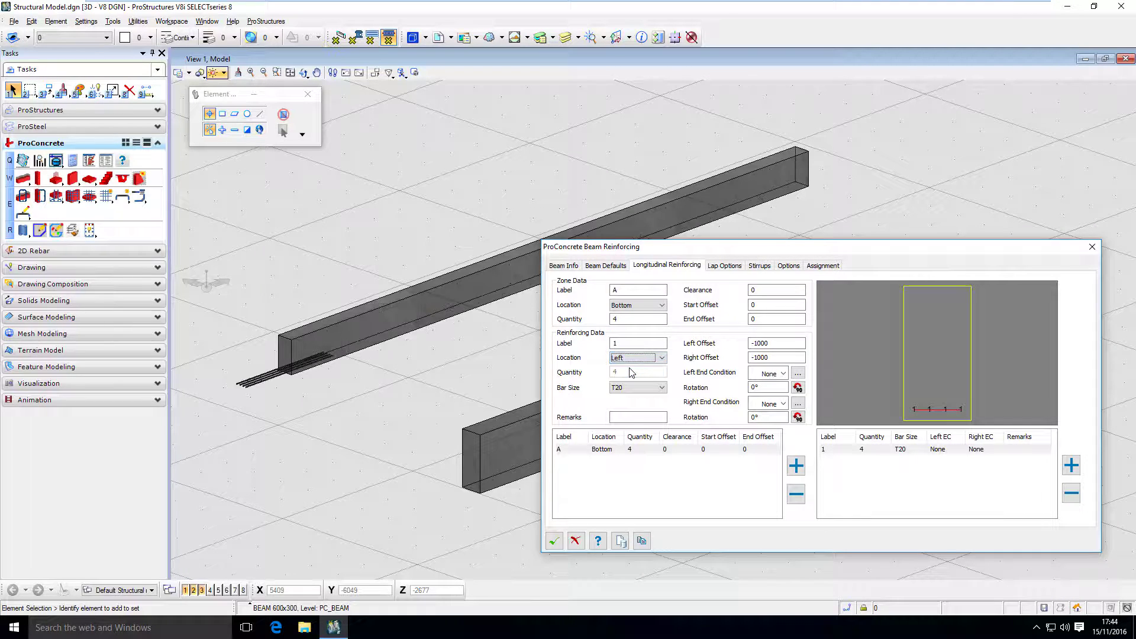
pyautogui.moveTo(708, 350)
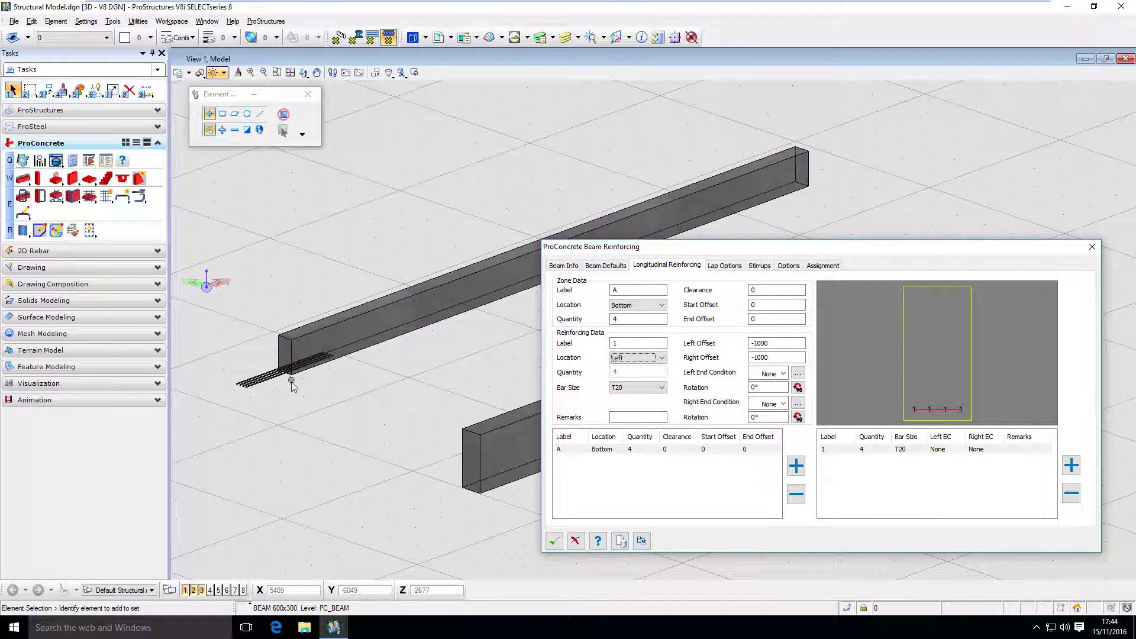
pyautogui.moveTo(378, 445)
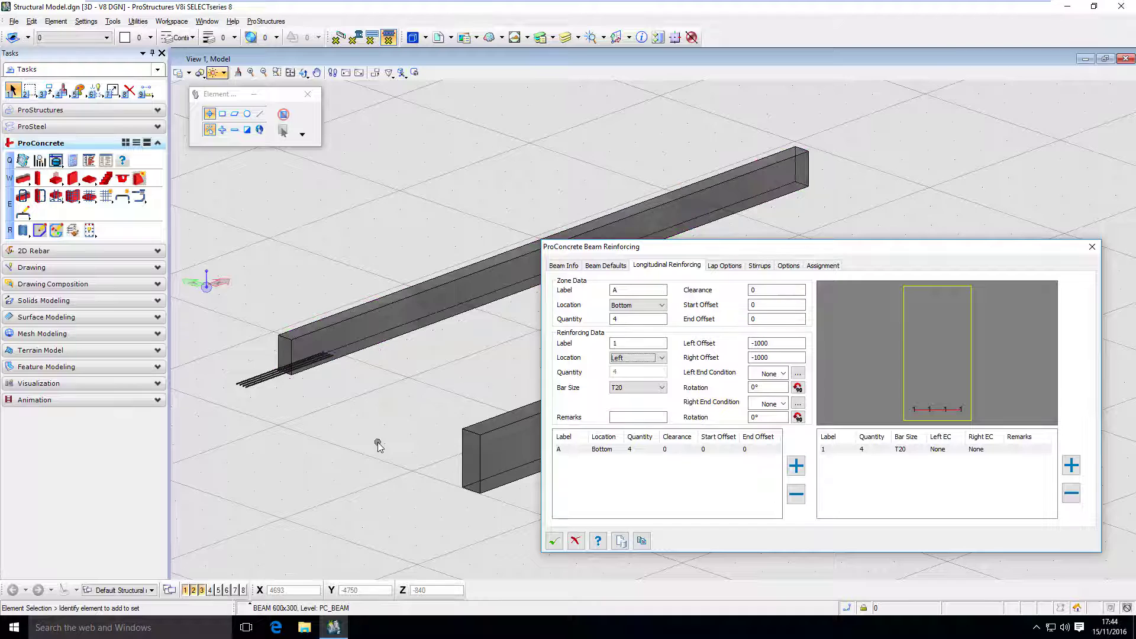
pyautogui.click(660, 357)
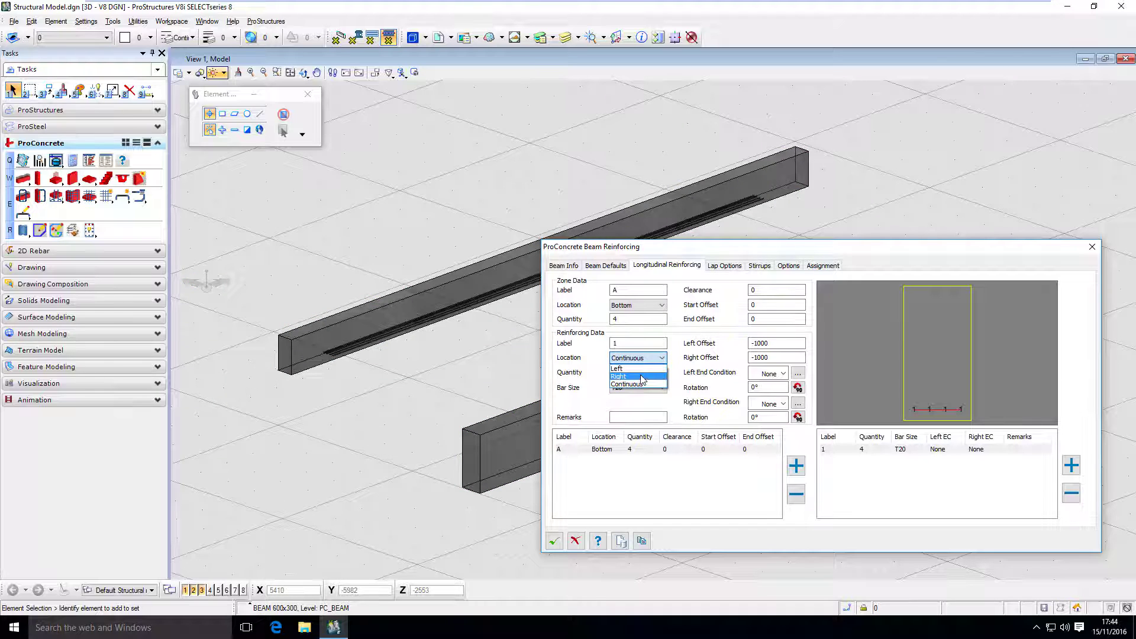
pyautogui.click(619, 377)
pyautogui.write('-50')
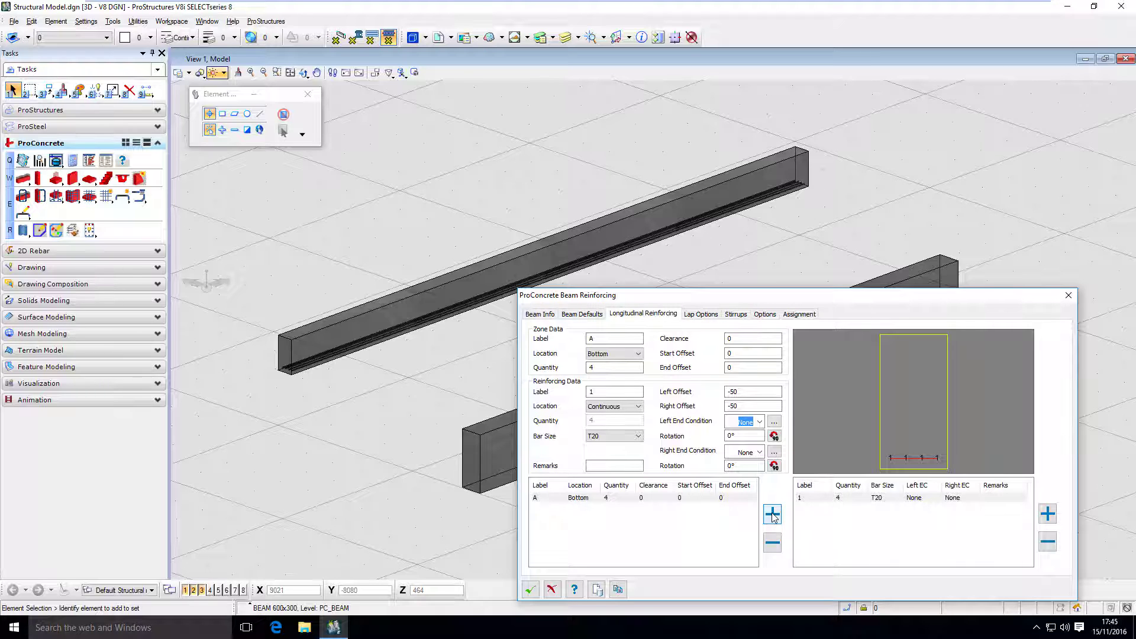
# Add top zone B with quantity 2 carrying continuous T16 bars.
pyautogui.click(773, 515)
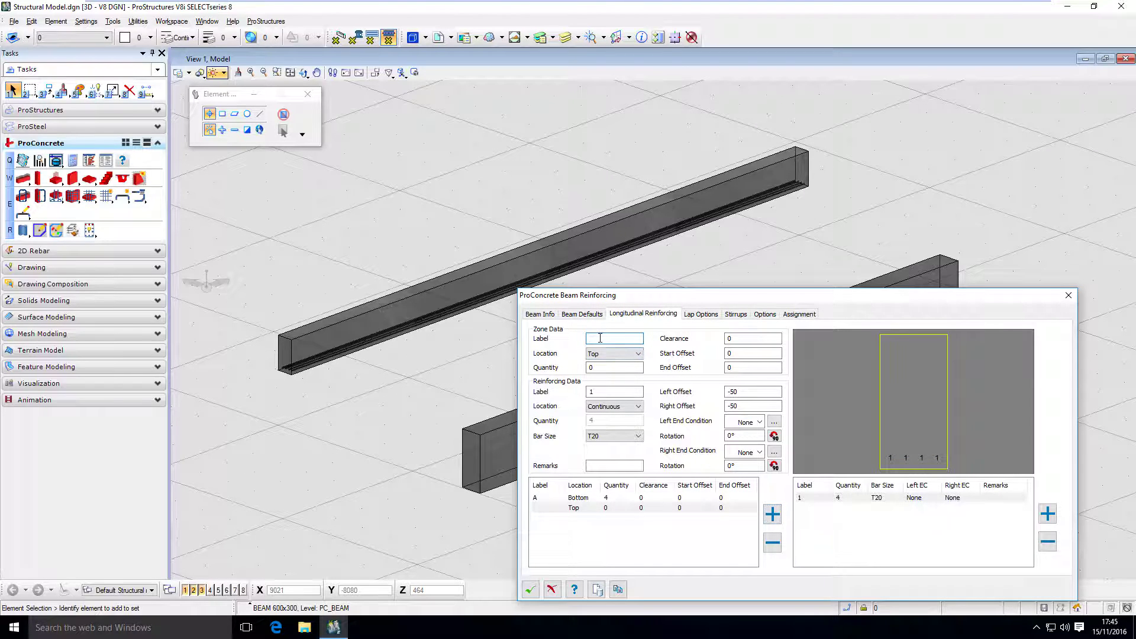
pyautogui.write('B')
pyautogui.click(614, 367)
pyautogui.write('2')
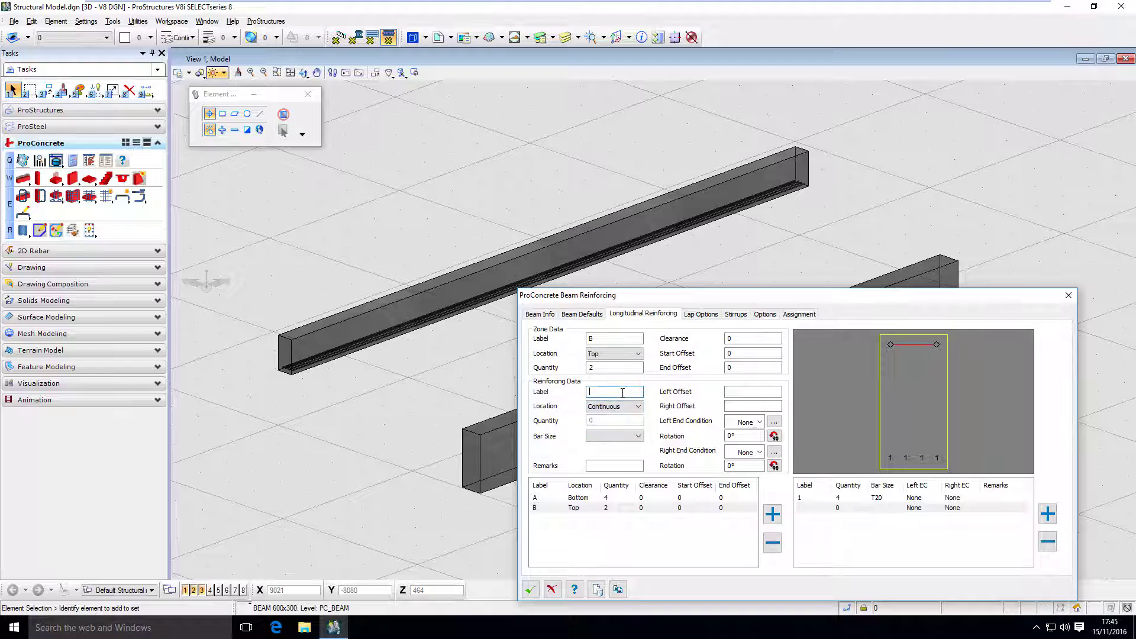
pyautogui.click(638, 435)
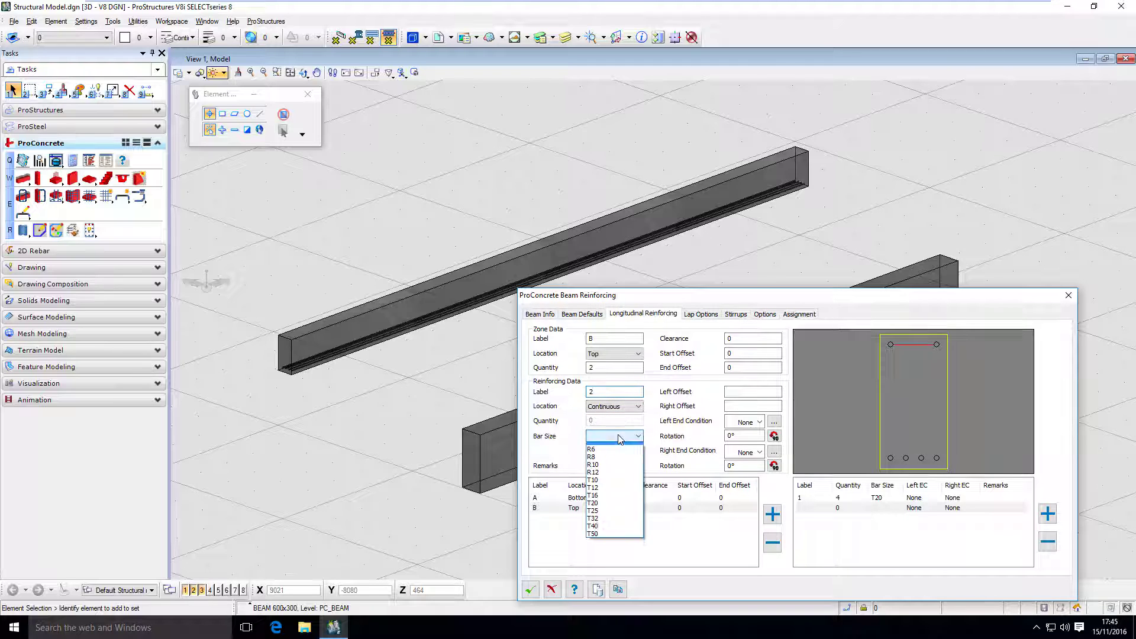
pyautogui.click(593, 494)
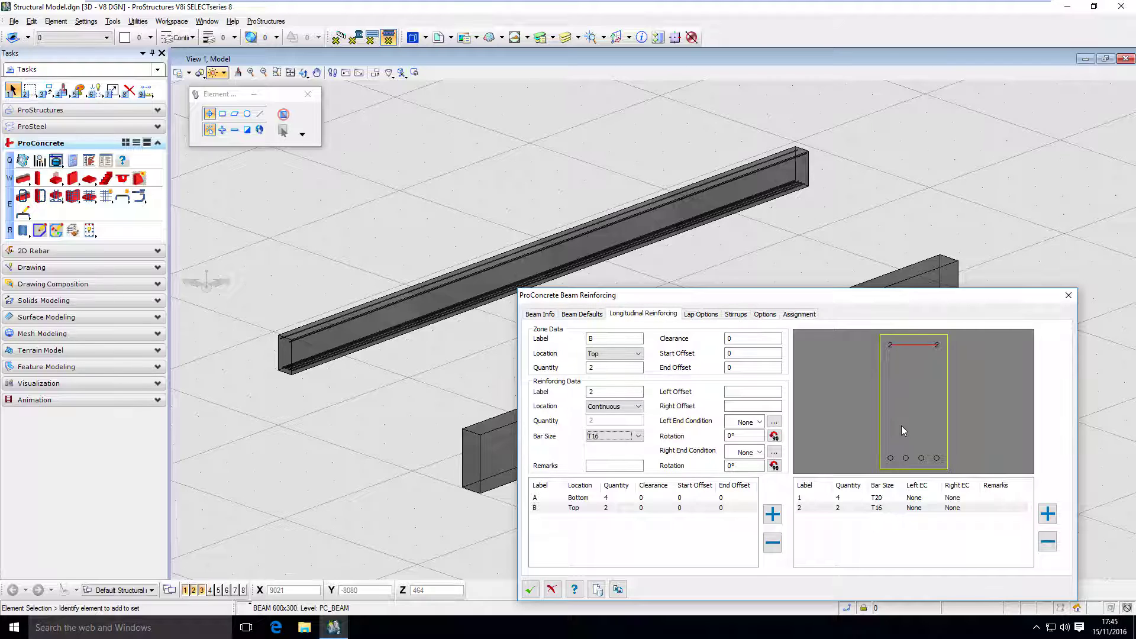
pyautogui.moveTo(943, 366)
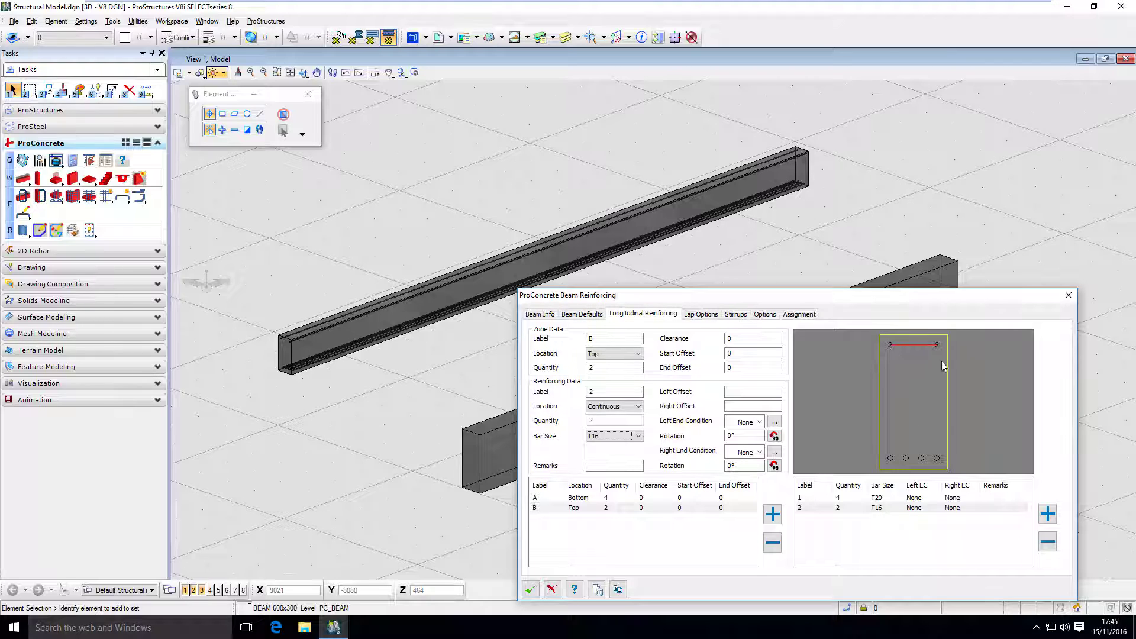
pyautogui.moveTo(754, 392)
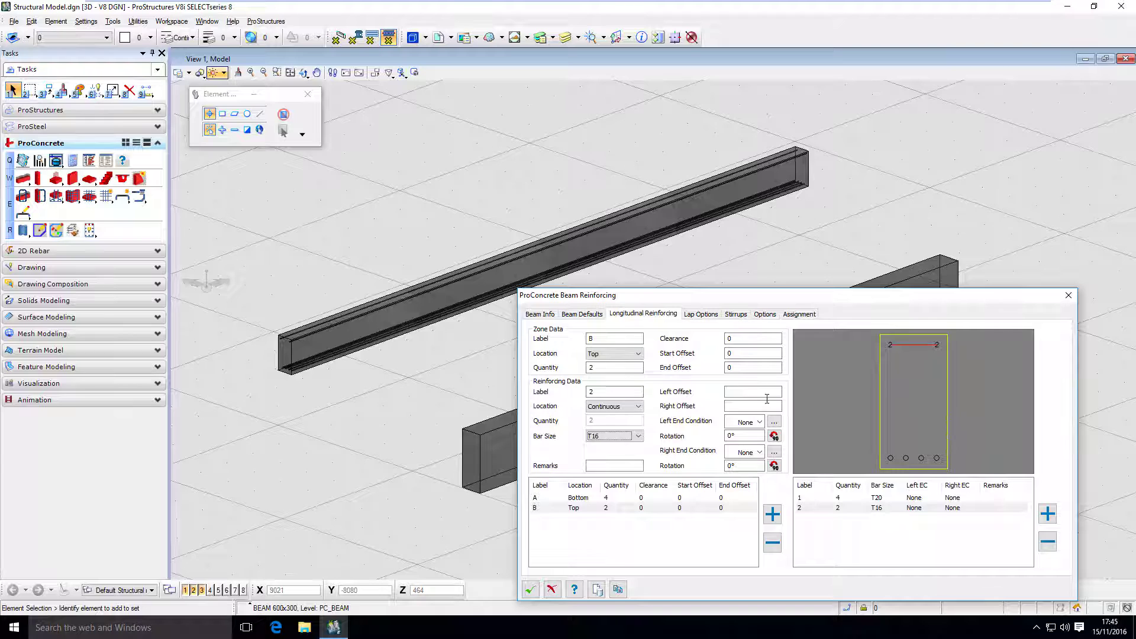
# Add zone C on the left face with quantity 3.
pyautogui.click(772, 515)
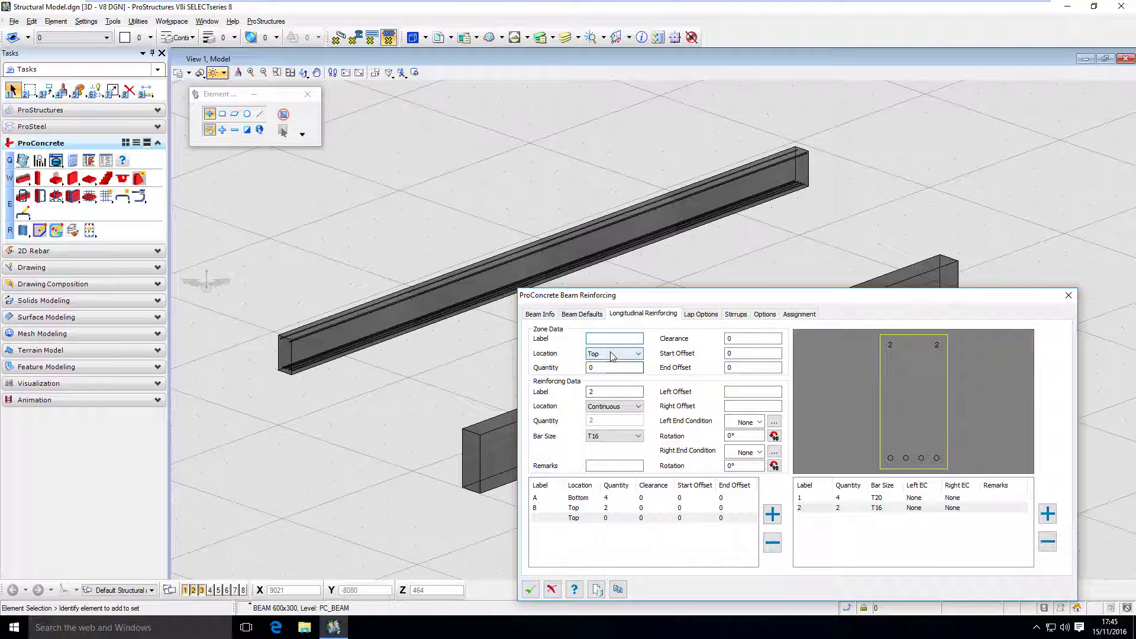
pyautogui.write('C')
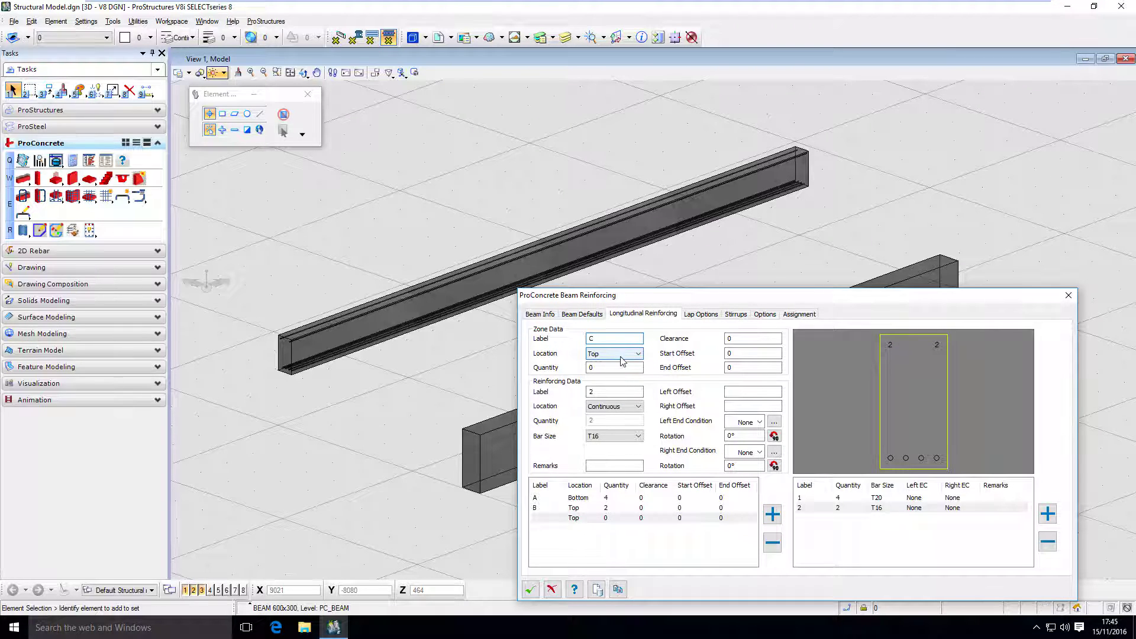
pyautogui.click(638, 354)
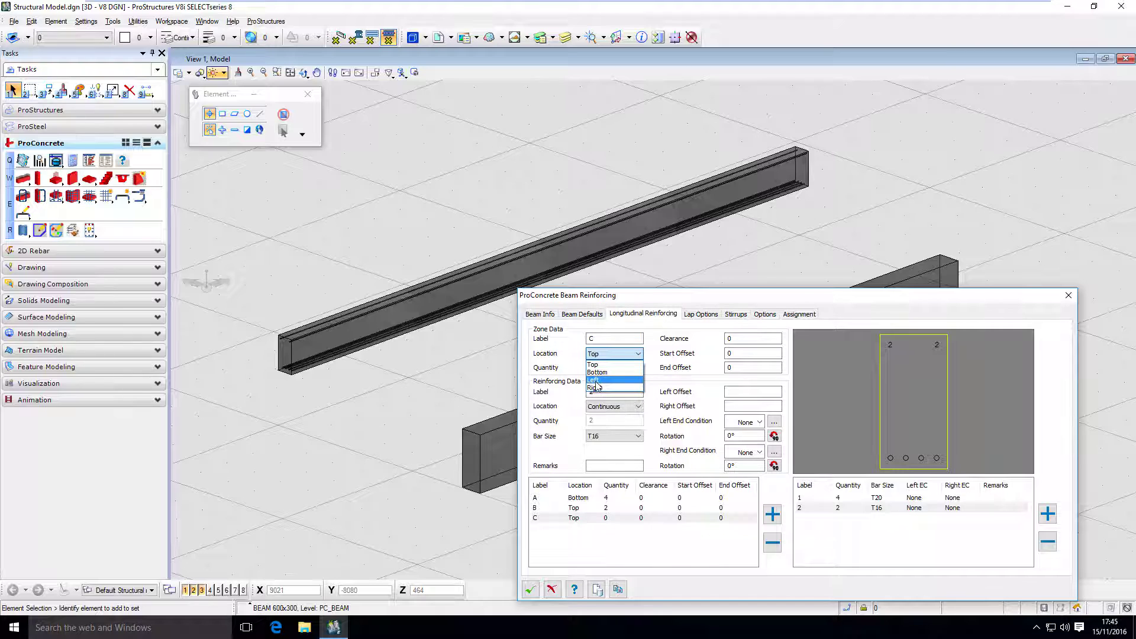
pyautogui.click(595, 380)
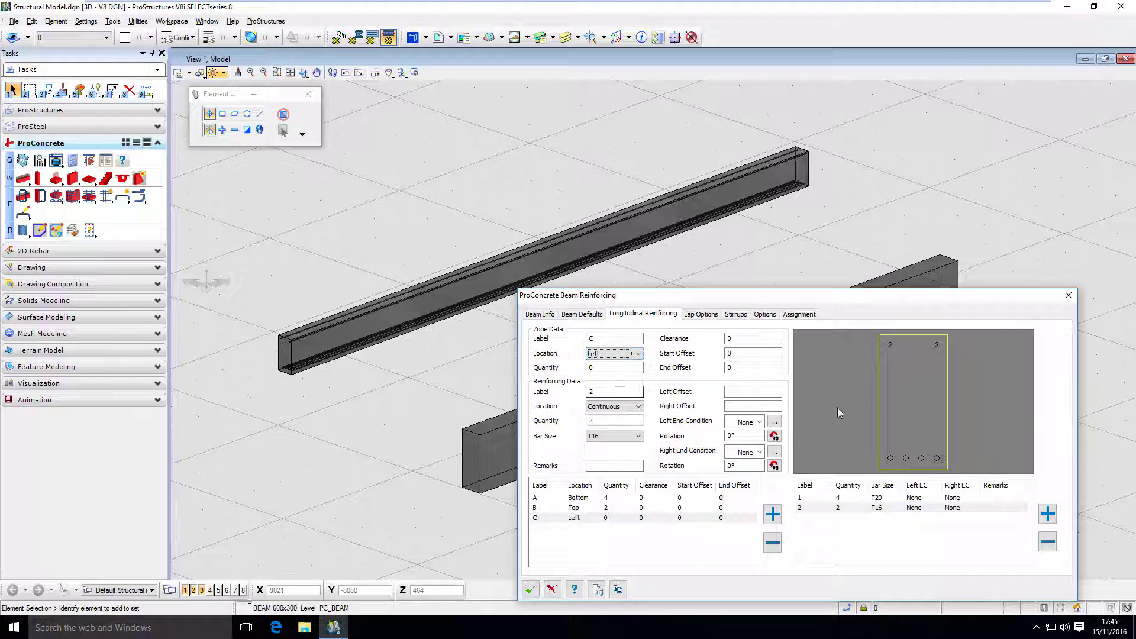
pyautogui.moveTo(893, 392)
pyautogui.write('2')
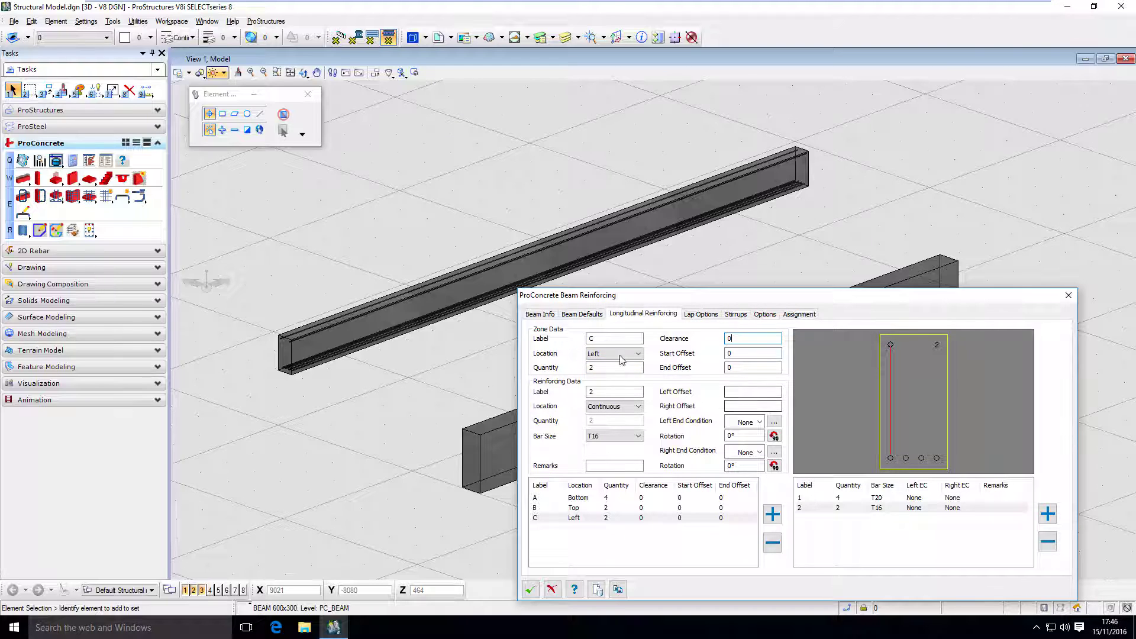
pyautogui.click(614, 367)
pyautogui.write('3')
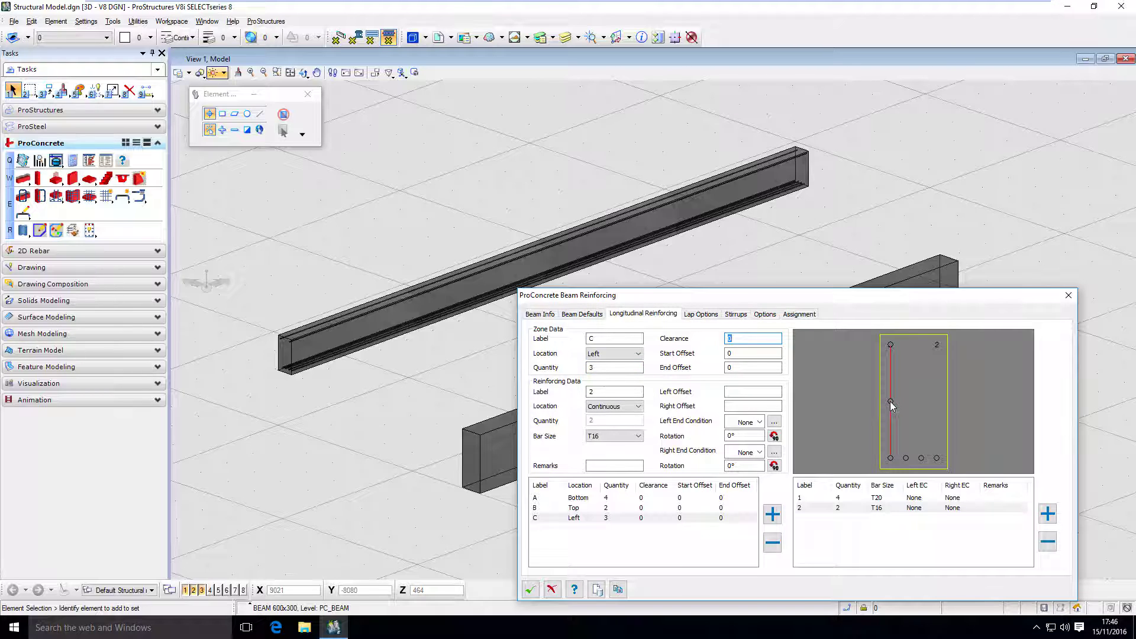
pyautogui.moveTo(971, 535)
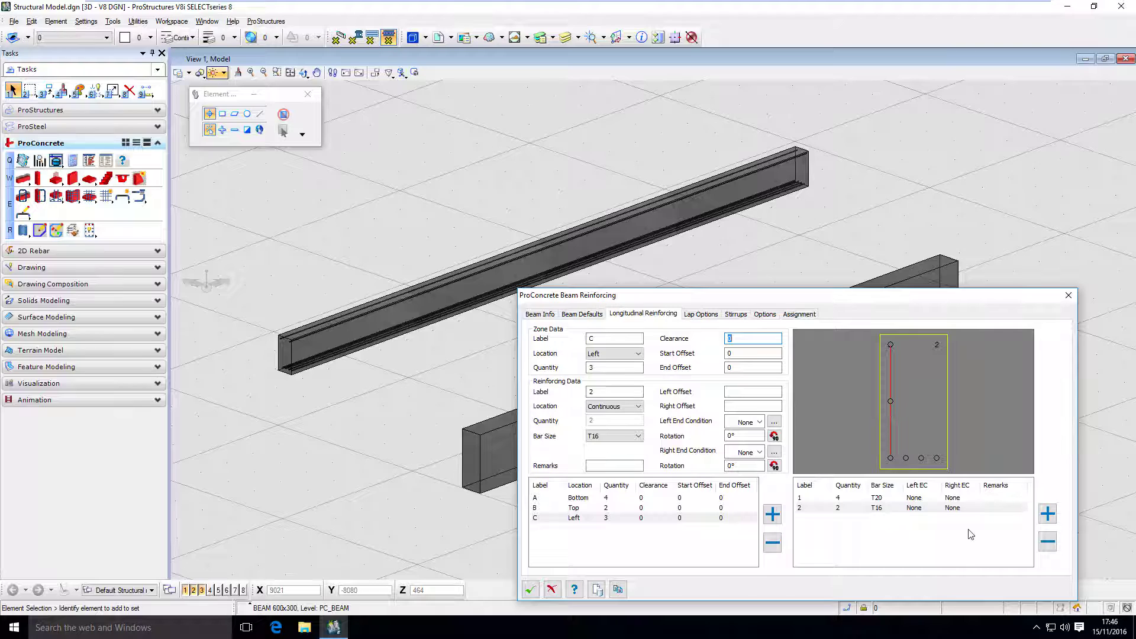
pyautogui.moveTo(1047, 514)
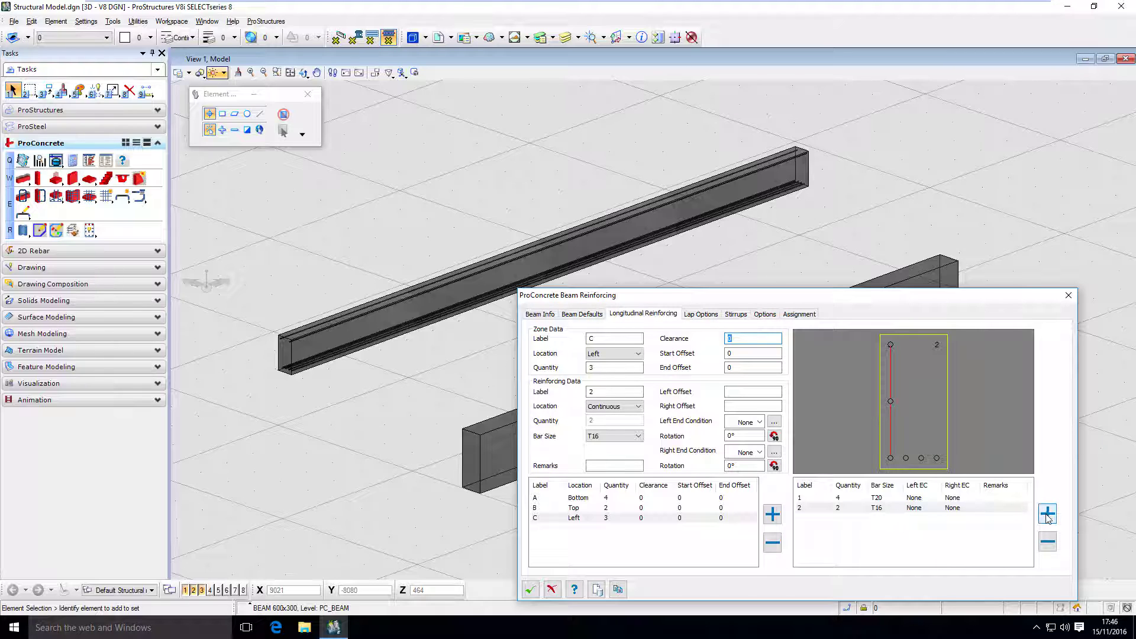
# Add a continuous bar set of T10 side bars to zone C.
pyautogui.click(1047, 515)
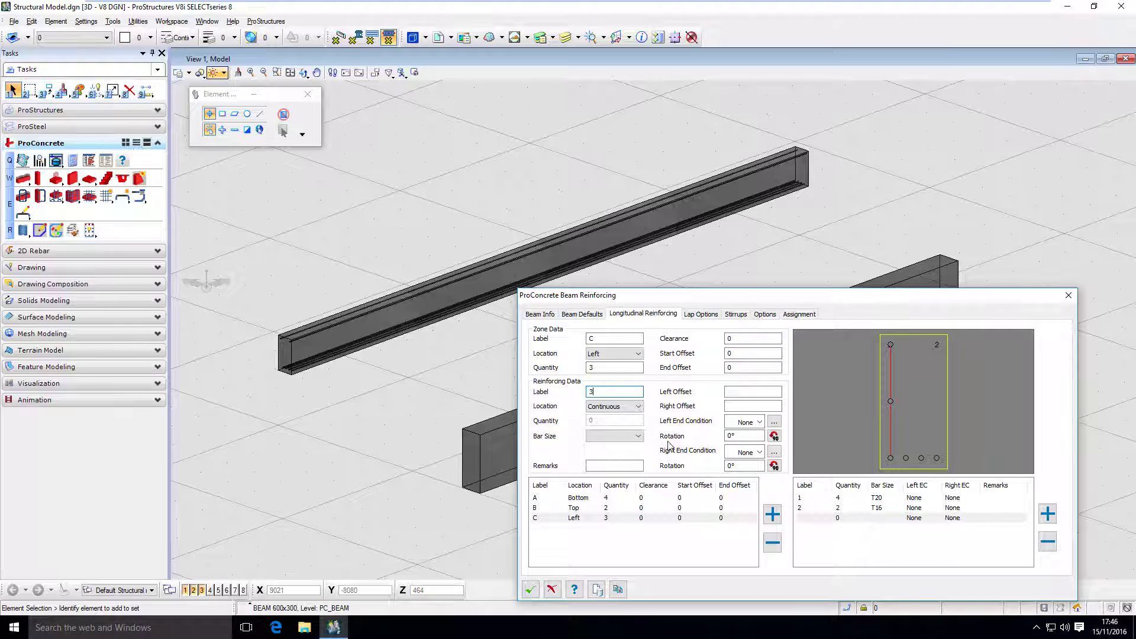
pyautogui.click(638, 436)
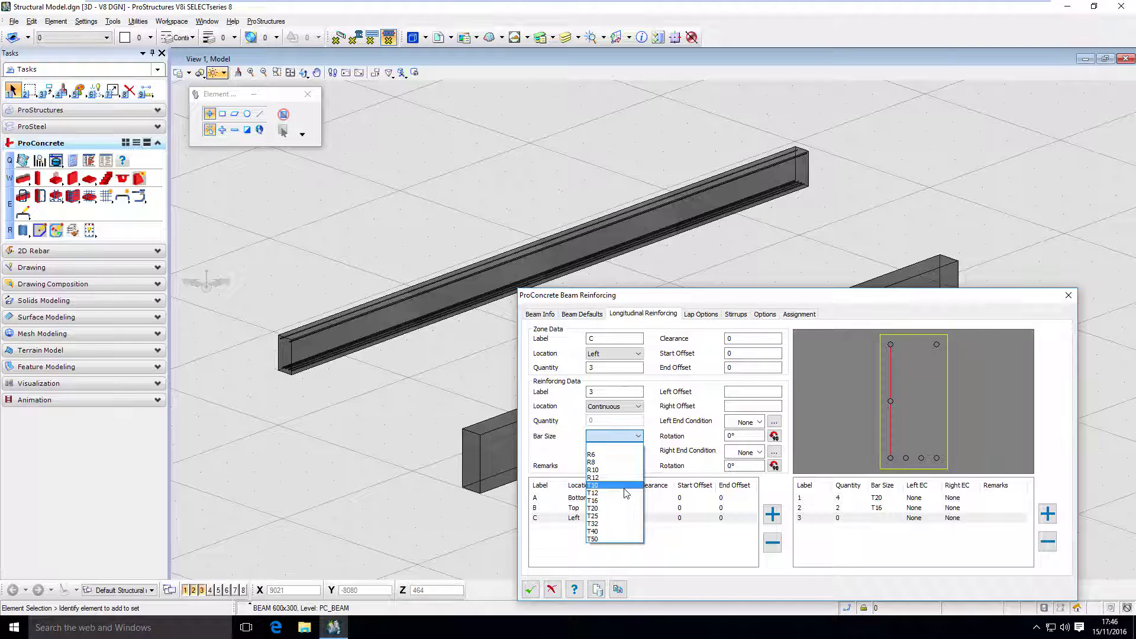
pyautogui.click(593, 485)
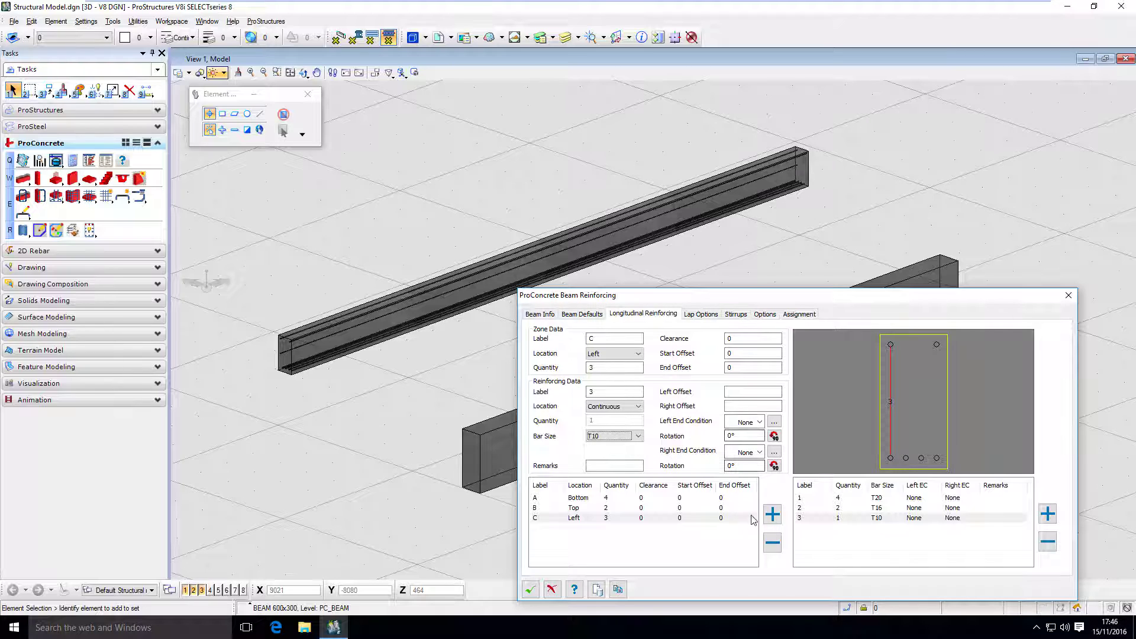
# Add zone D on the right face with three positions for the T10 side bars.
pyautogui.click(637, 354)
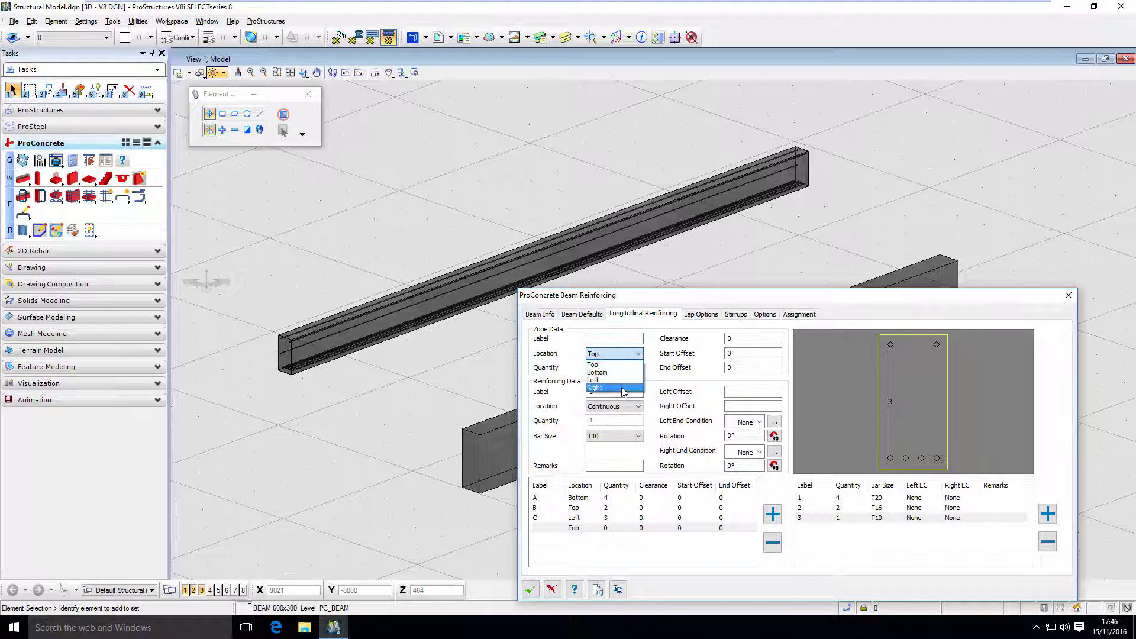
pyautogui.click(595, 388)
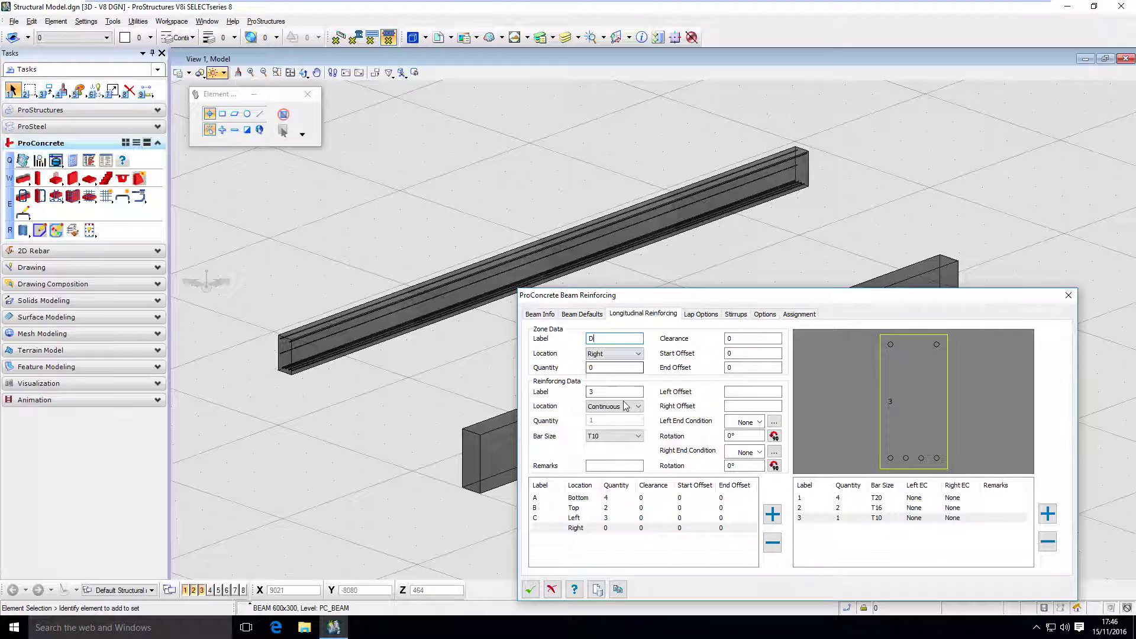
pyautogui.moveTo(937, 406)
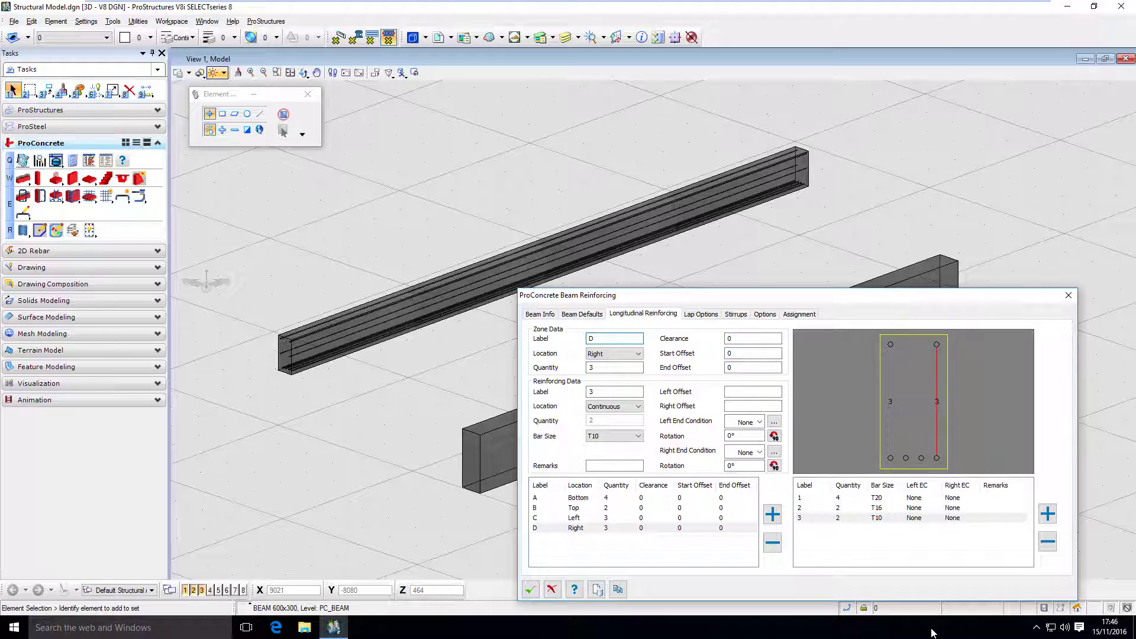
pyautogui.click(614, 339)
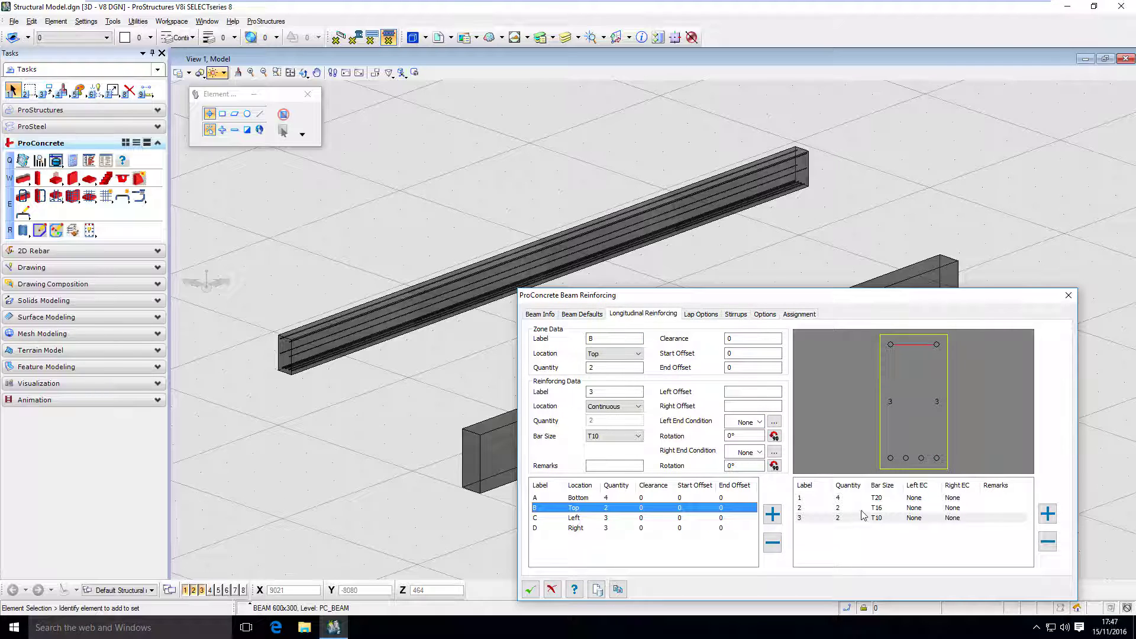
# Set the T16 bar set's left and right end conditions to Bend.
pyautogui.click(876, 508)
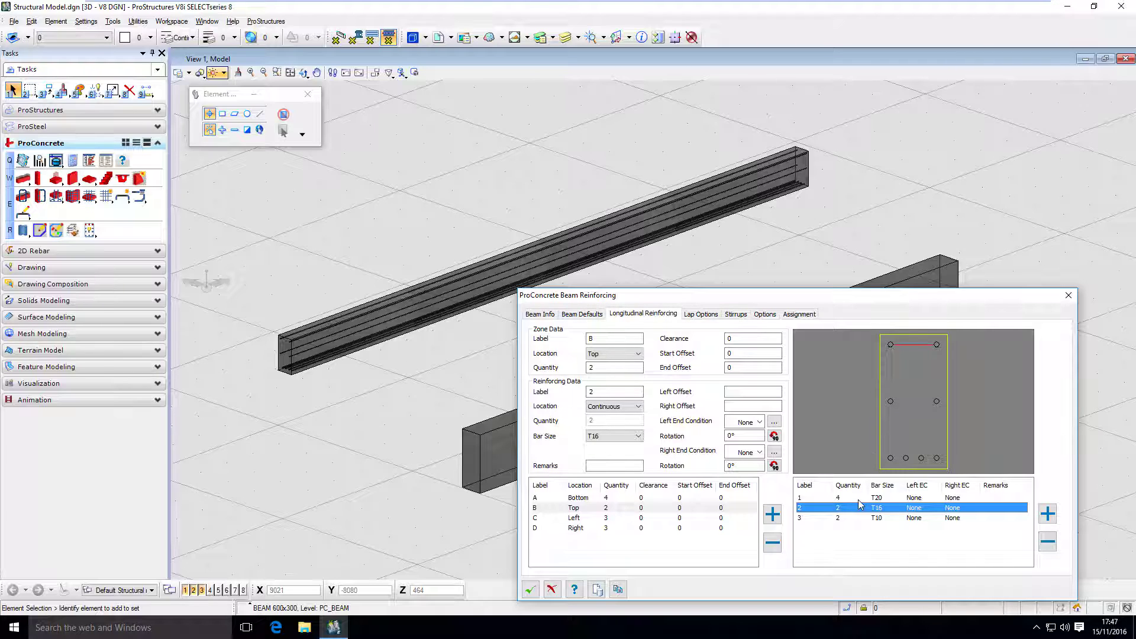
pyautogui.click(760, 421)
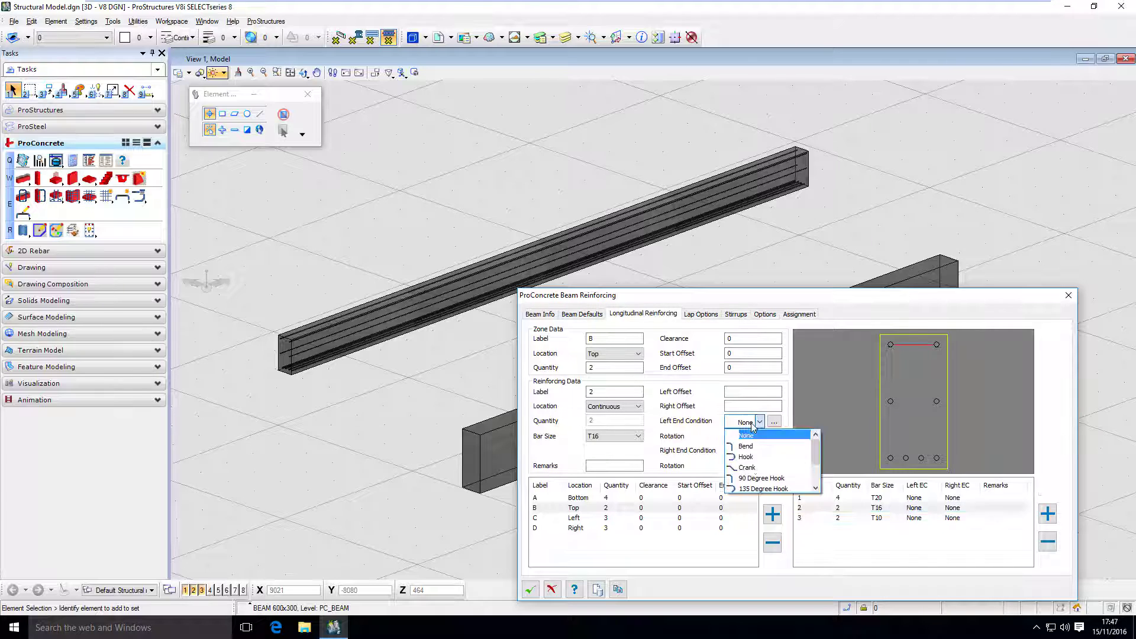
pyautogui.click(744, 446)
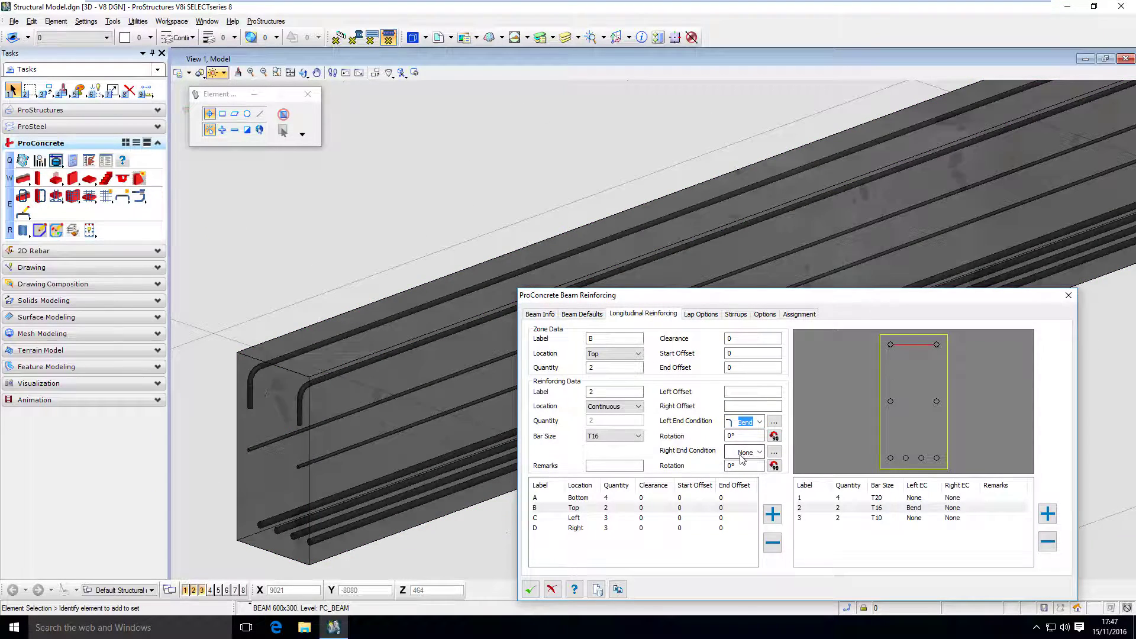
pyautogui.click(744, 451)
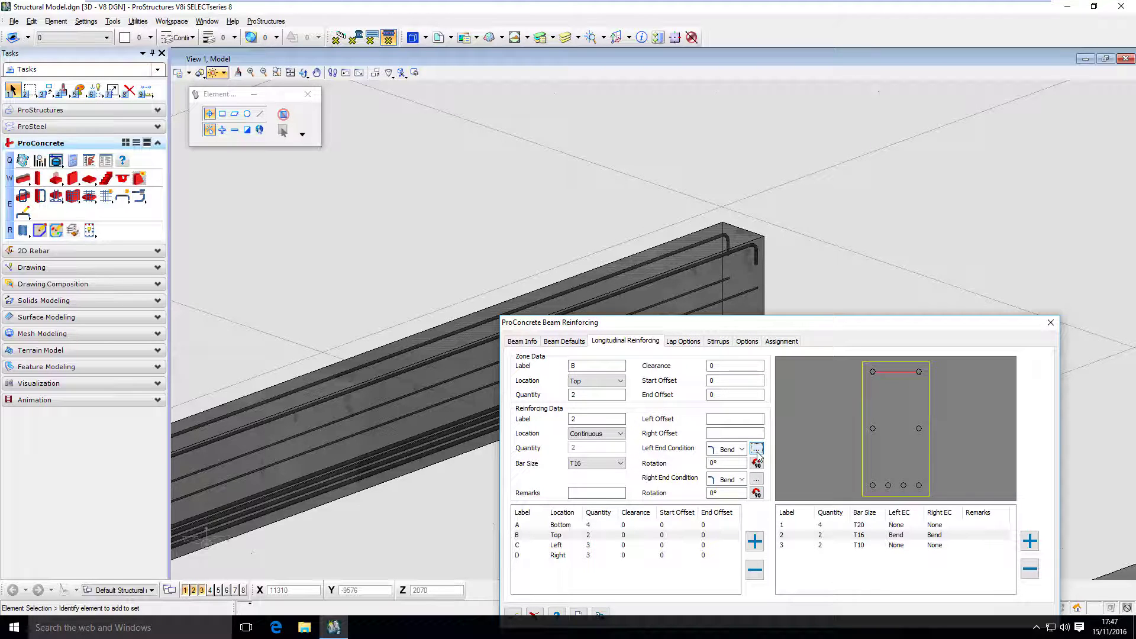
# Override the left-end bend tail of the T16 bars to a Tail/Leg of 500.
pyautogui.click(757, 448)
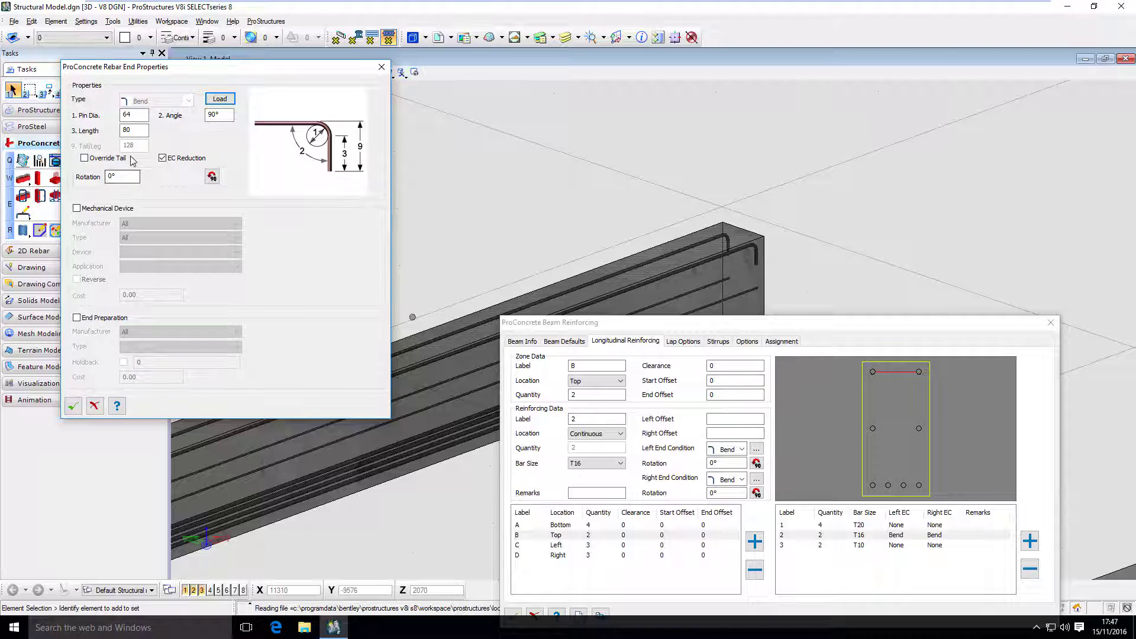
pyautogui.moveTo(72, 153)
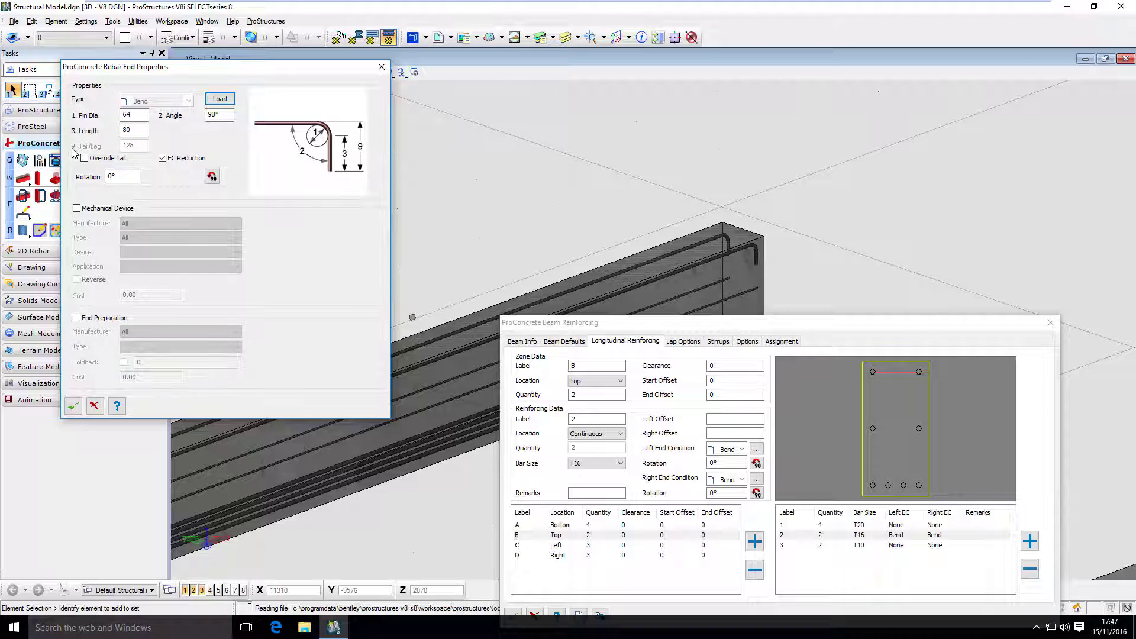
pyautogui.click(85, 157)
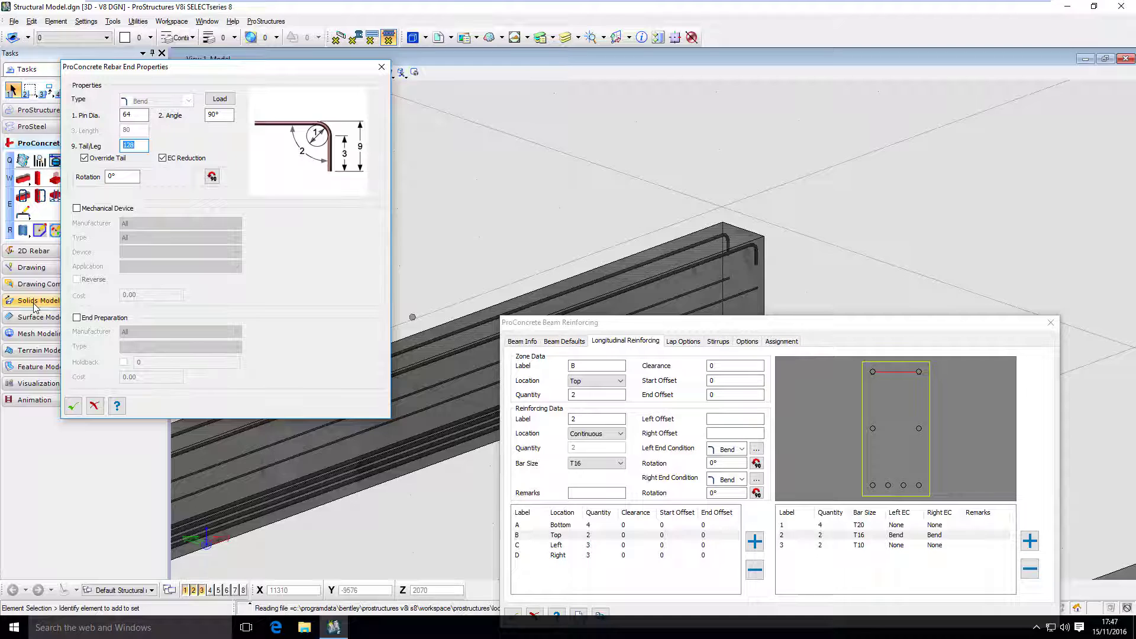
pyautogui.write('500')
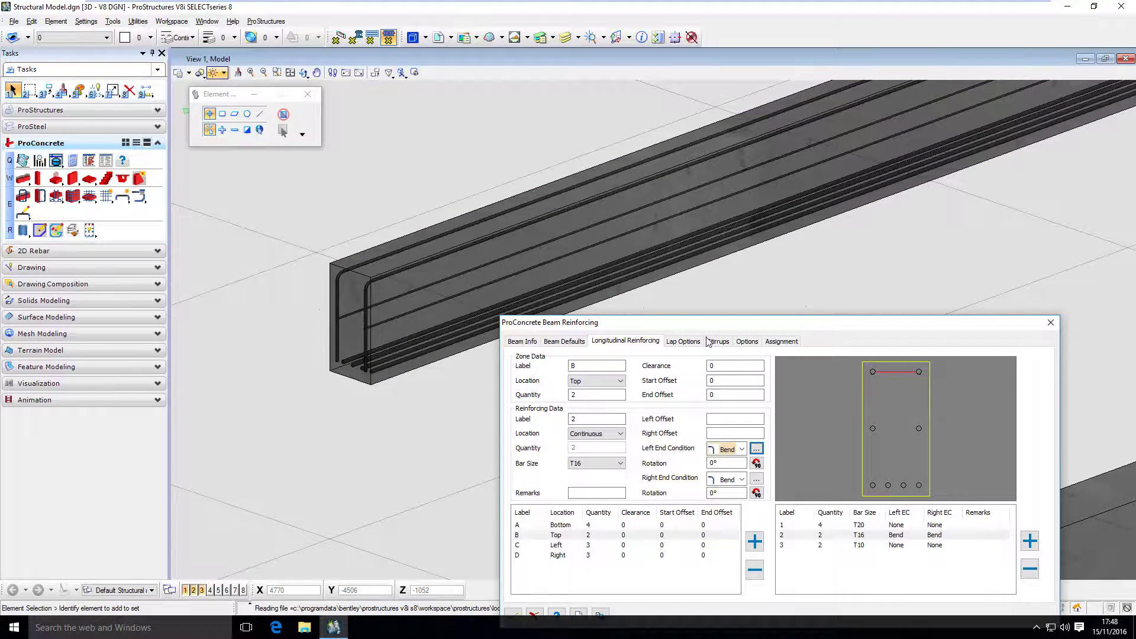
# Add stirrup zone 1 at the beam start: R8 bars, spacing 100, from 30 to 1000.
pyautogui.click(718, 341)
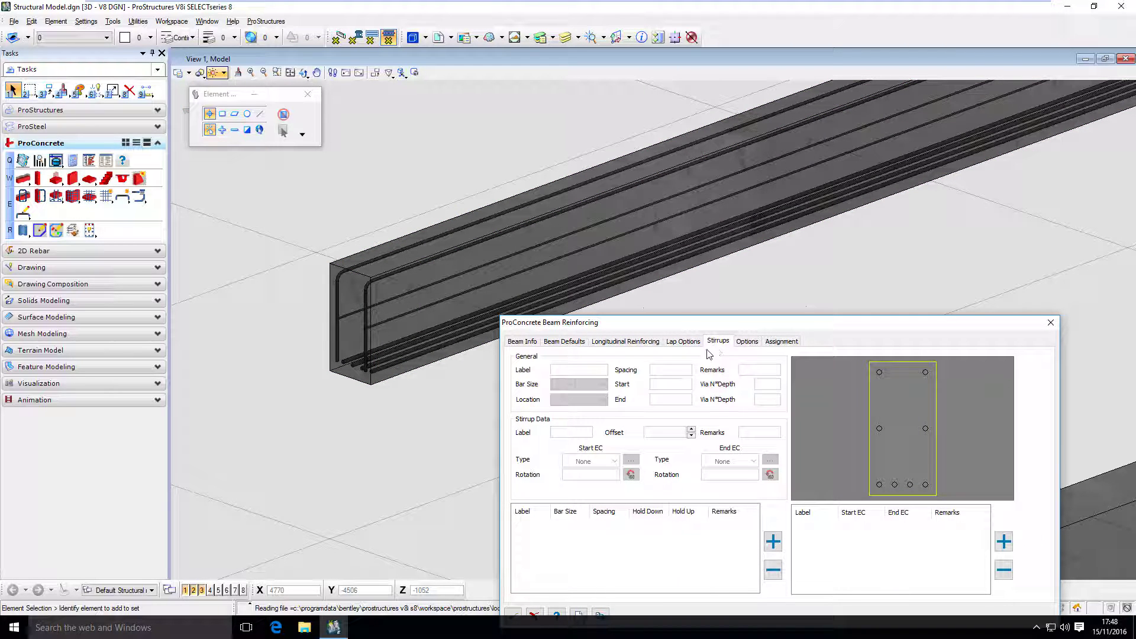
pyautogui.moveTo(773, 540)
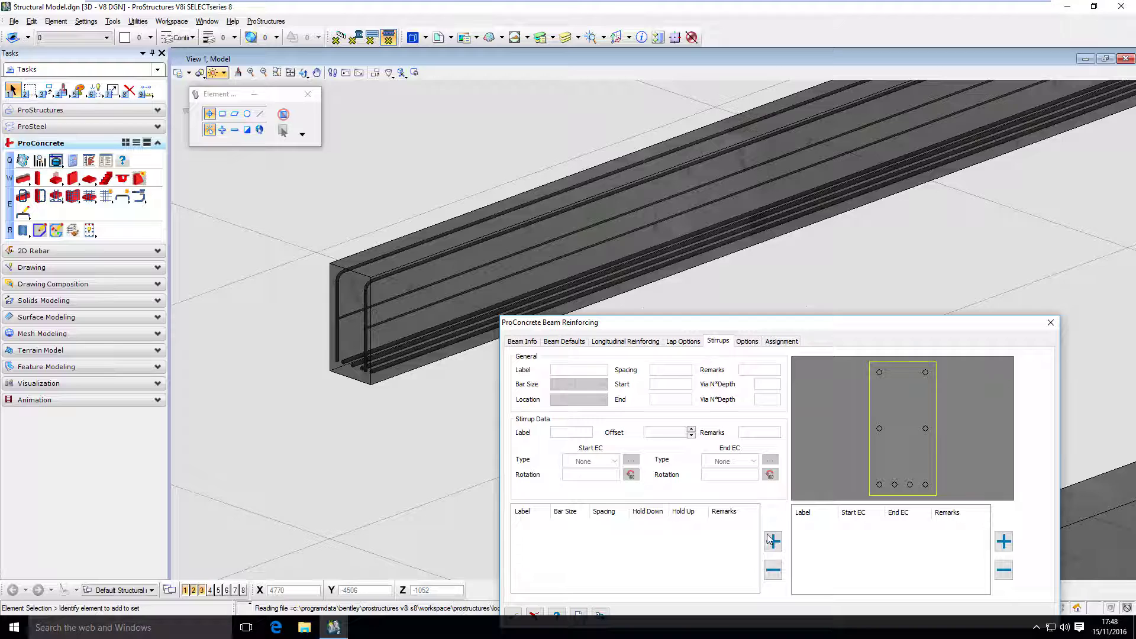
pyautogui.click(773, 541)
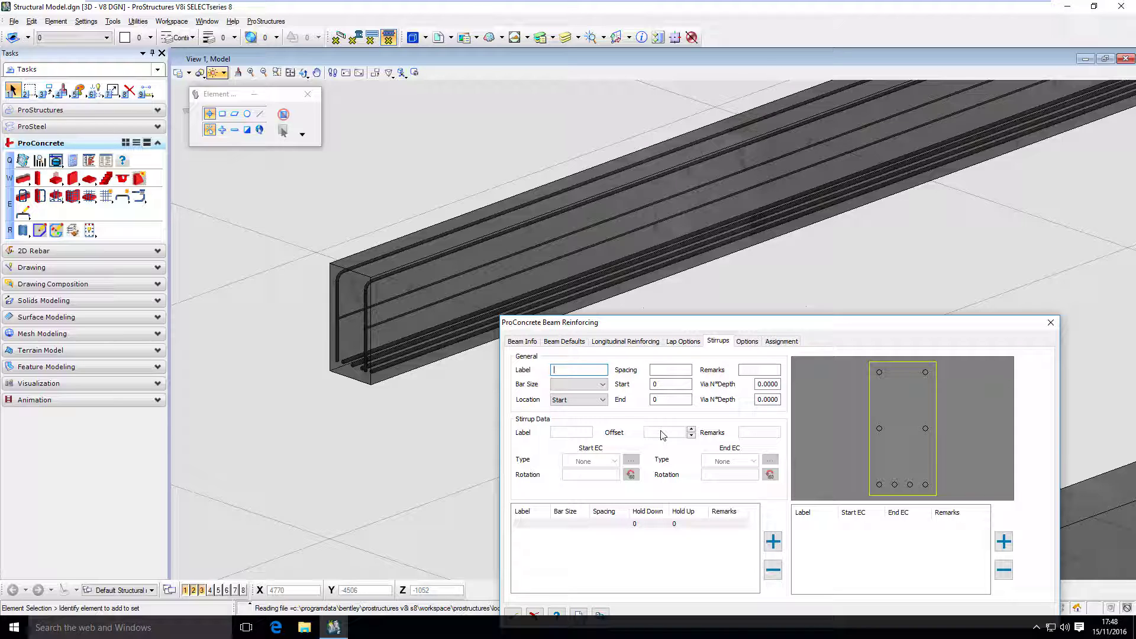
pyautogui.click(602, 383)
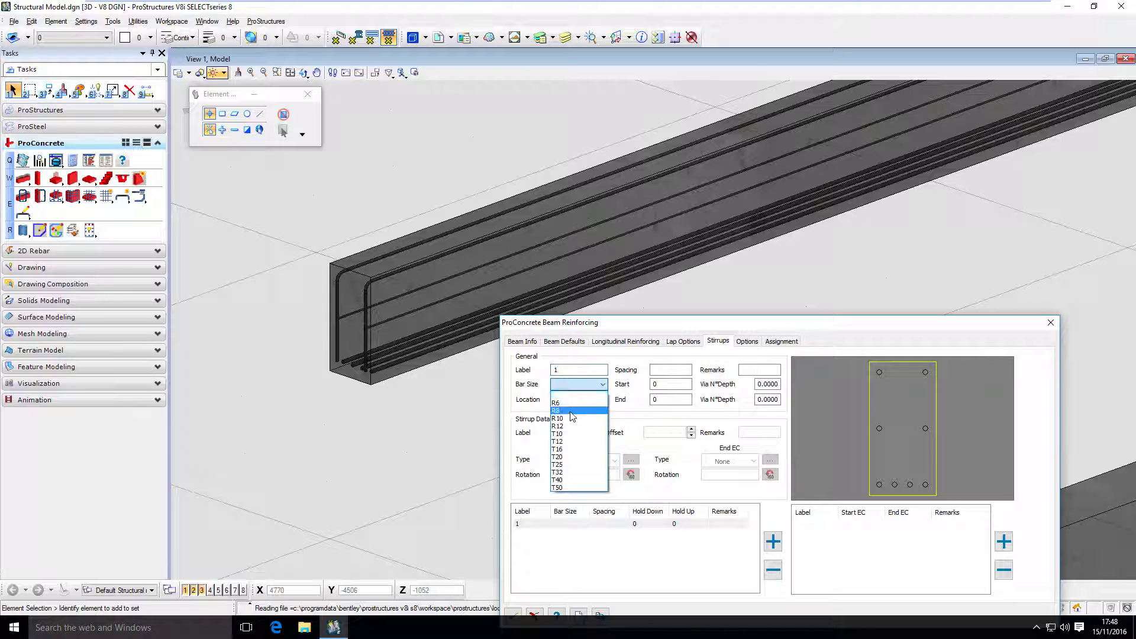
pyautogui.click(557, 410)
pyautogui.write('30')
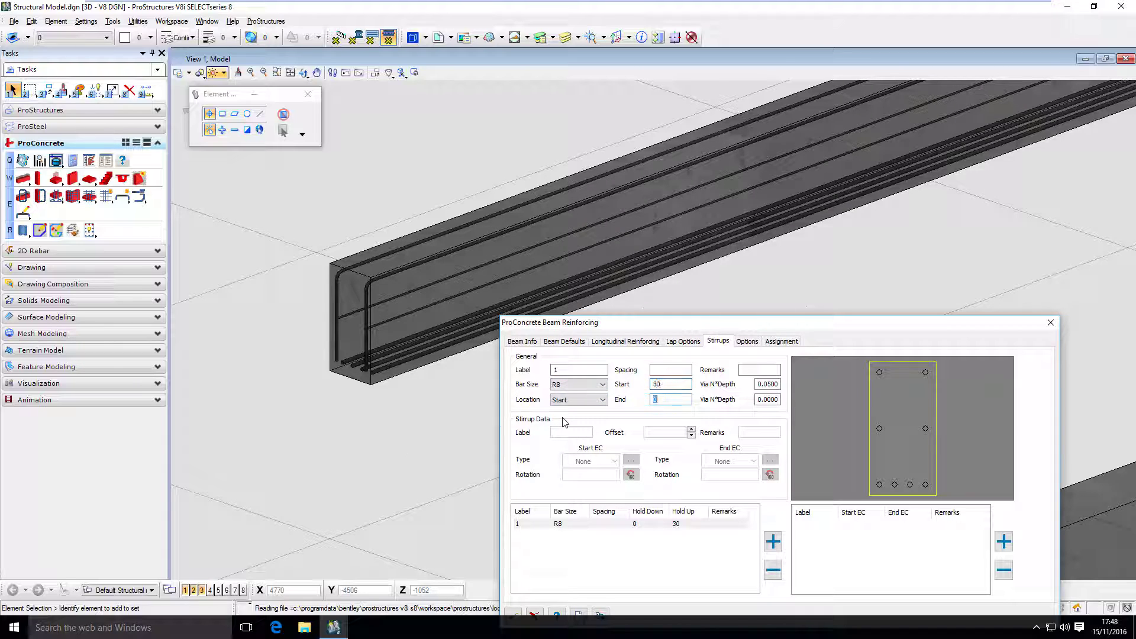
pyautogui.write('1000')
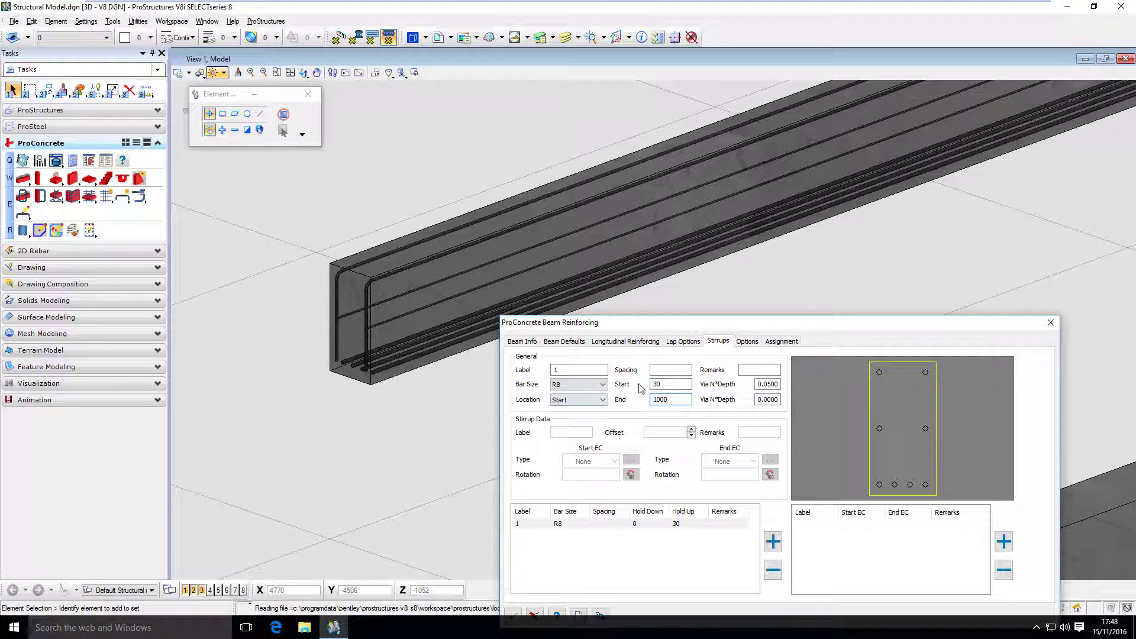
pyautogui.write('100')
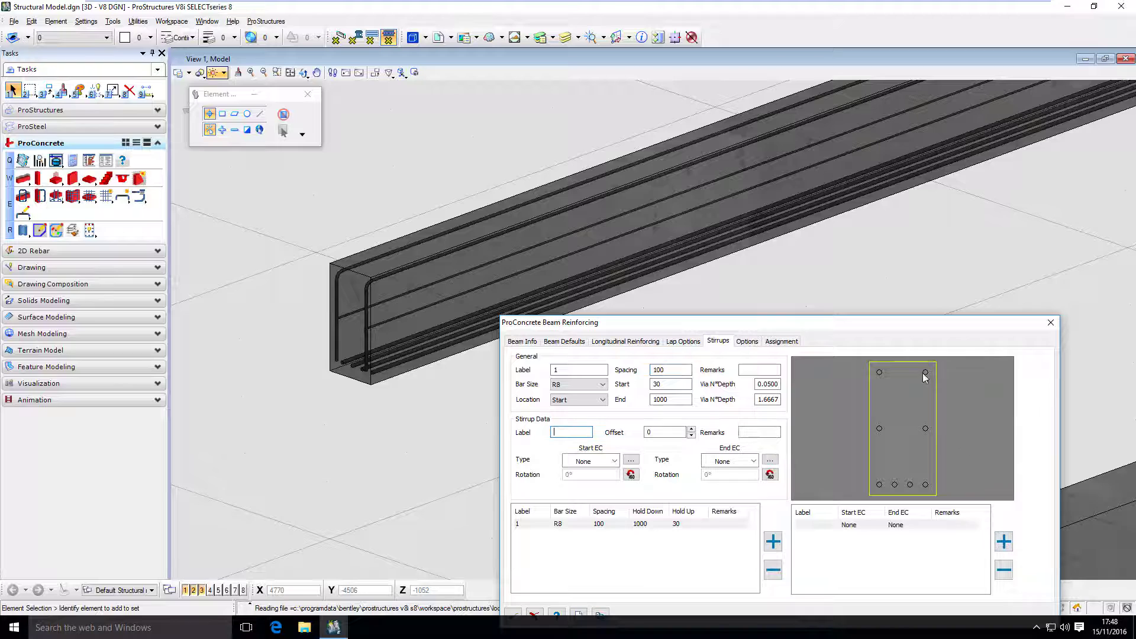
pyautogui.moveTo(806, 557)
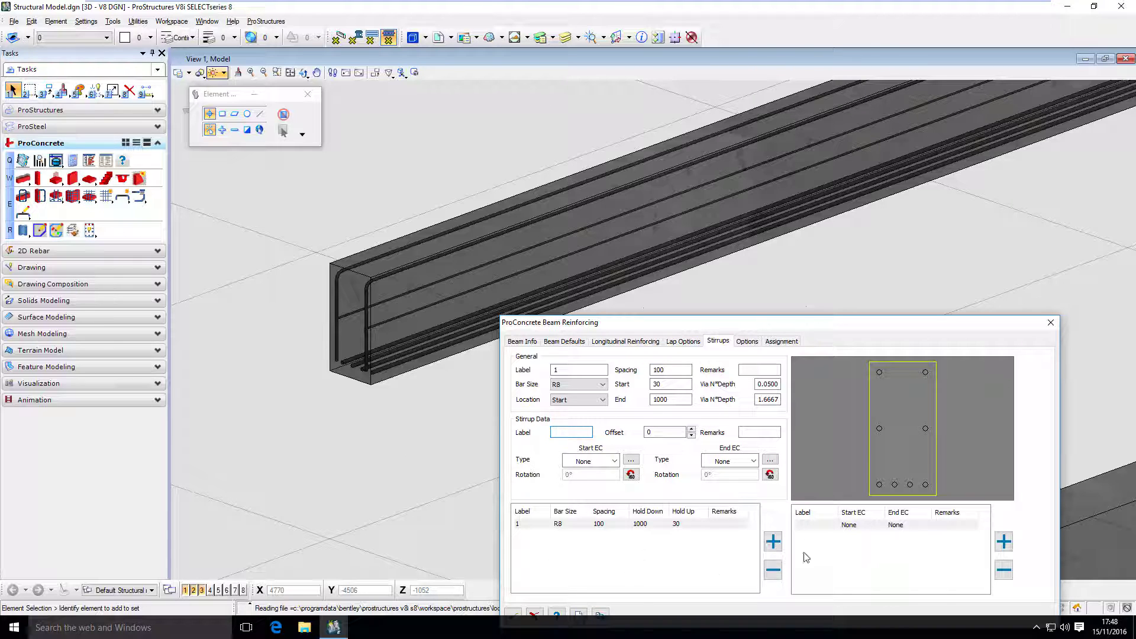
pyautogui.moveTo(619, 476)
pyautogui.write('S1')
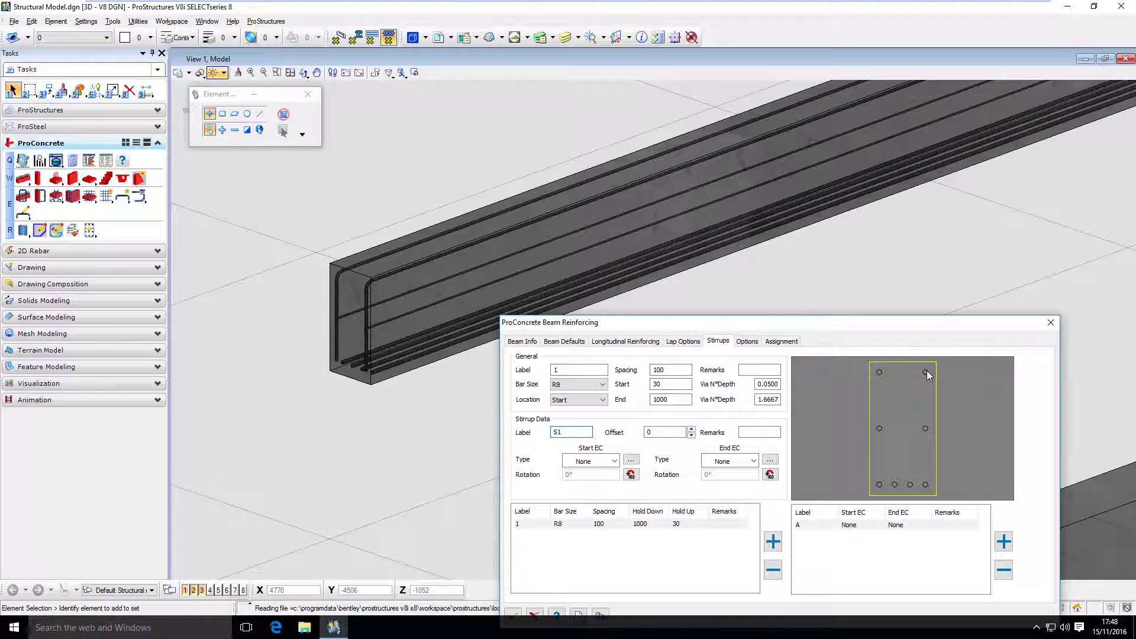
pyautogui.moveTo(880, 495)
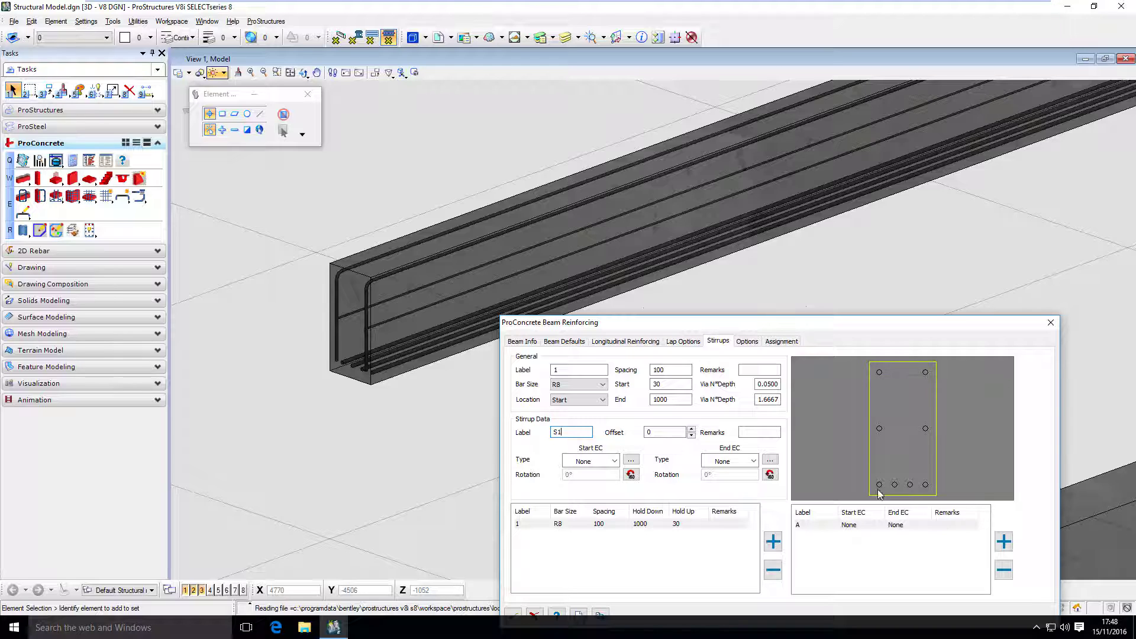
pyautogui.moveTo(933, 375)
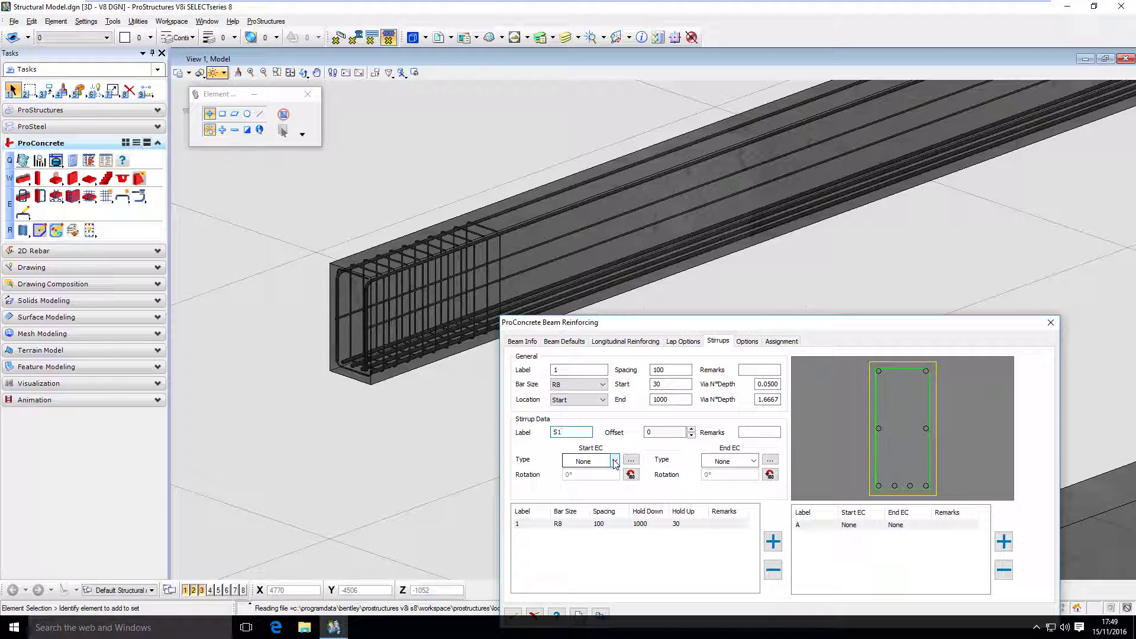
# Give stirrup shape S1 a 90-degree hook at its start end condition.
pyautogui.click(614, 461)
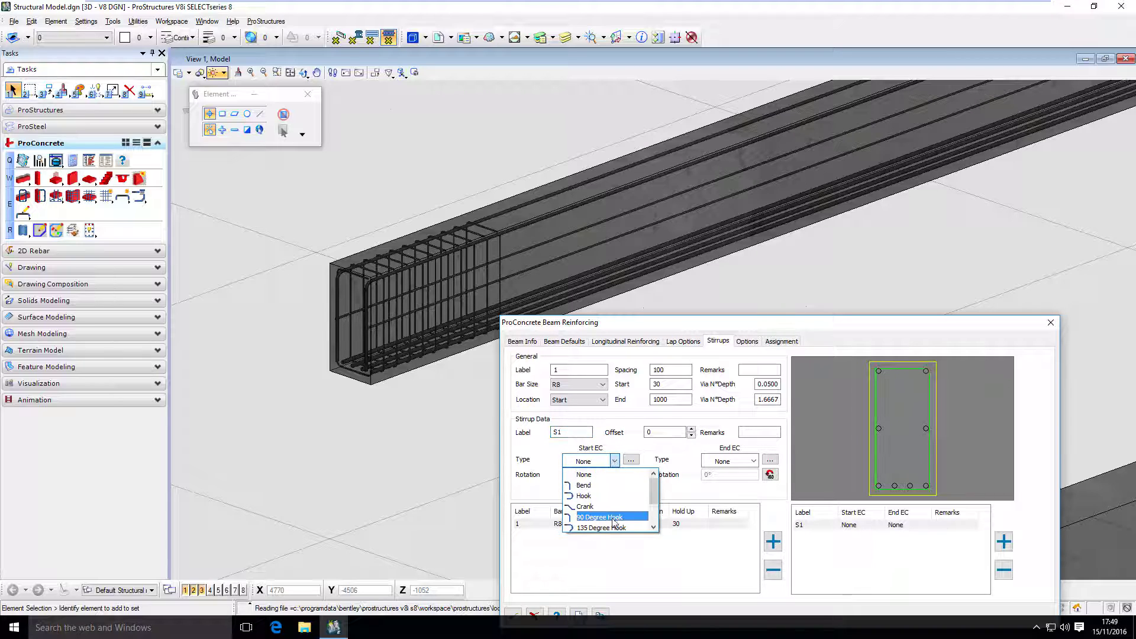
pyautogui.click(599, 518)
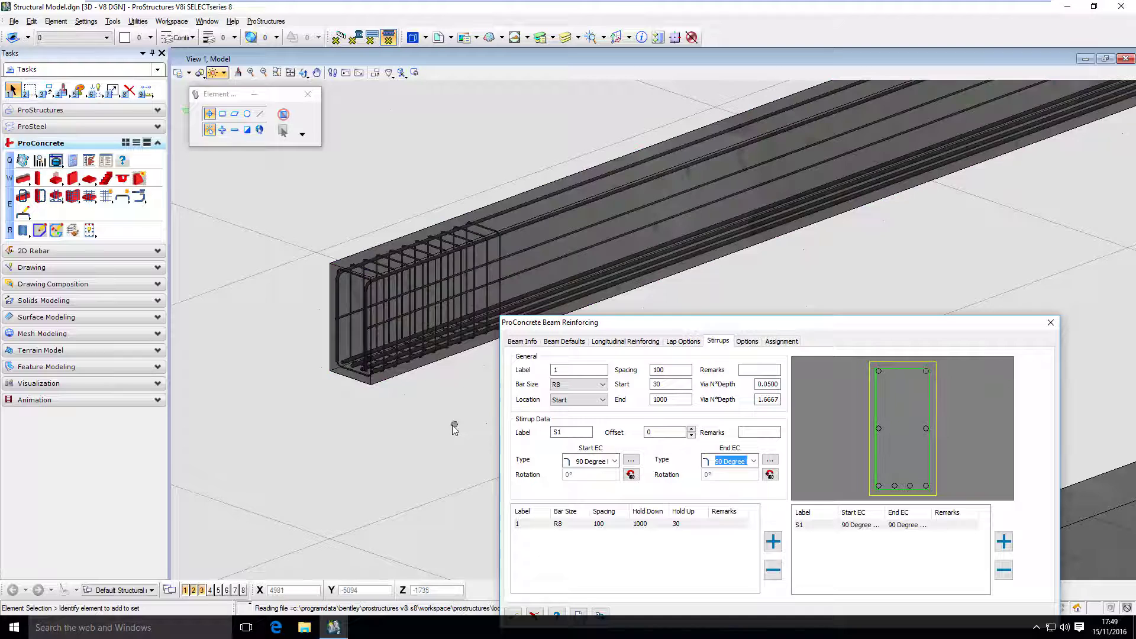
pyautogui.moveTo(440, 434)
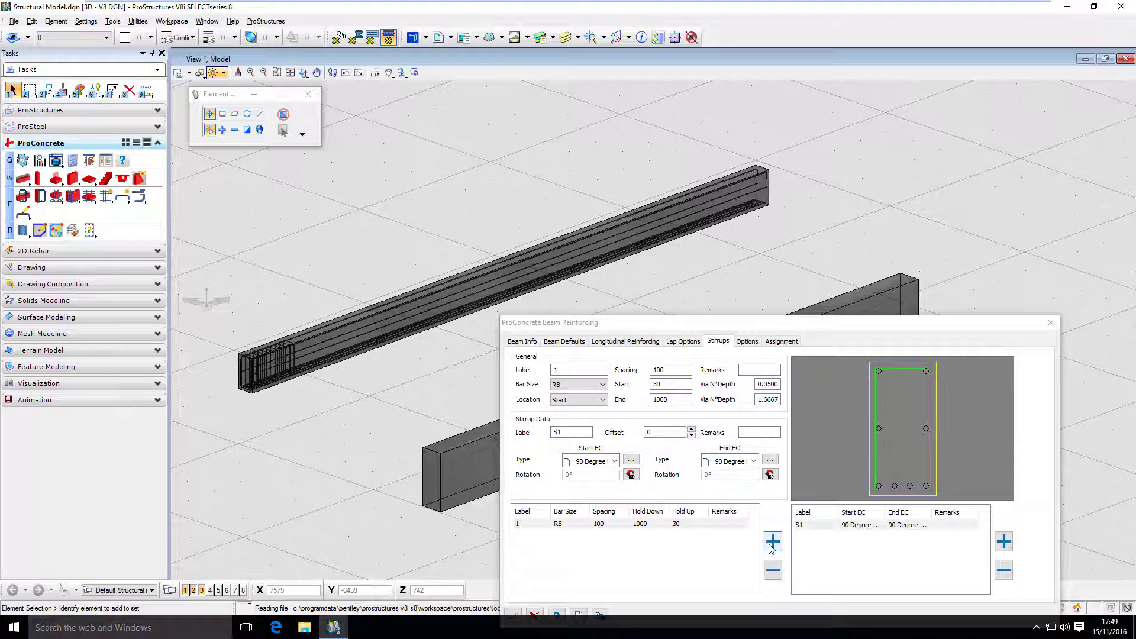
# Add stirrup zone 2 in the beam middle: R8 bars at 200 spacing, 1200 from each end.
pyautogui.click(772, 541)
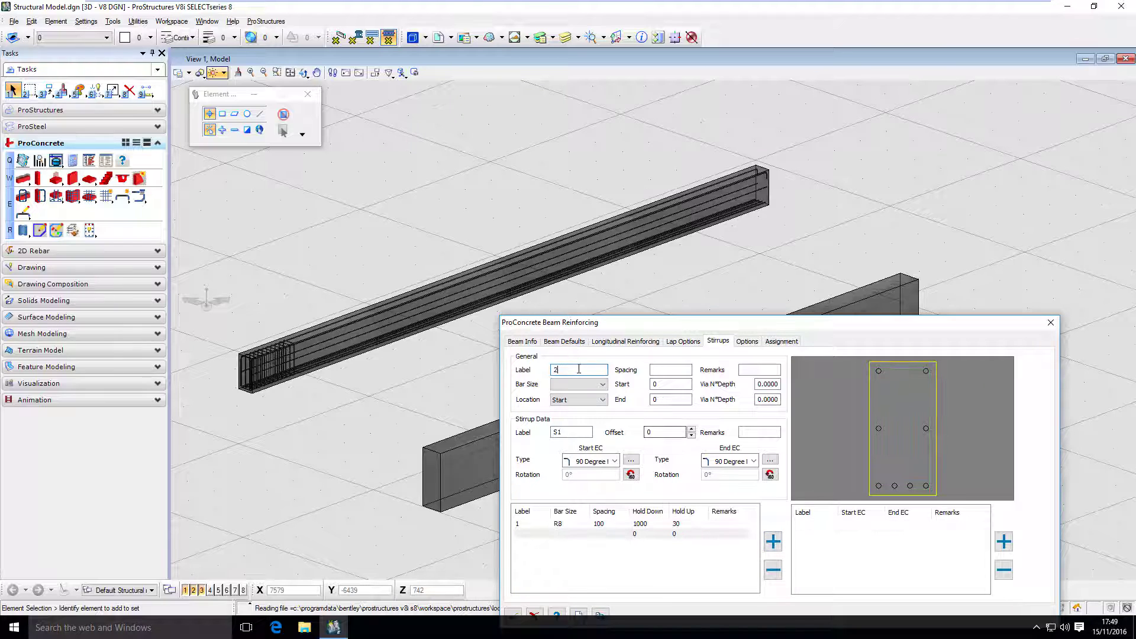
pyautogui.click(603, 384)
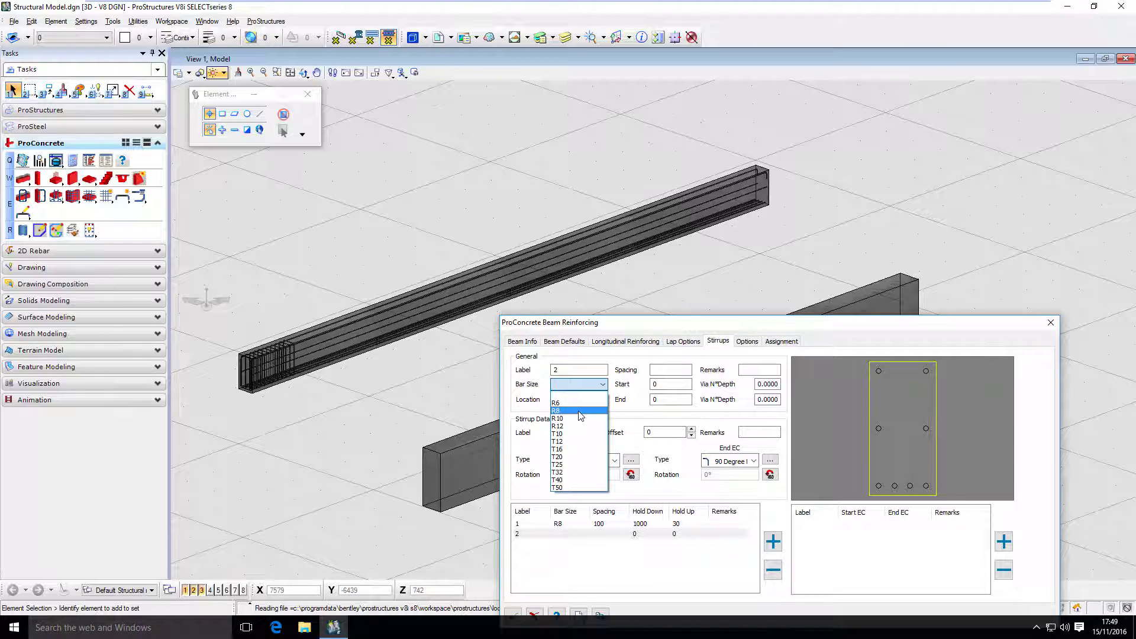
pyautogui.click(556, 411)
pyautogui.write('1200')
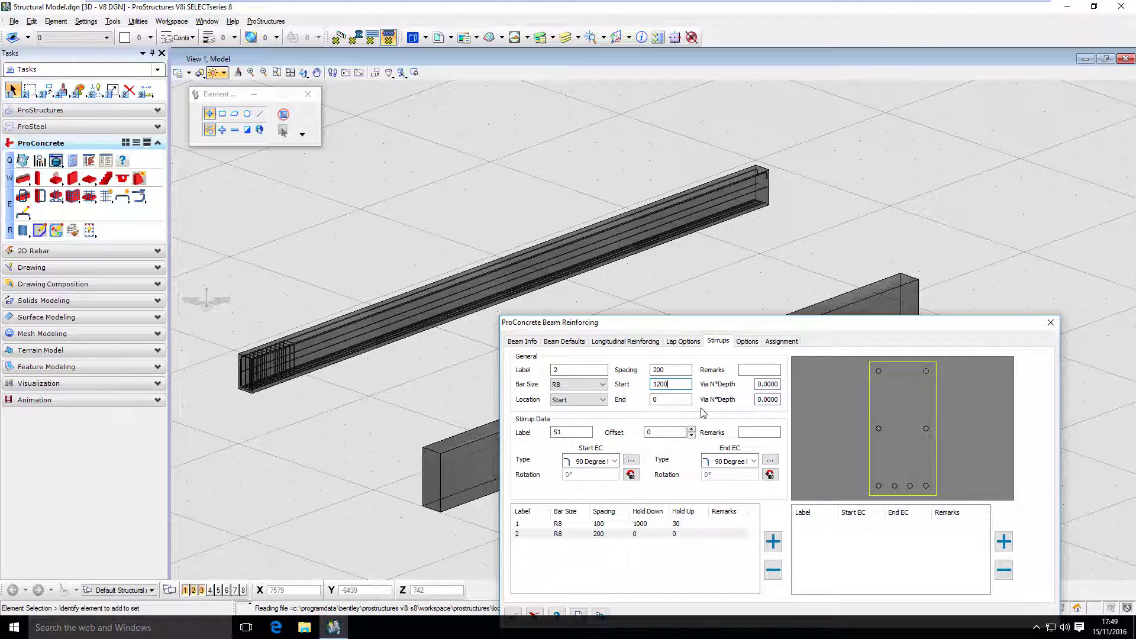
pyautogui.click(602, 399)
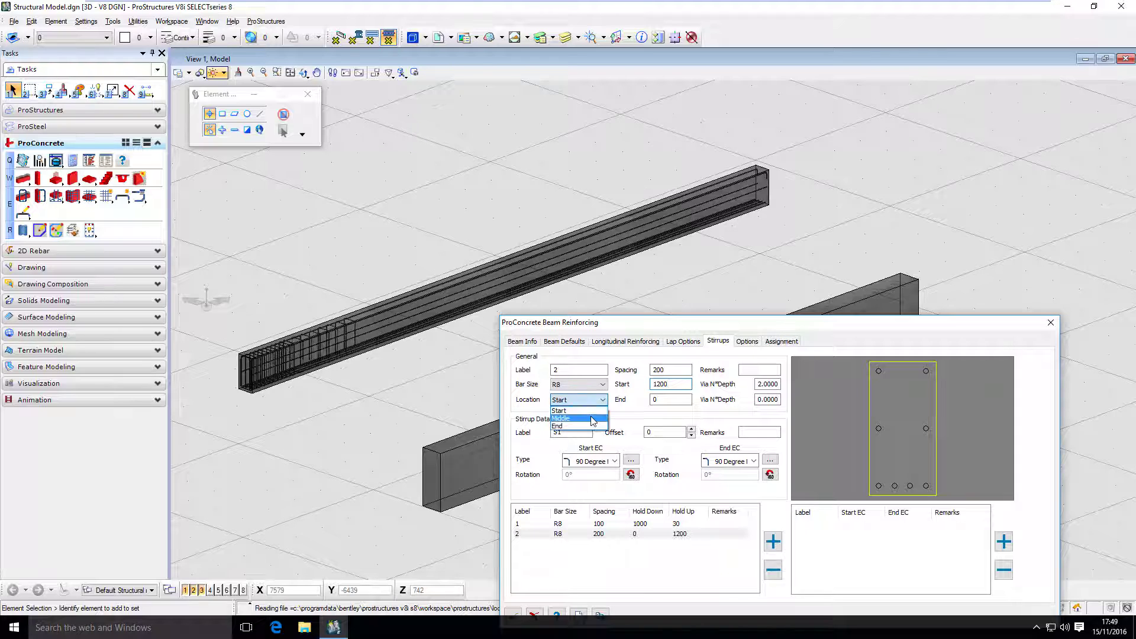
pyautogui.click(561, 419)
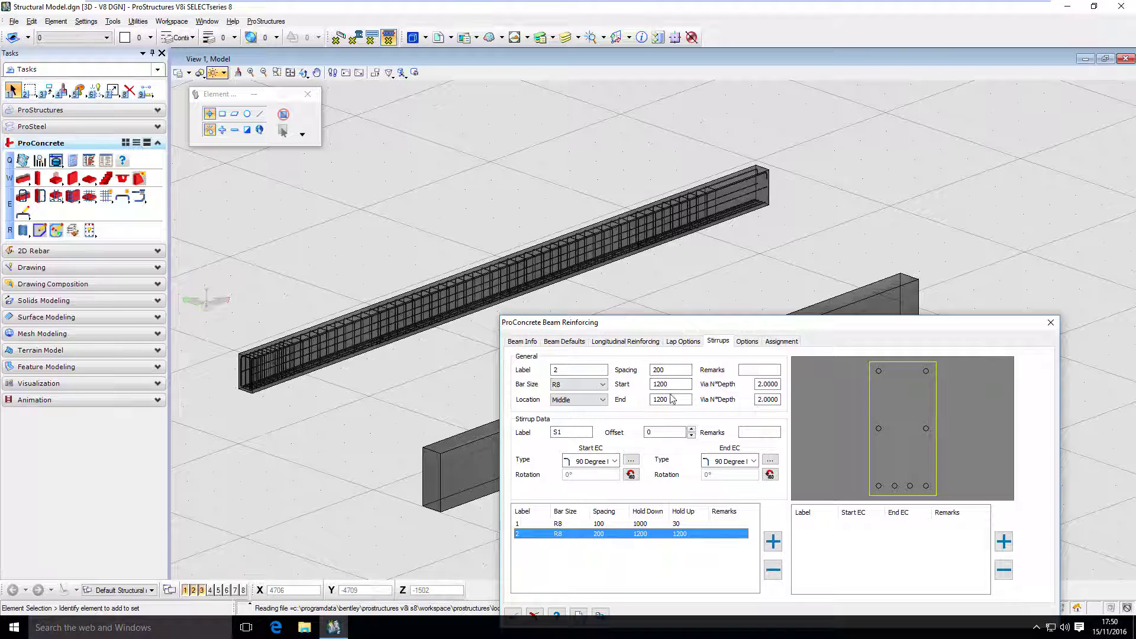
pyautogui.click(434, 276)
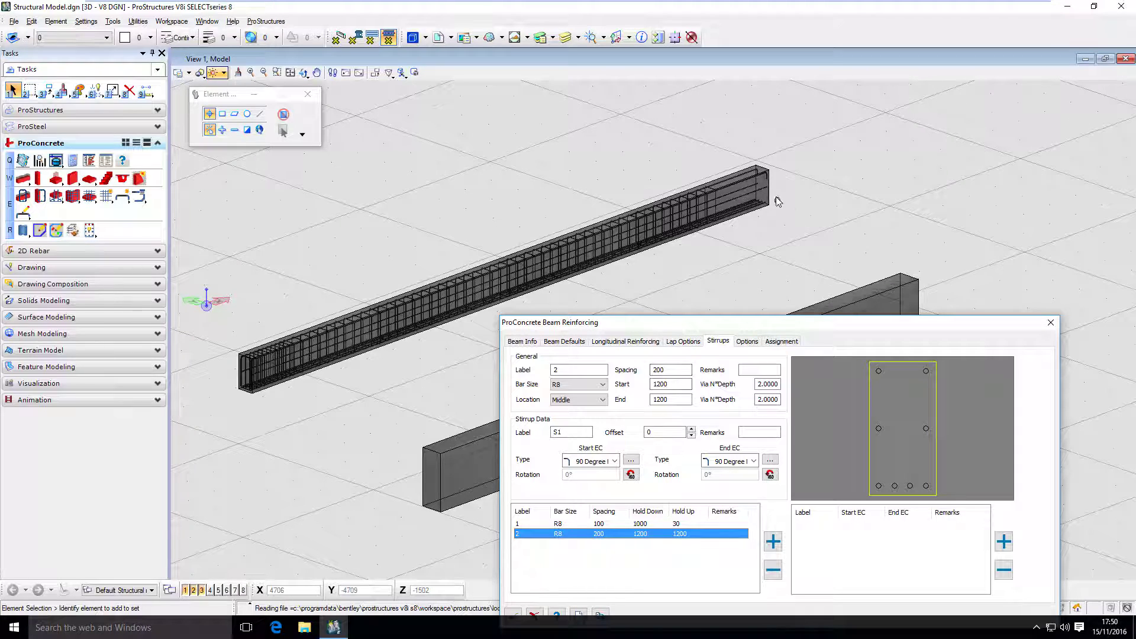
pyautogui.moveTo(699, 218)
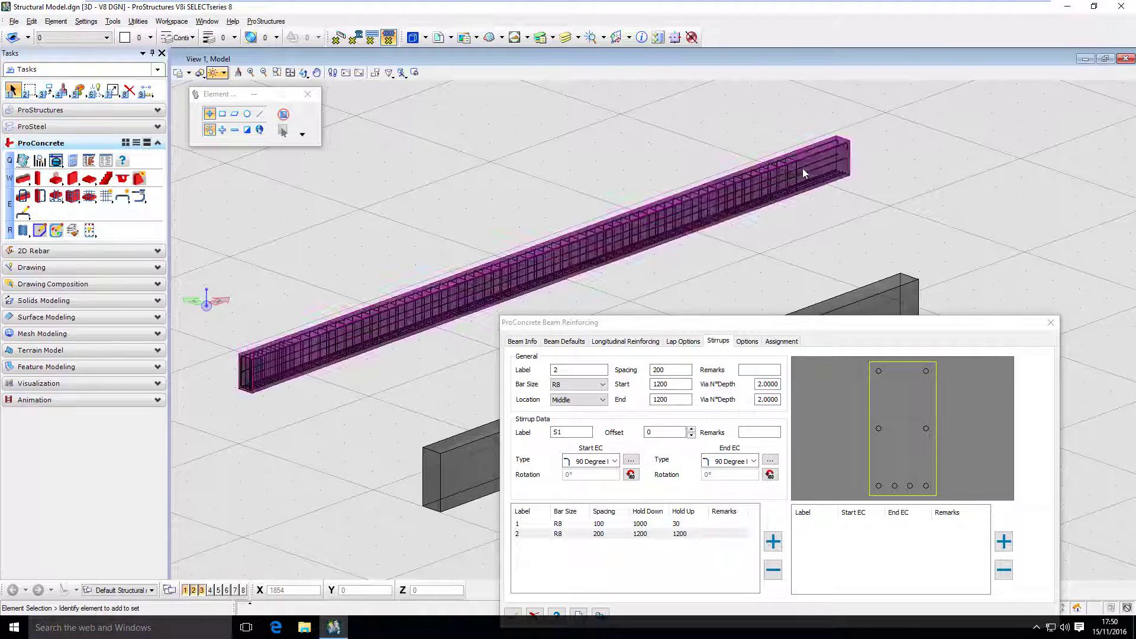
pyautogui.moveTo(832, 176)
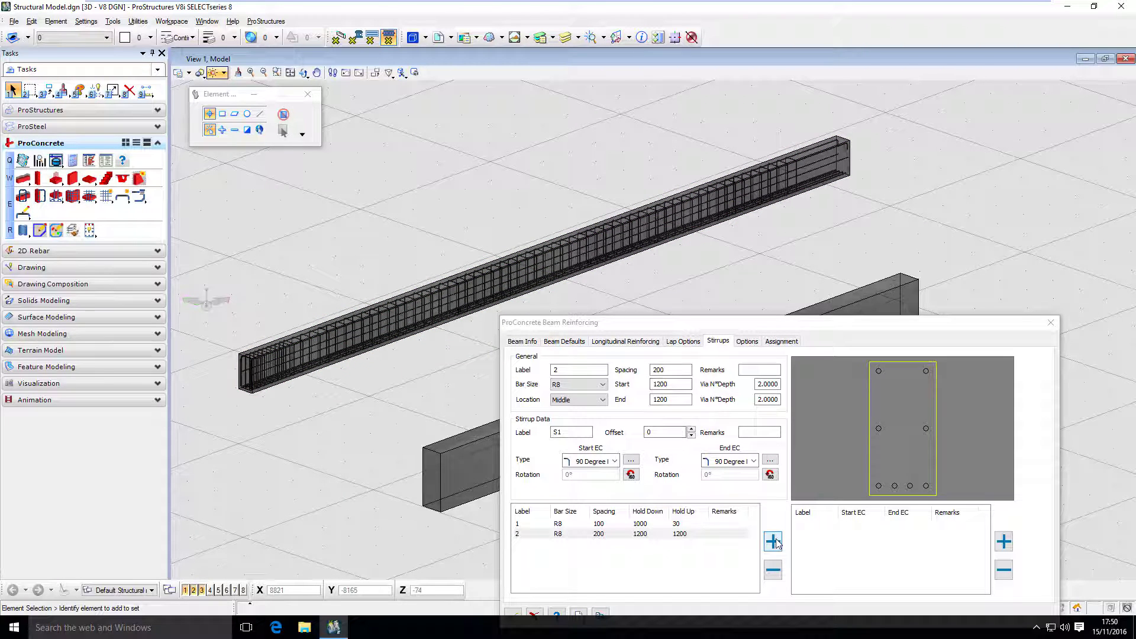
# Add stirrup zone 3 at the beam end with R8 bars at 100 spacing from 30 to 1200.
pyautogui.click(602, 399)
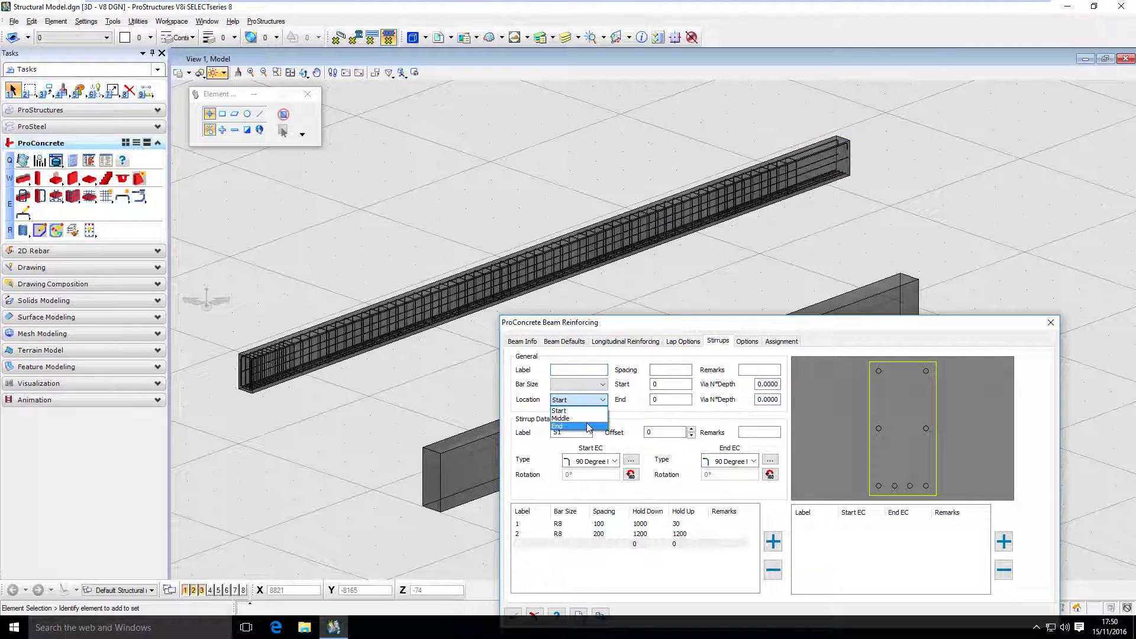
pyautogui.click(572, 426)
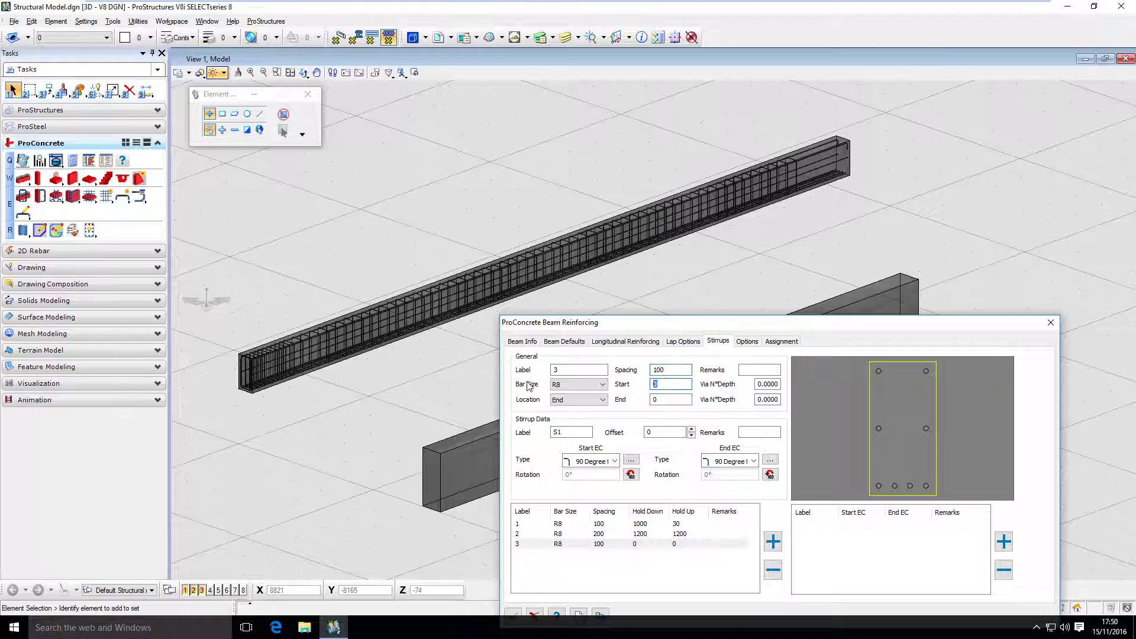
pyautogui.write('301')
pyautogui.click(671, 399)
pyautogui.write('1200')
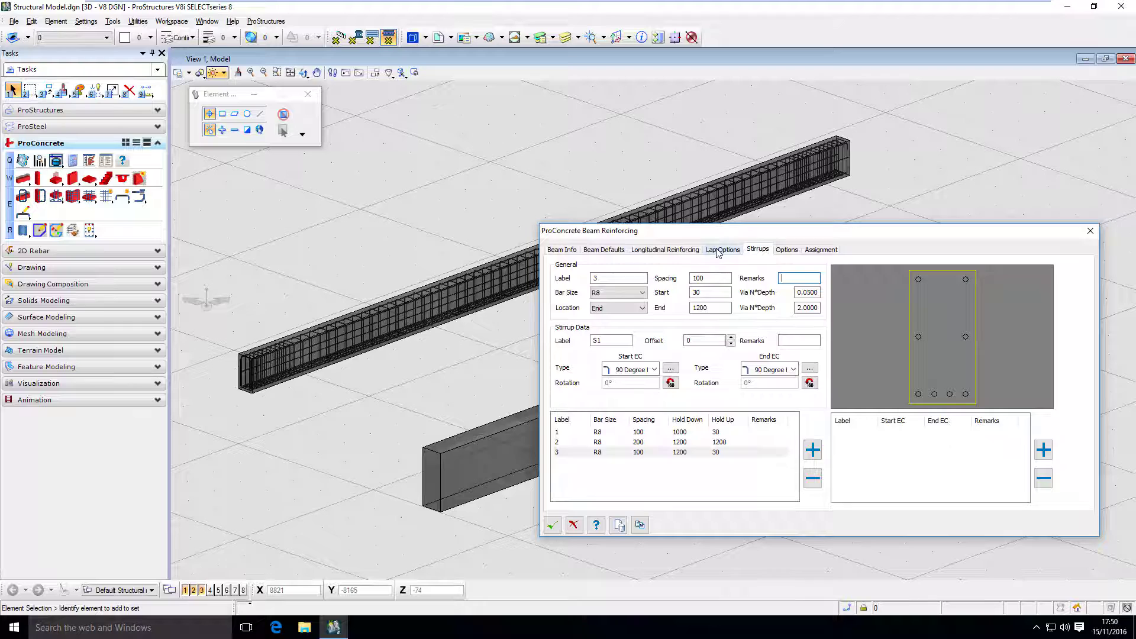
pyautogui.click(722, 250)
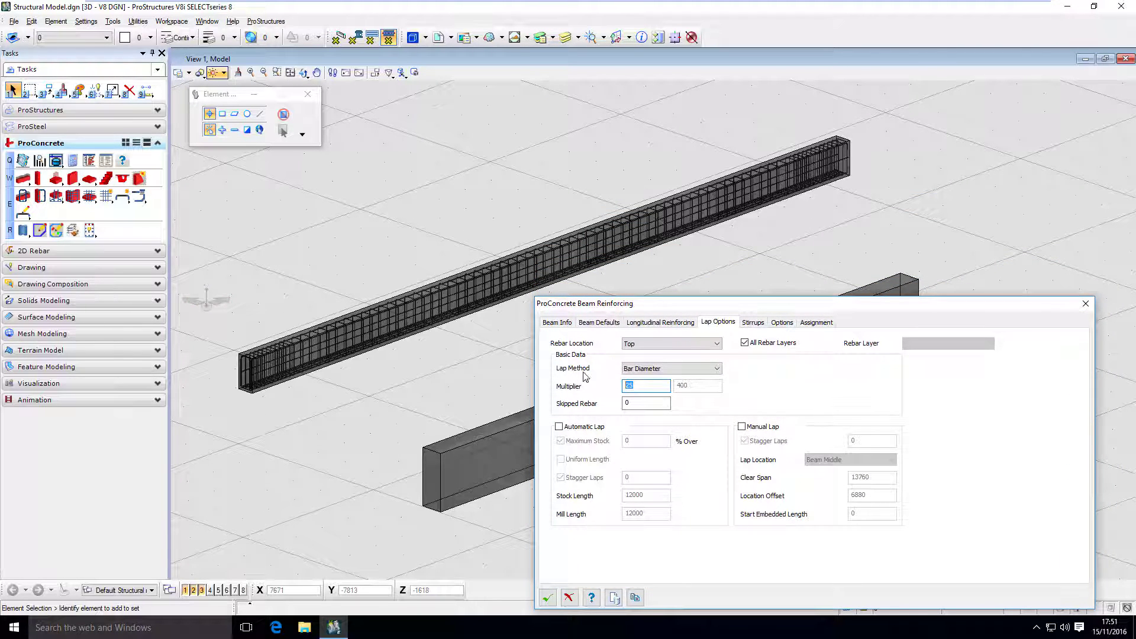
# Set top-bar laps to 40 bar diameters with automatic lapping turned on.
pyautogui.click(670, 368)
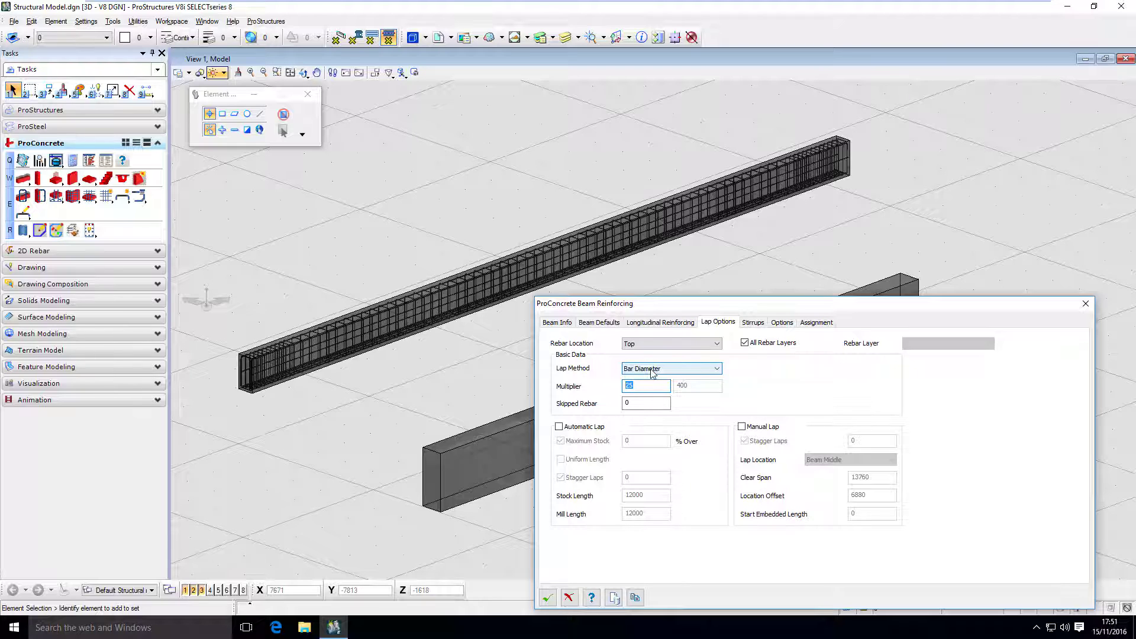
pyautogui.moveTo(612, 409)
pyautogui.write('40')
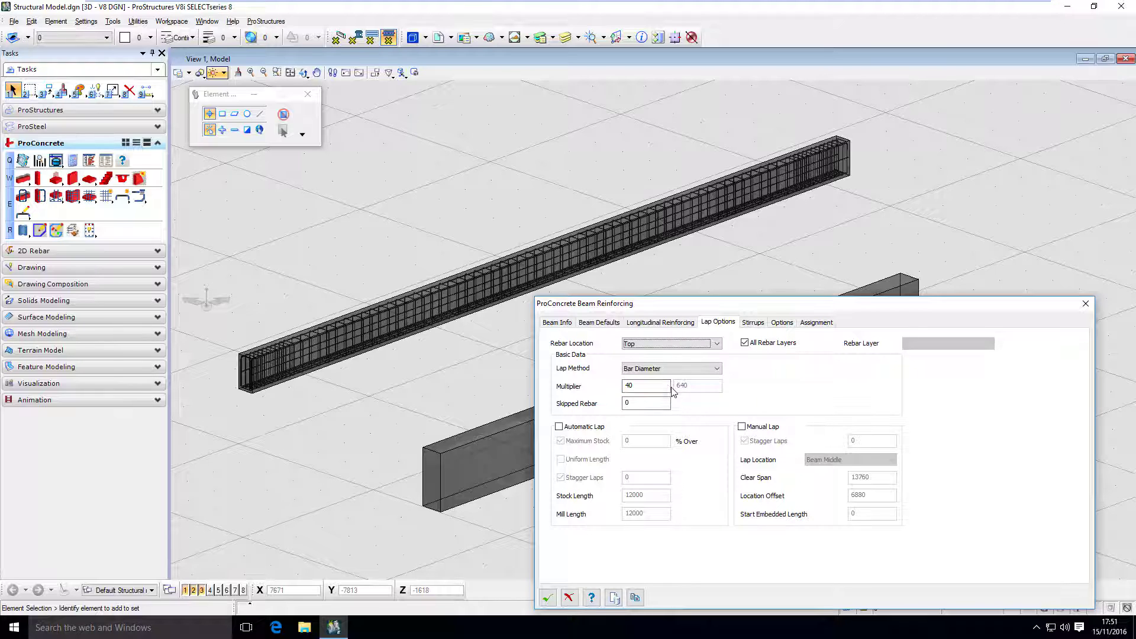
pyautogui.moveTo(650, 418)
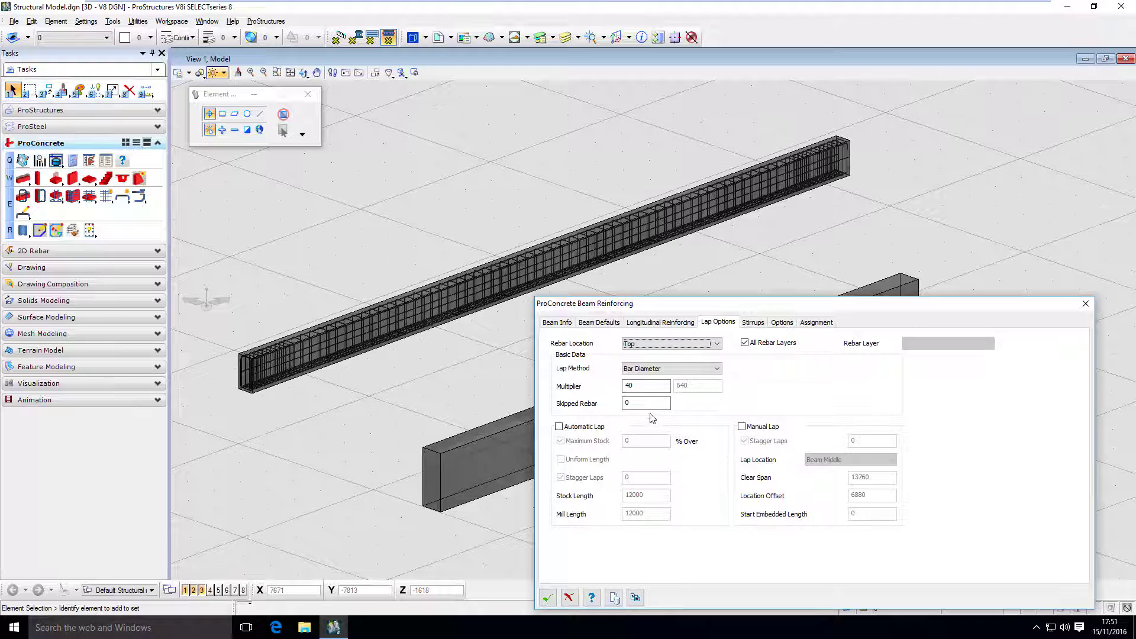
pyautogui.click(559, 426)
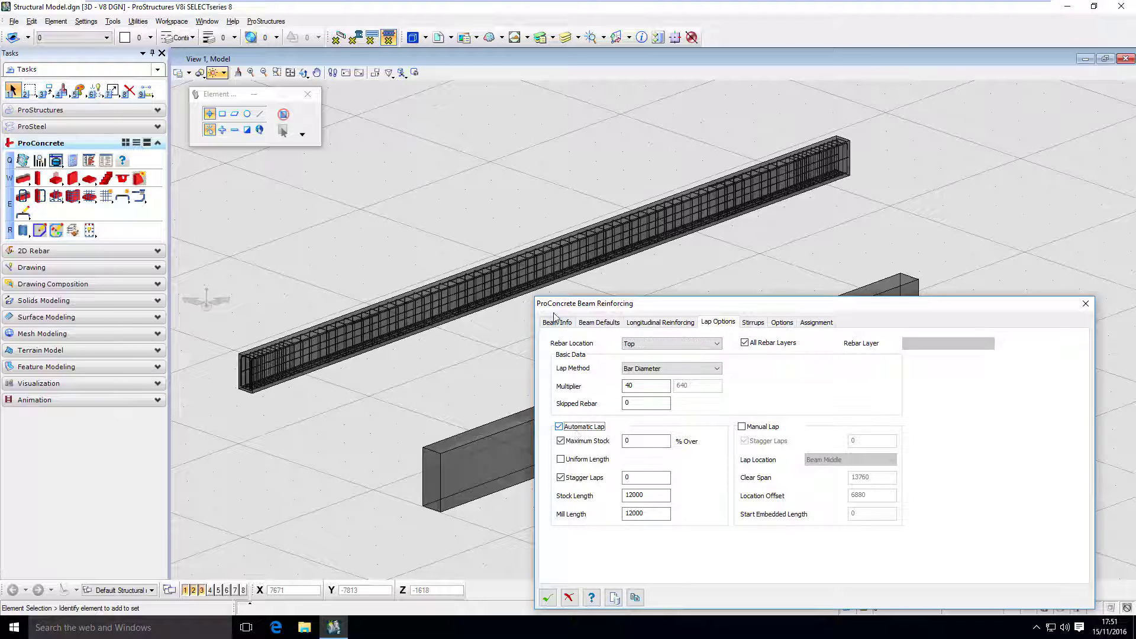
pyautogui.click(508, 253)
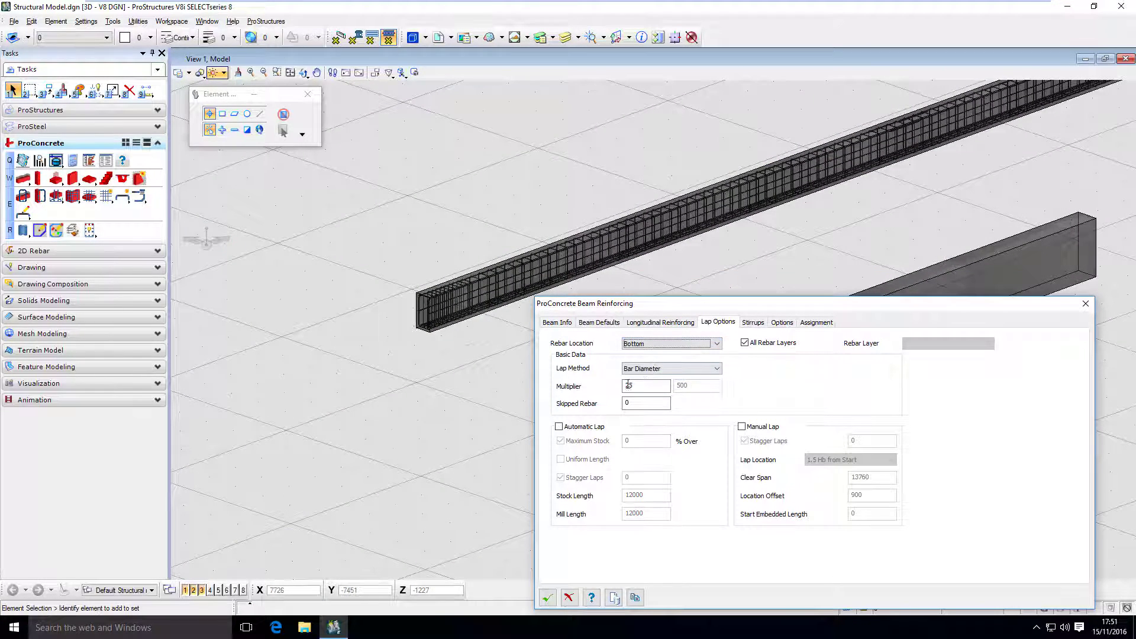
# Select the bottom bars' lap multiplier value to replace it with 25 bar diameters.
pyautogui.click(559, 426)
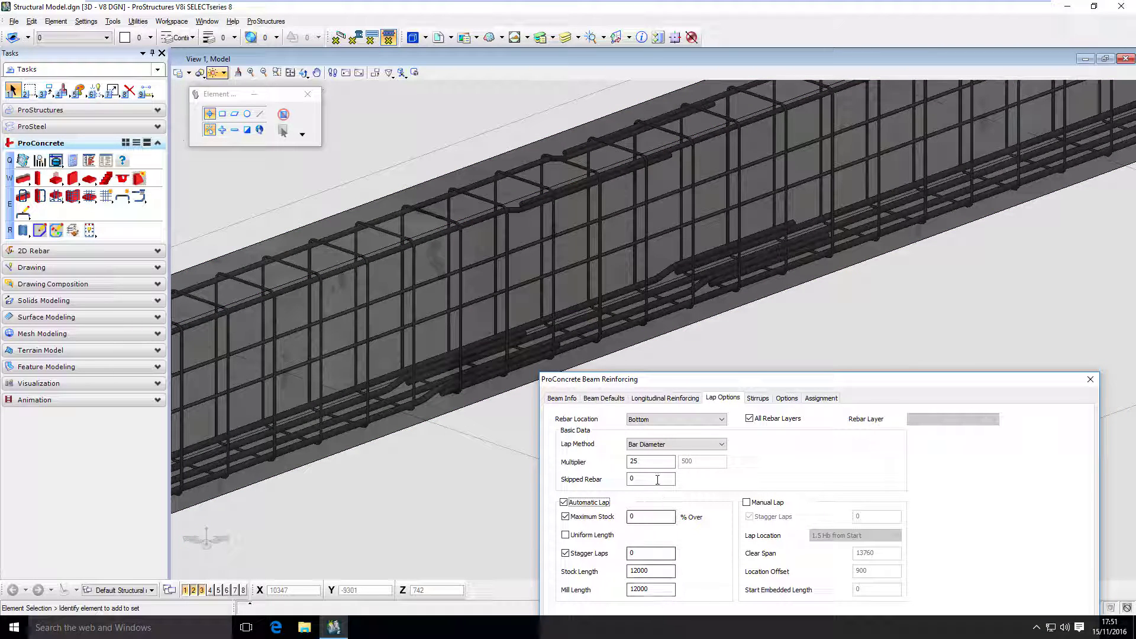
pyautogui.tripleClick(650, 460)
pyautogui.write('40')
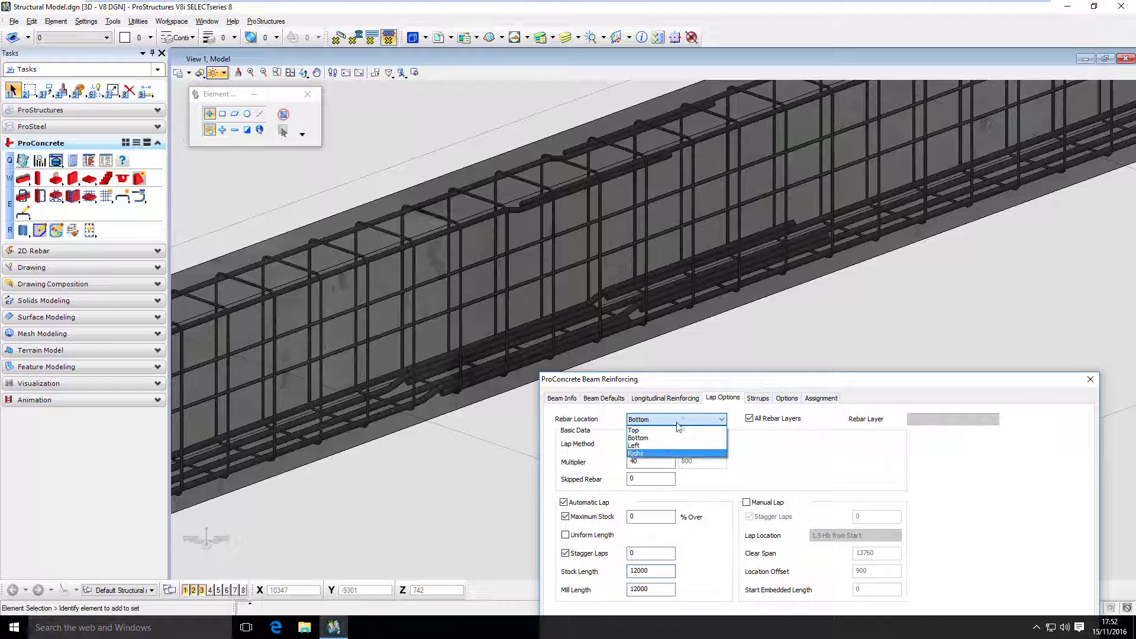
pyautogui.moveTo(657, 430)
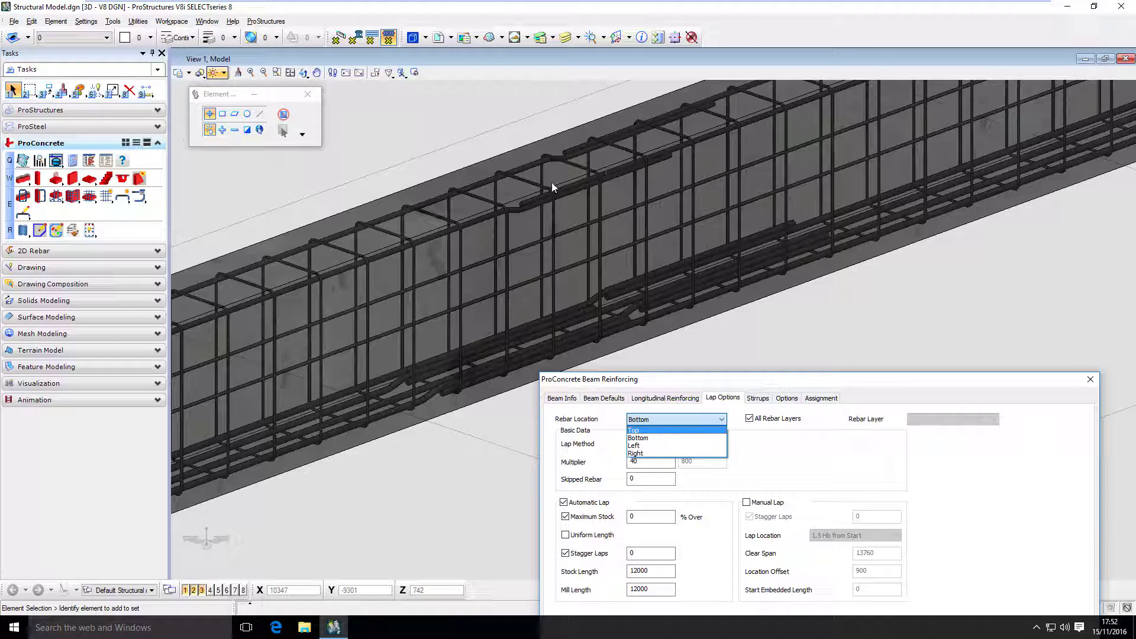
pyautogui.moveTo(681, 438)
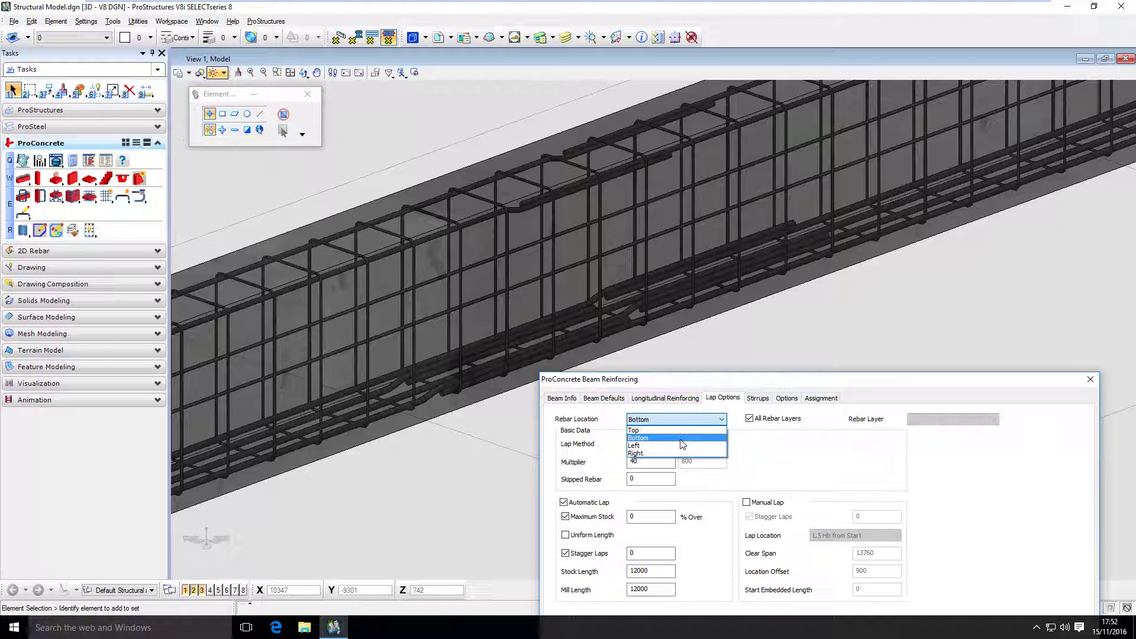
pyautogui.moveTo(670, 444)
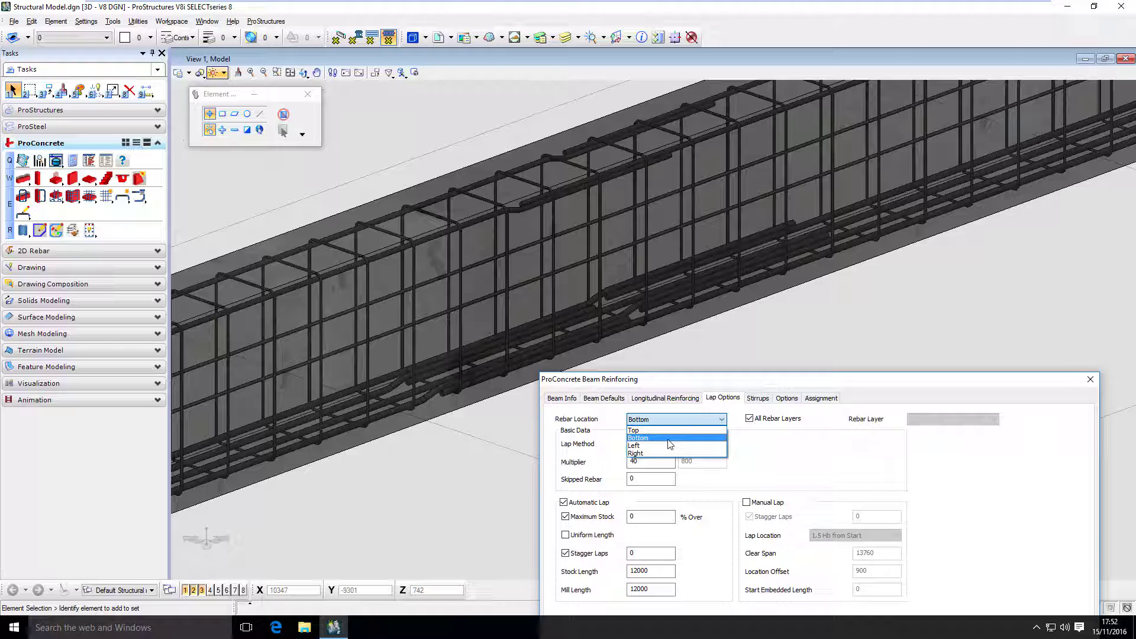
# Make the bottom bars' 40-diameter automatic laps use uniform bar lengths.
pyautogui.click(638, 438)
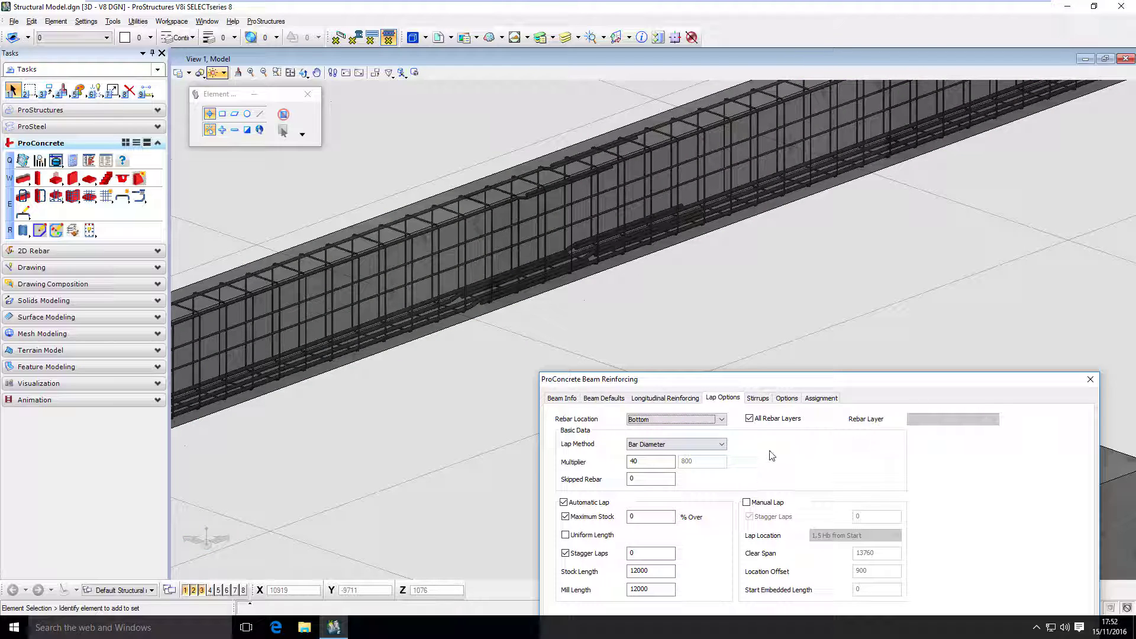
pyautogui.click(566, 535)
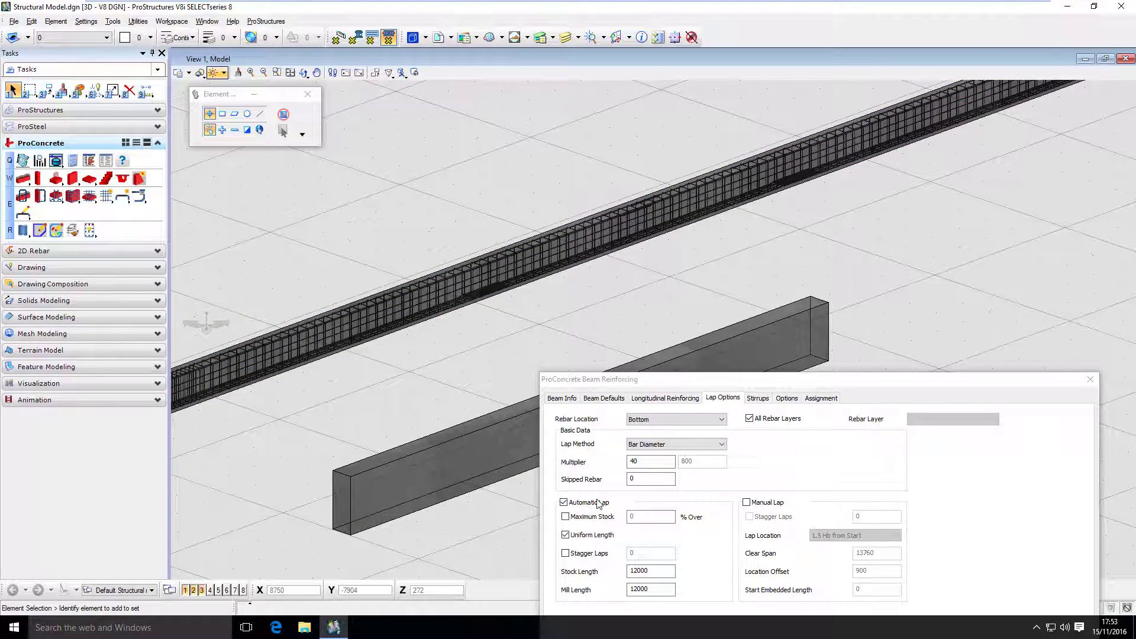
# Switch the bottom bars to a manual lap placed at L/4 from Start.
pyautogui.click(564, 501)
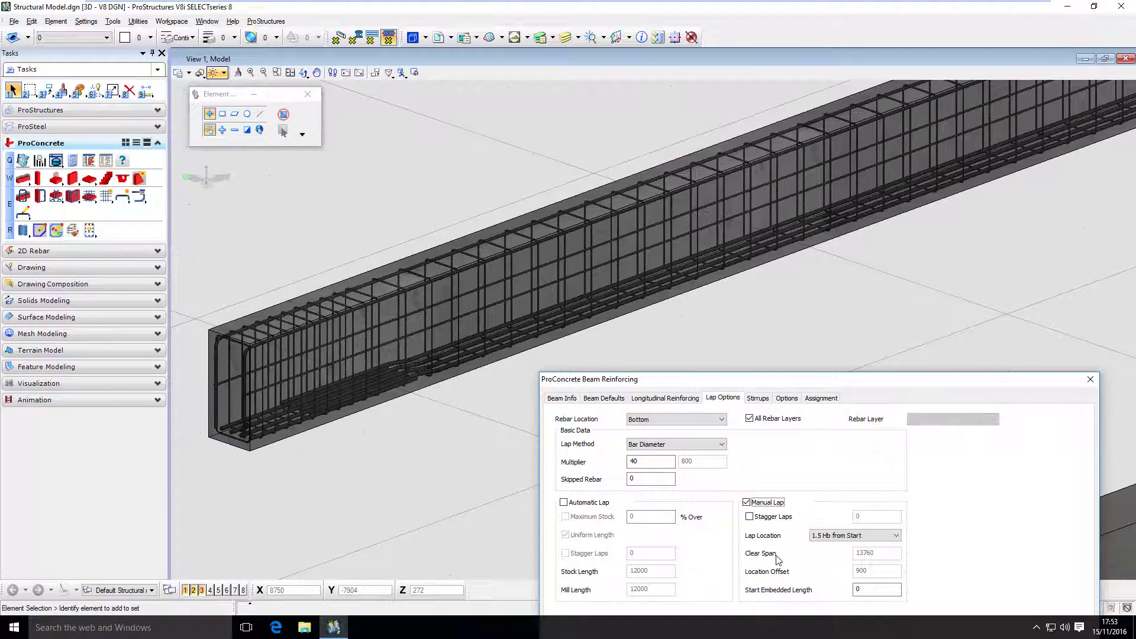
pyautogui.click(853, 535)
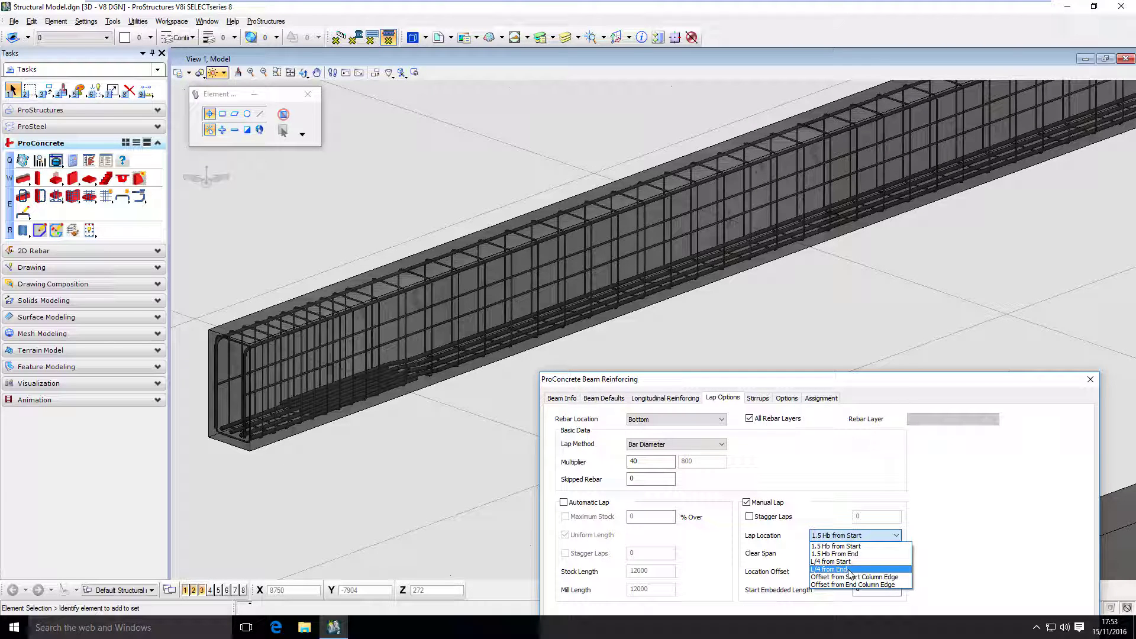
pyautogui.click(832, 561)
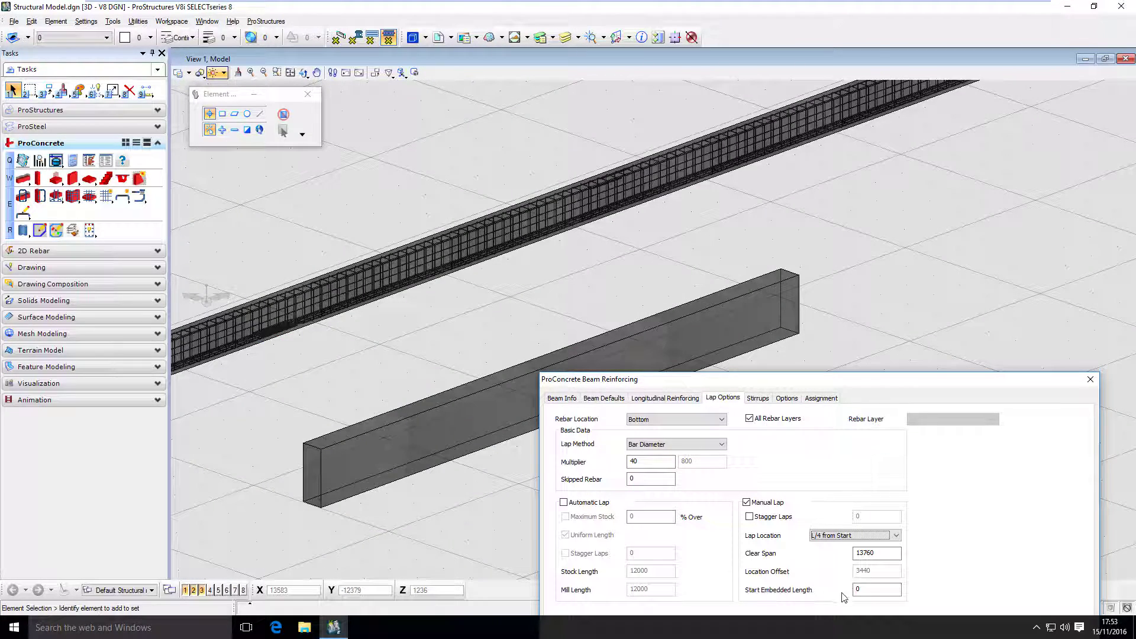
pyautogui.click(877, 589)
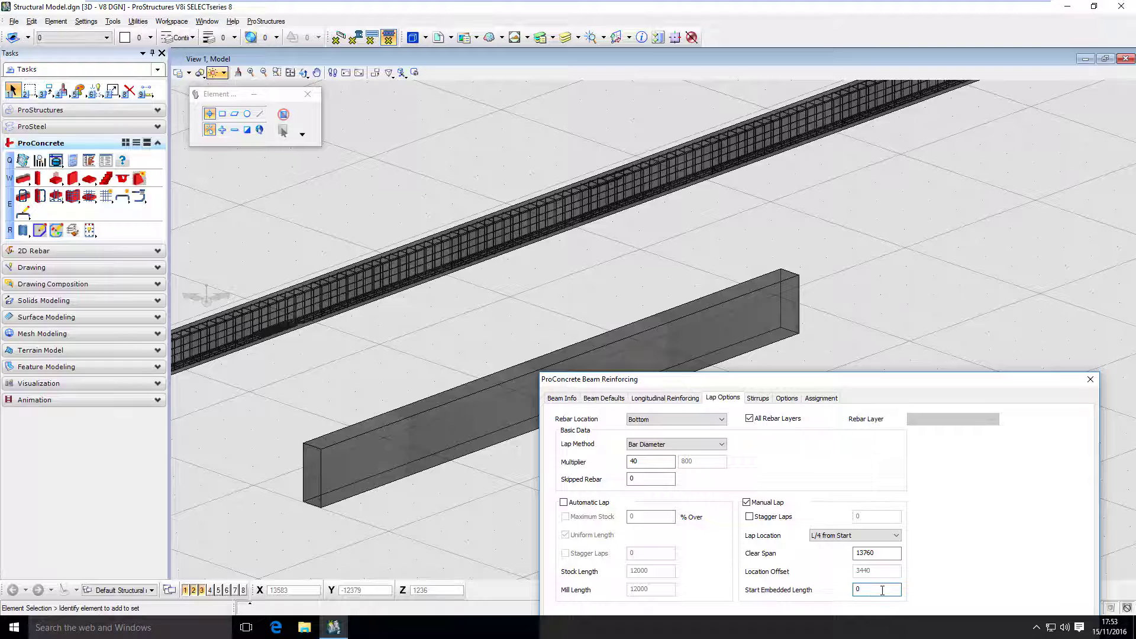
pyautogui.tripleClick(877, 590)
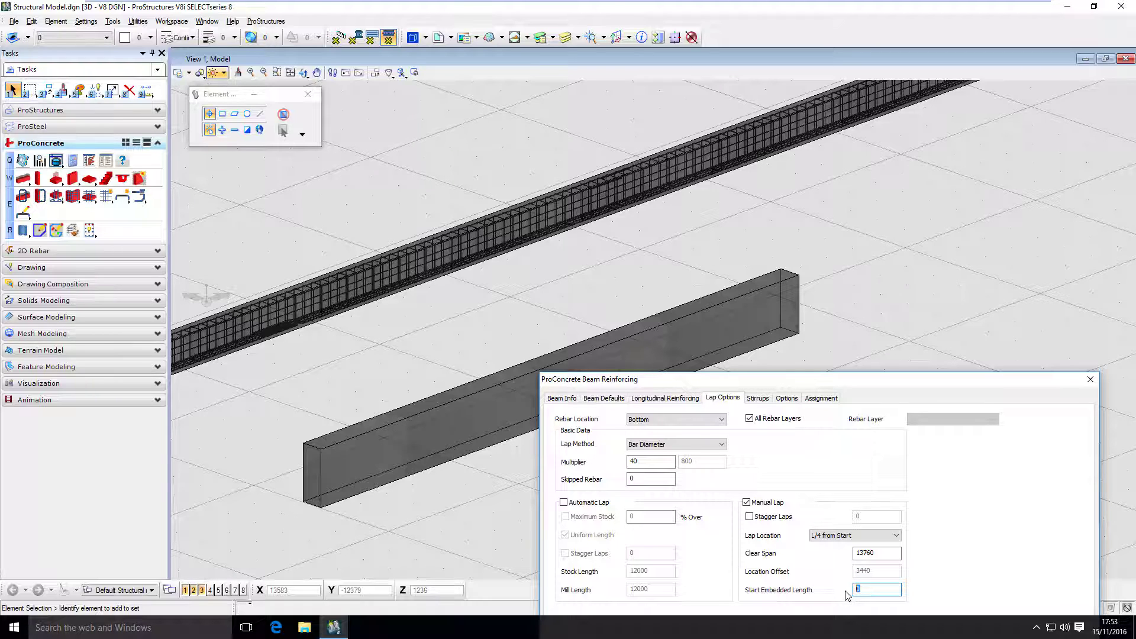
pyautogui.click(896, 535)
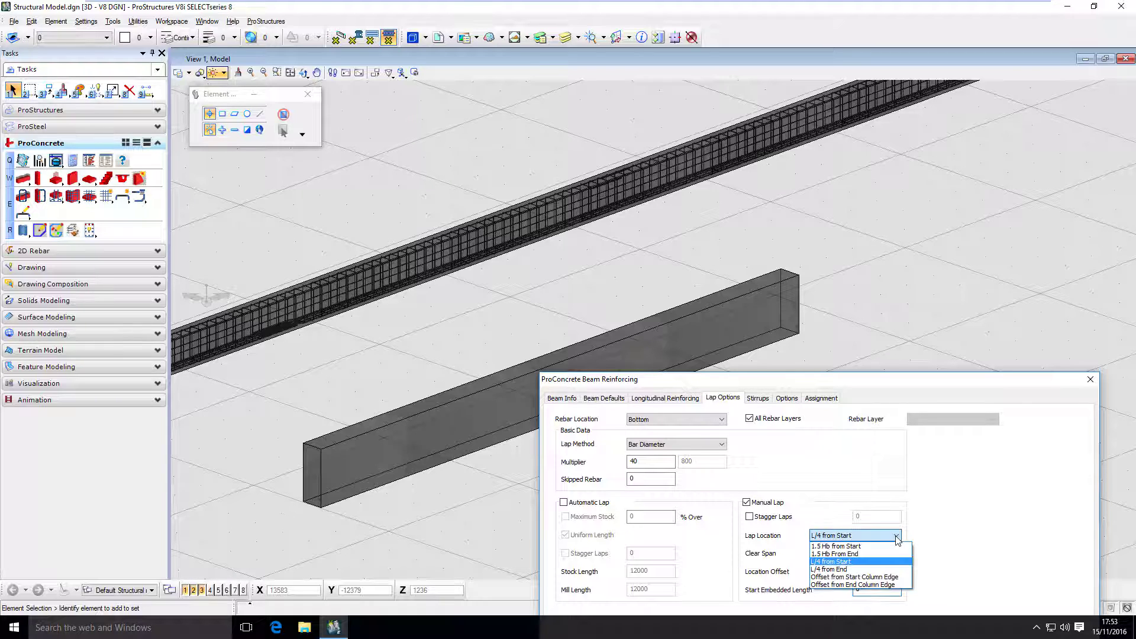
pyautogui.moveTo(836, 545)
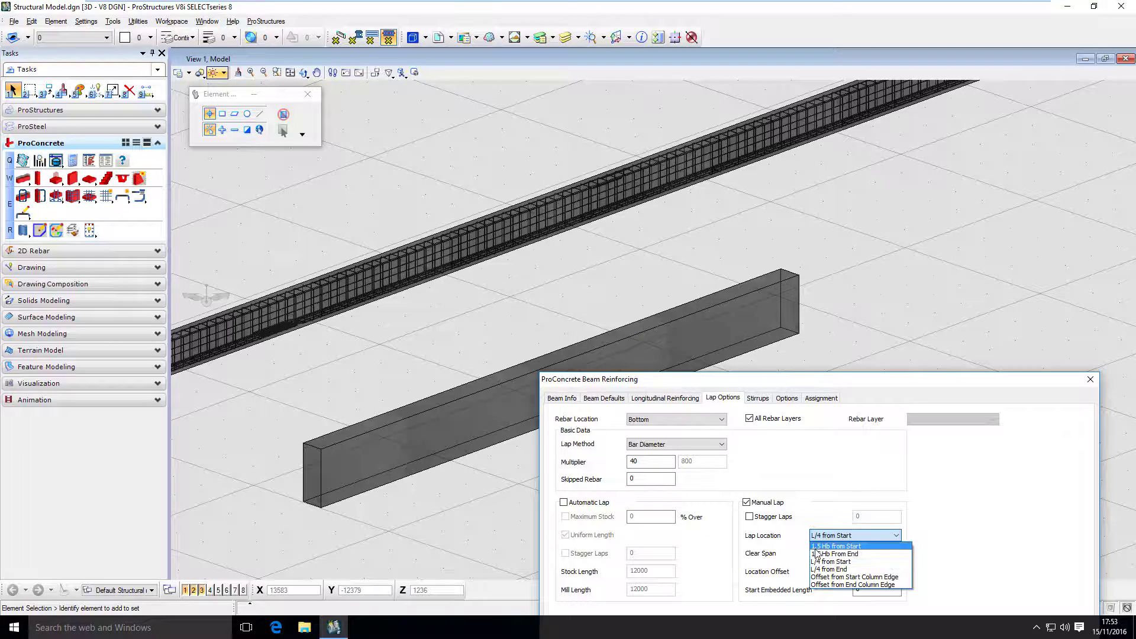
pyautogui.moveTo(834, 554)
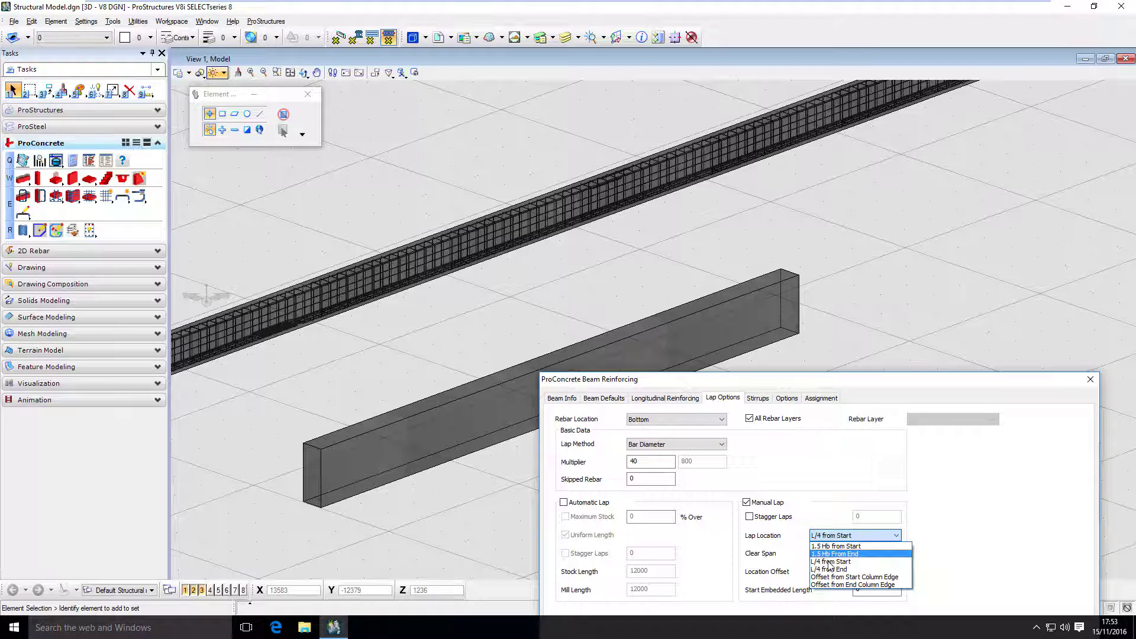
pyautogui.moveTo(832, 561)
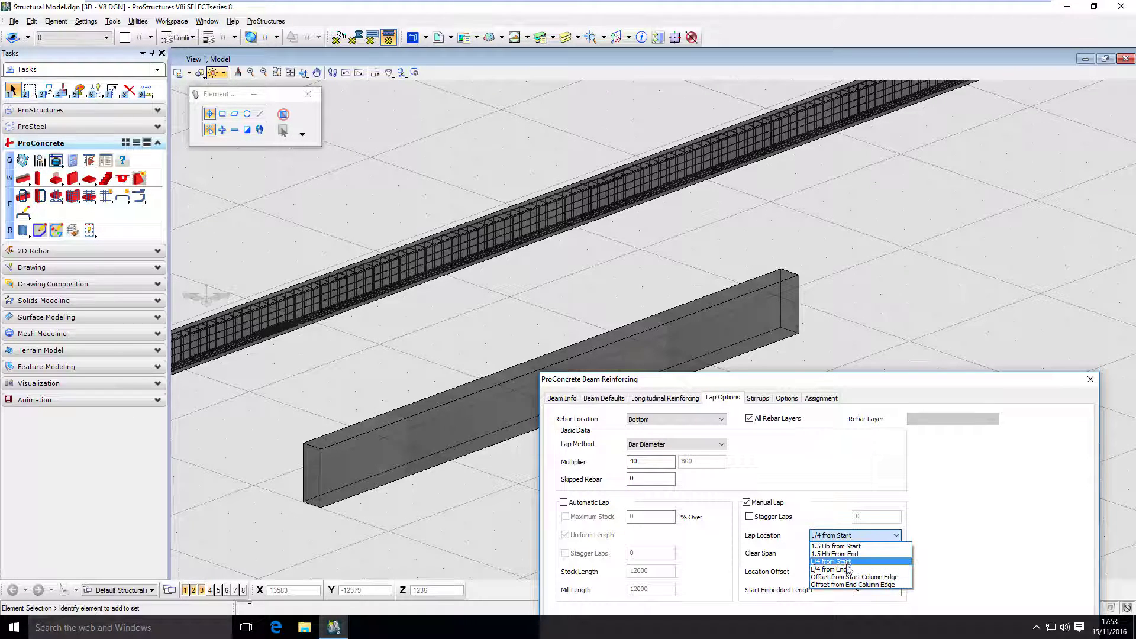
pyautogui.moveTo(853, 584)
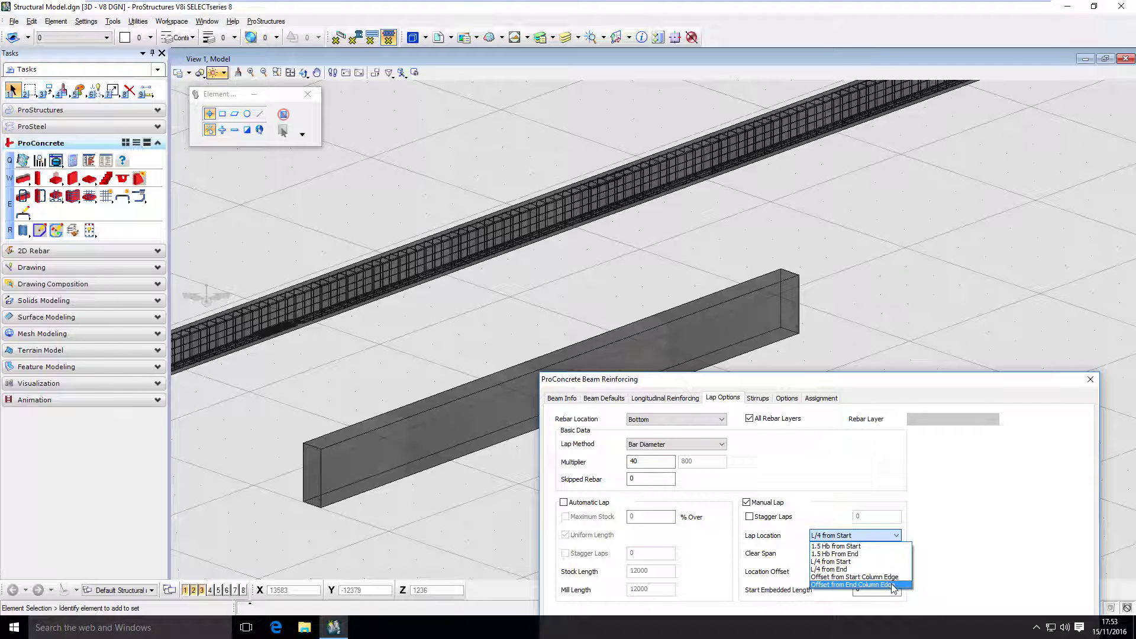
pyautogui.moveTo(829, 569)
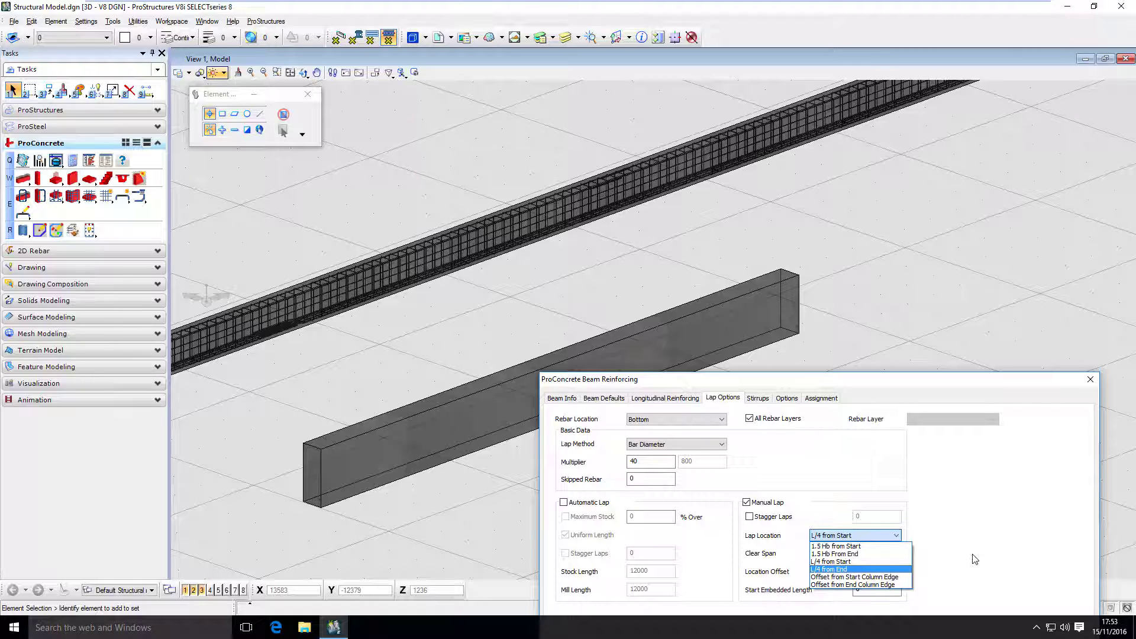
pyautogui.click(831, 545)
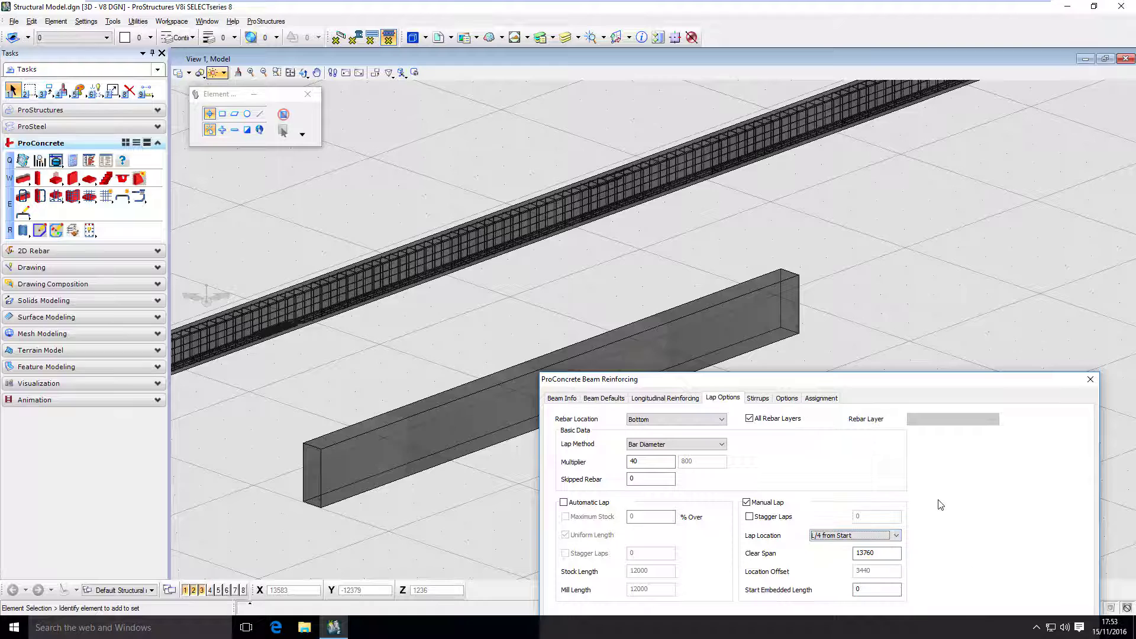
pyautogui.moveTo(849, 458)
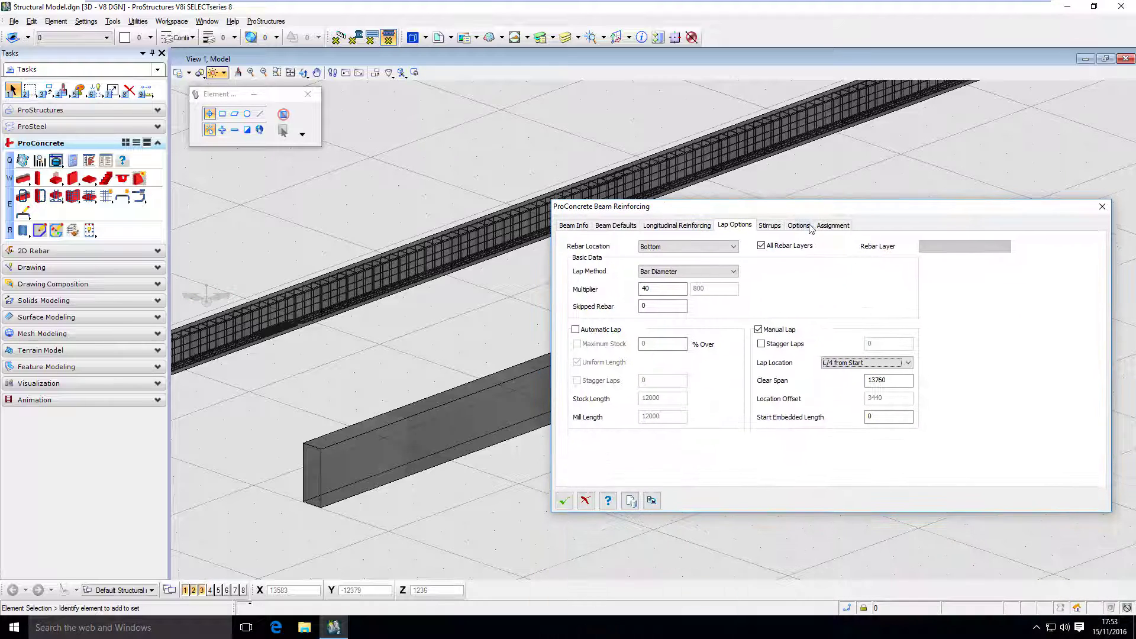
# Show the assignment settings and confirm the bars stay on layer PC_REBAR.
pyautogui.click(831, 225)
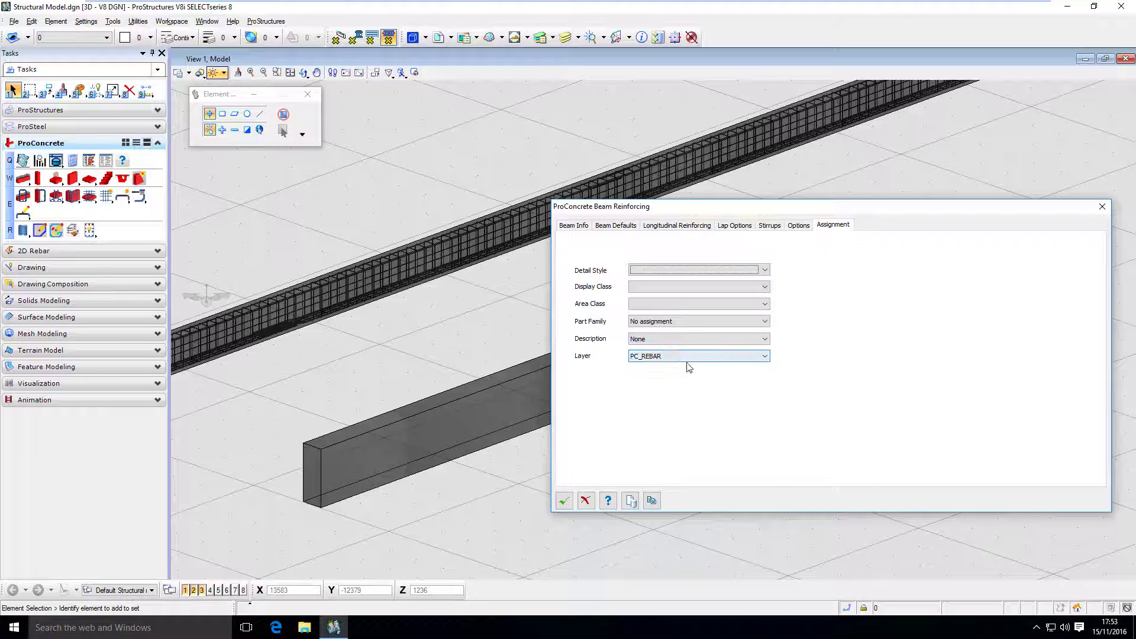
pyautogui.click(763, 357)
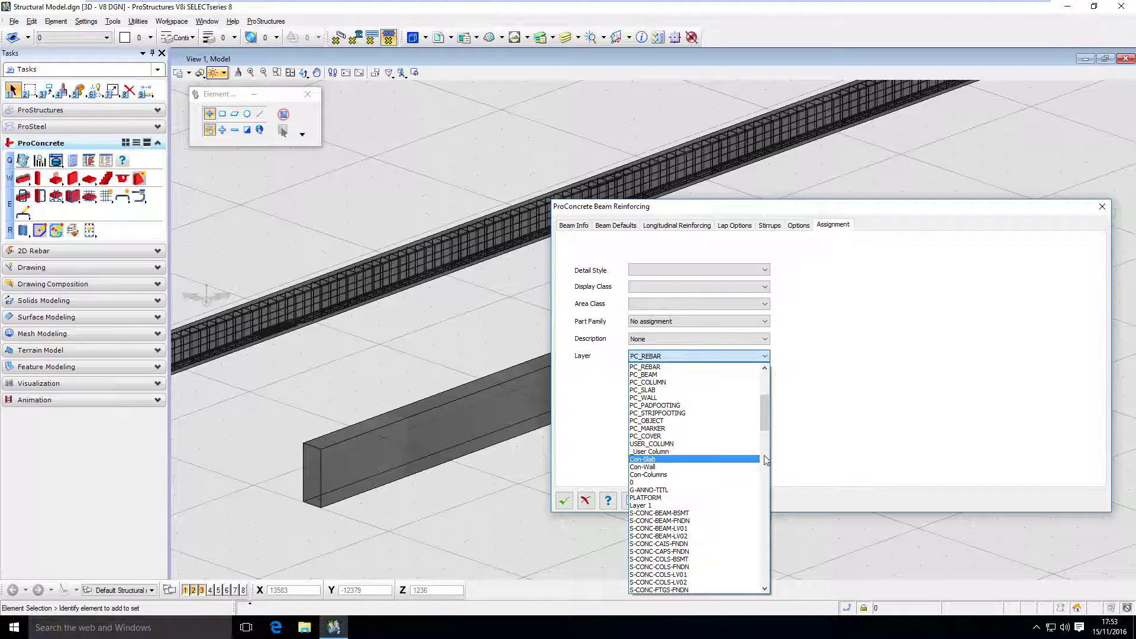
pyautogui.moveTo(836, 420)
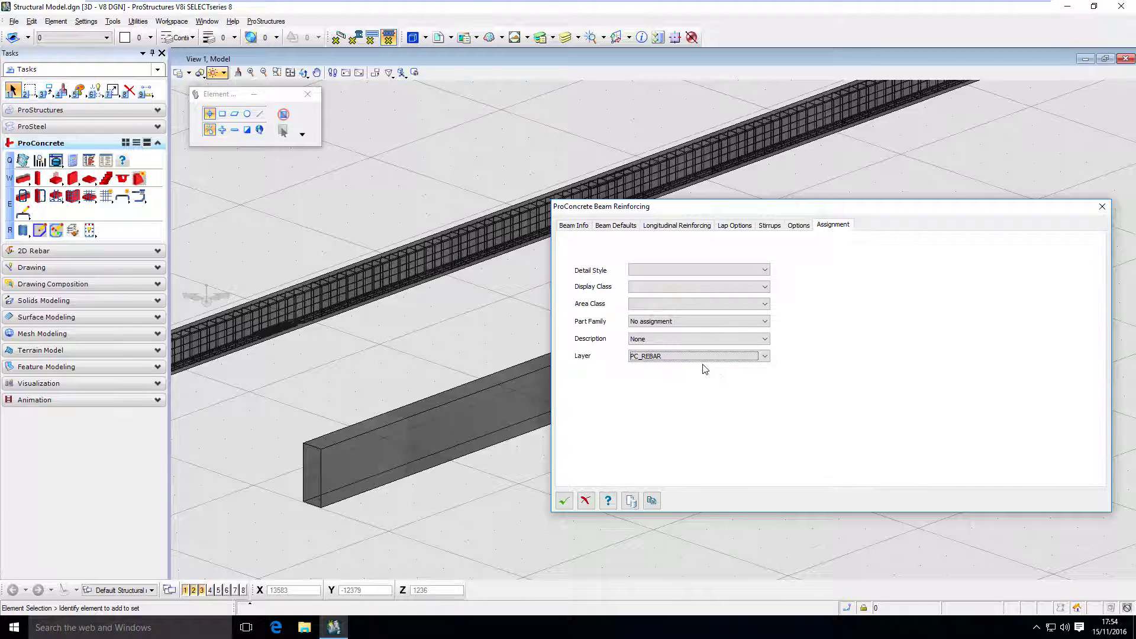
pyautogui.moveTo(681, 414)
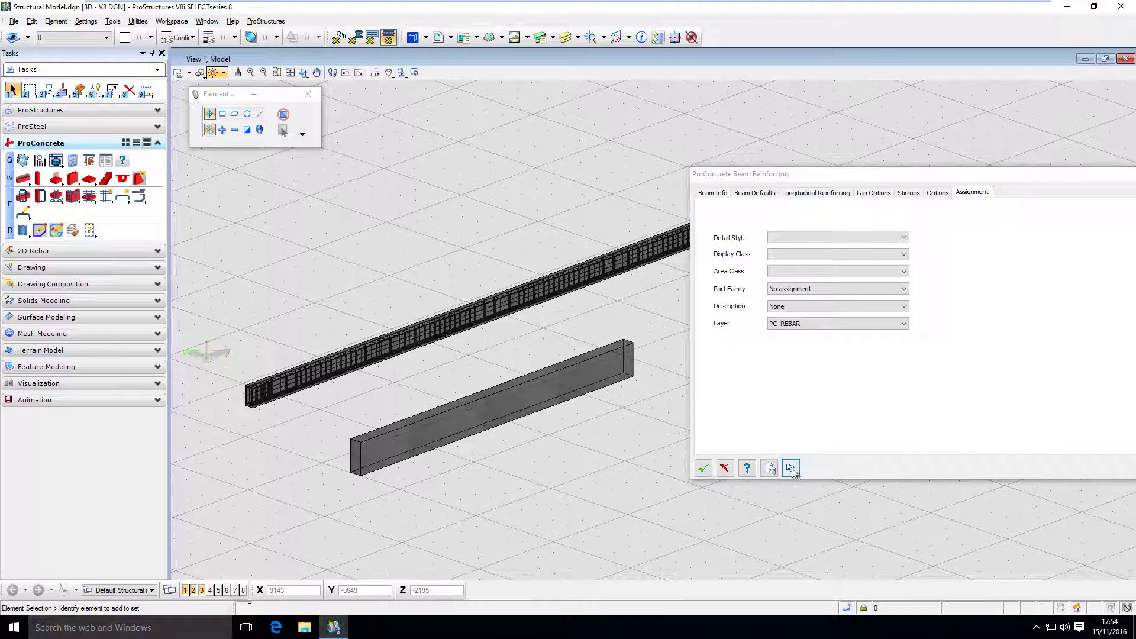
# Start cloning this reinforcement design onto the second concrete beam.
pyautogui.click(790, 468)
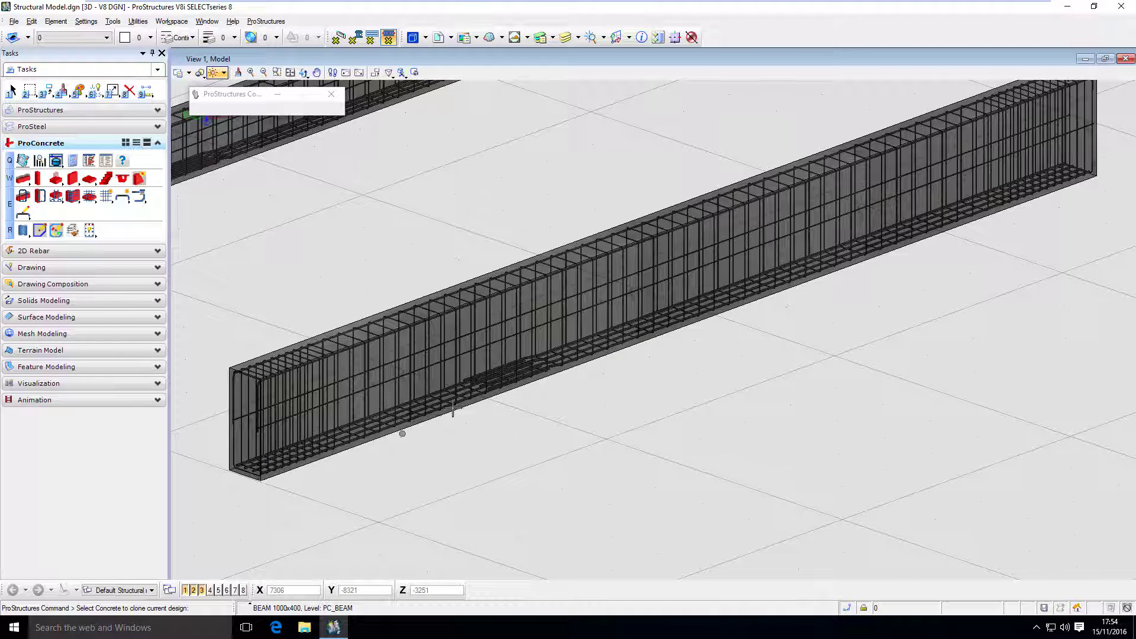
pyautogui.moveTo(505, 383)
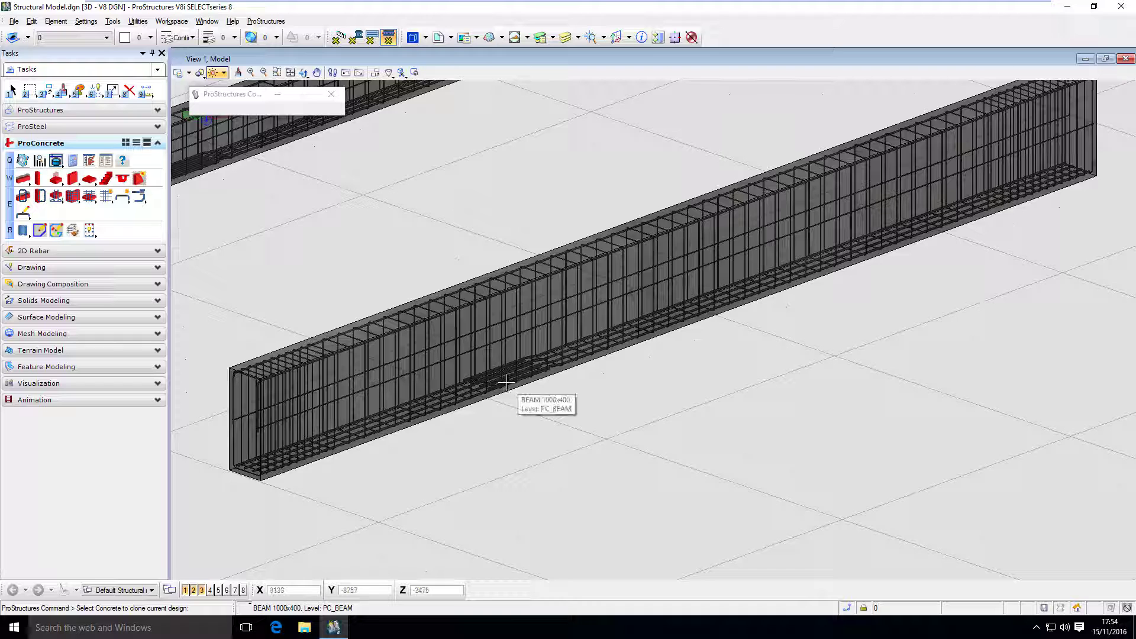
pyautogui.moveTo(239, 480)
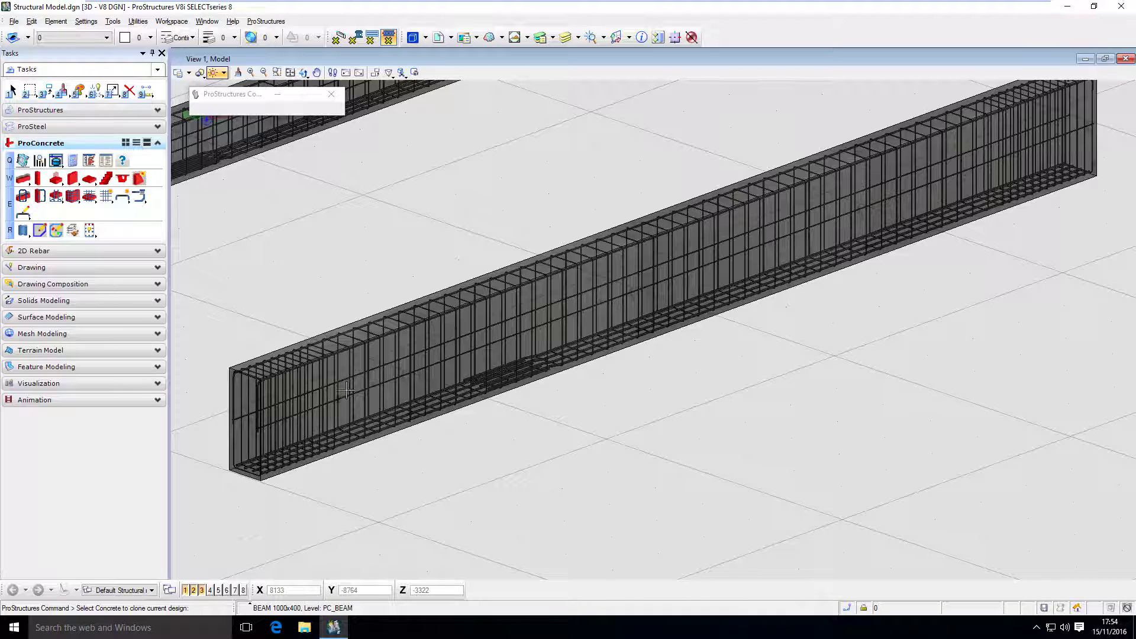
pyautogui.moveTo(289, 434)
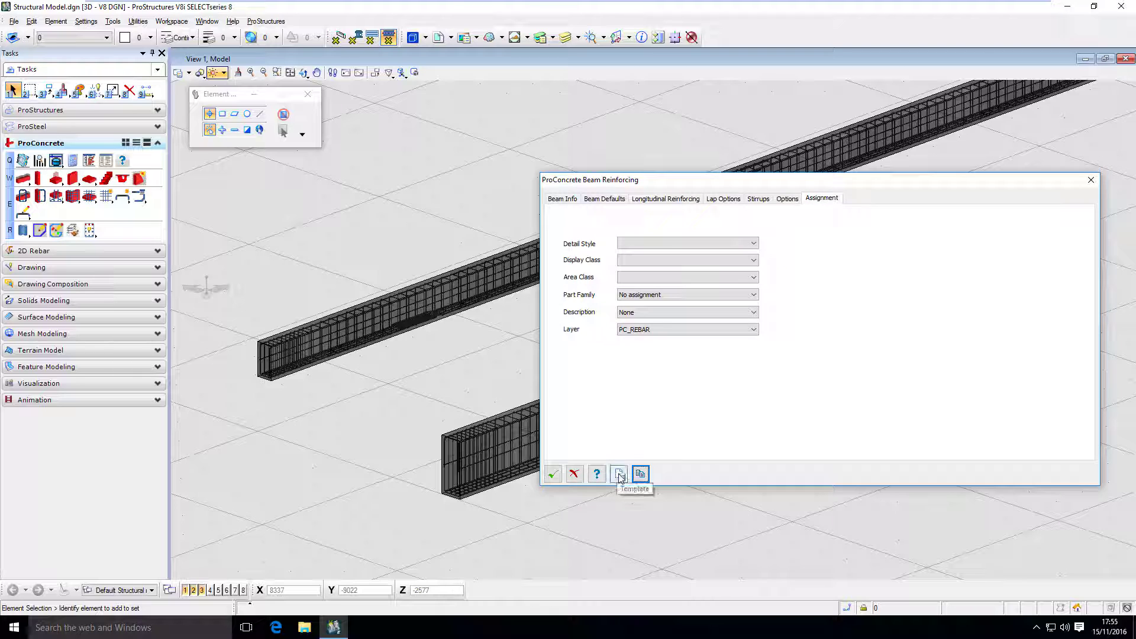
# Add a template named Beam 1 under a Beams folder in Template Manager and close it.
pyautogui.click(619, 474)
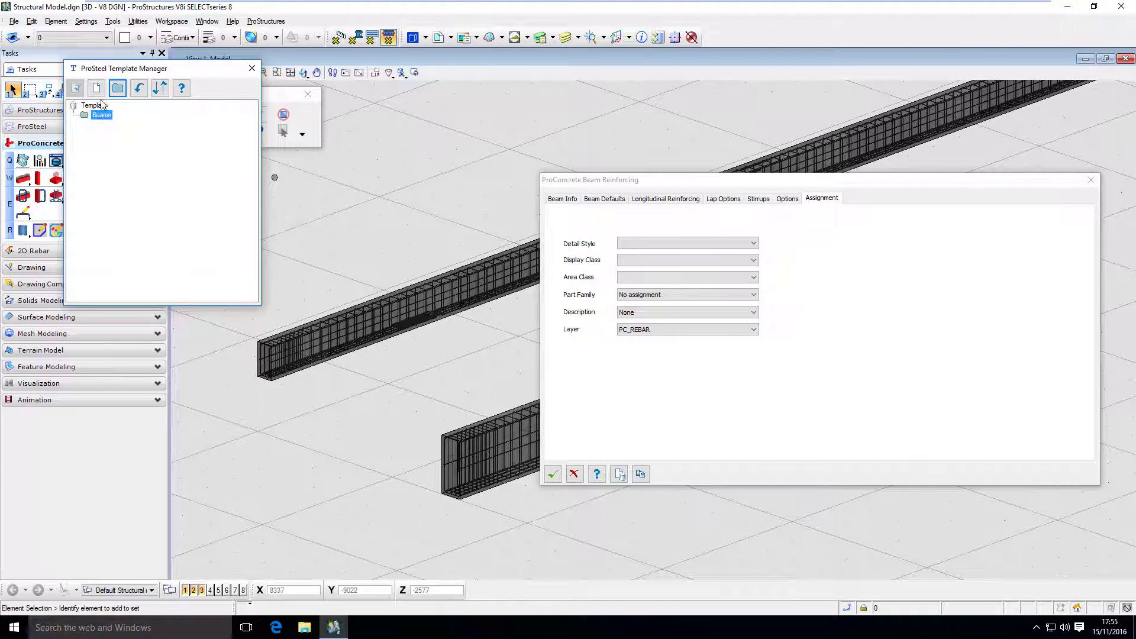
pyautogui.click(95, 88)
pyautogui.write('Beam 1')
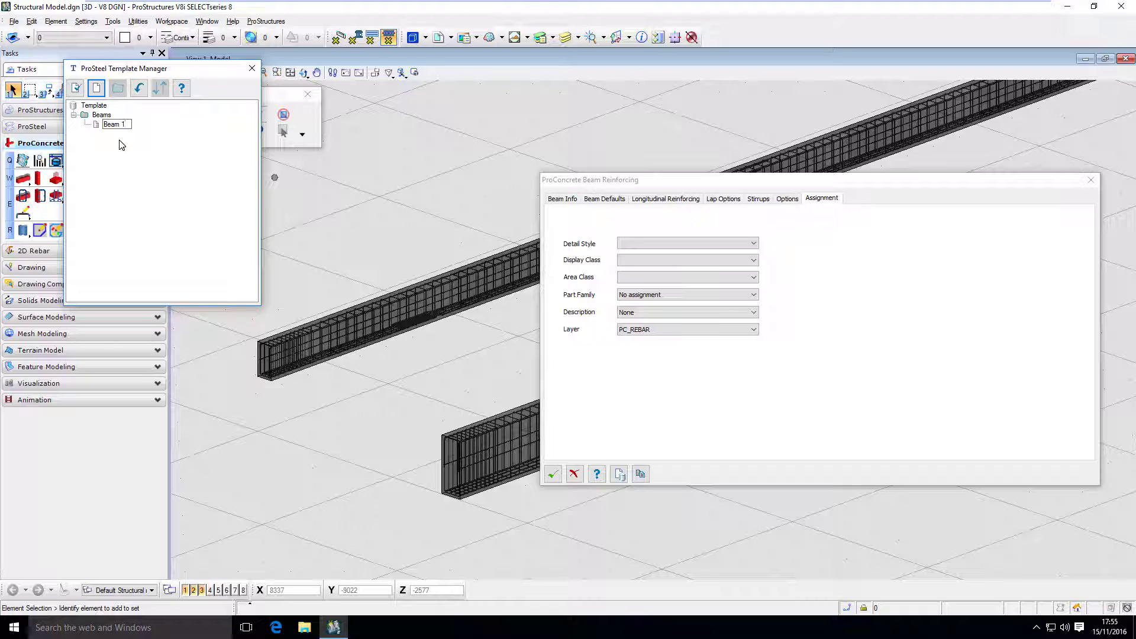
pyautogui.click(93, 105)
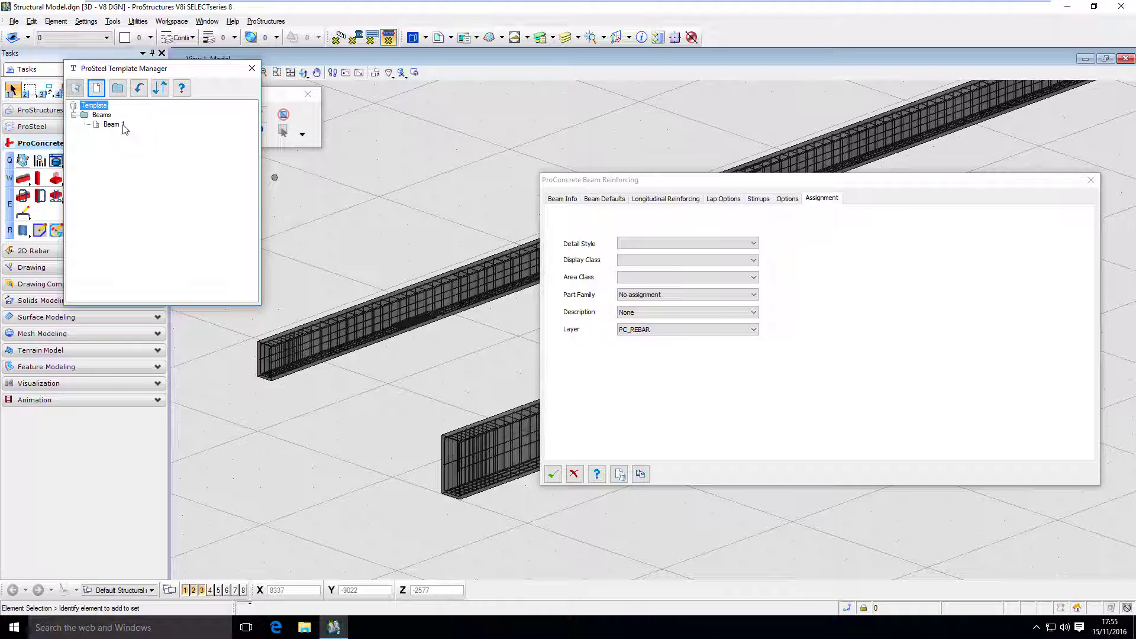
pyautogui.rightClick(111, 124)
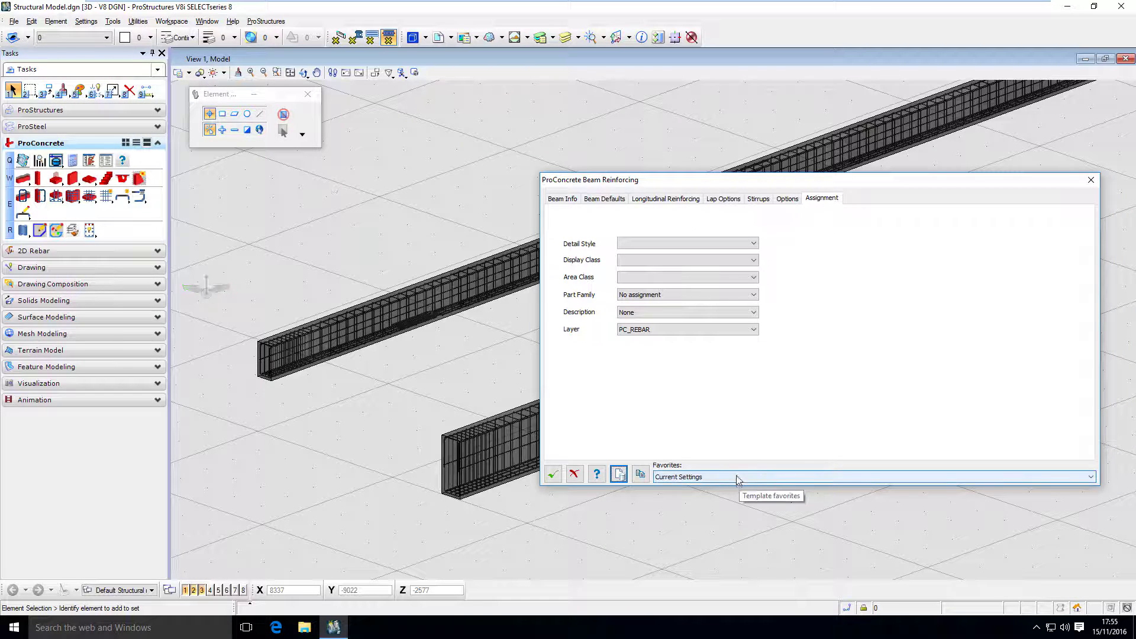
# Confirm Beams/Beam 1 appears in the Favorites list, then reopen Beam Reinforcing and show it again.
pyautogui.click(1090, 475)
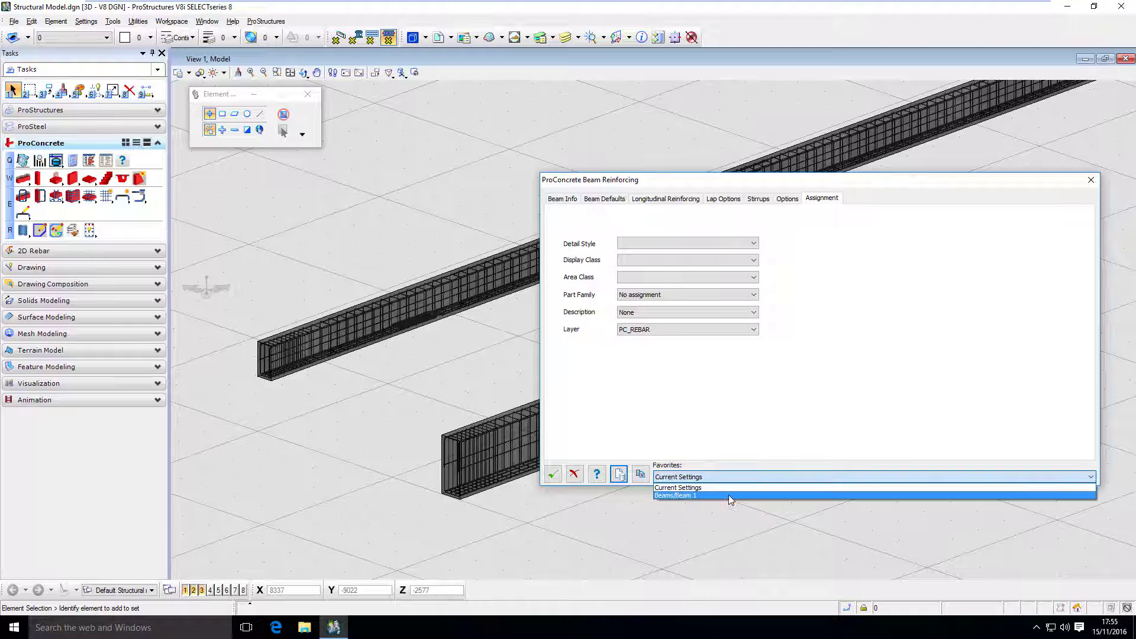
pyautogui.click(677, 487)
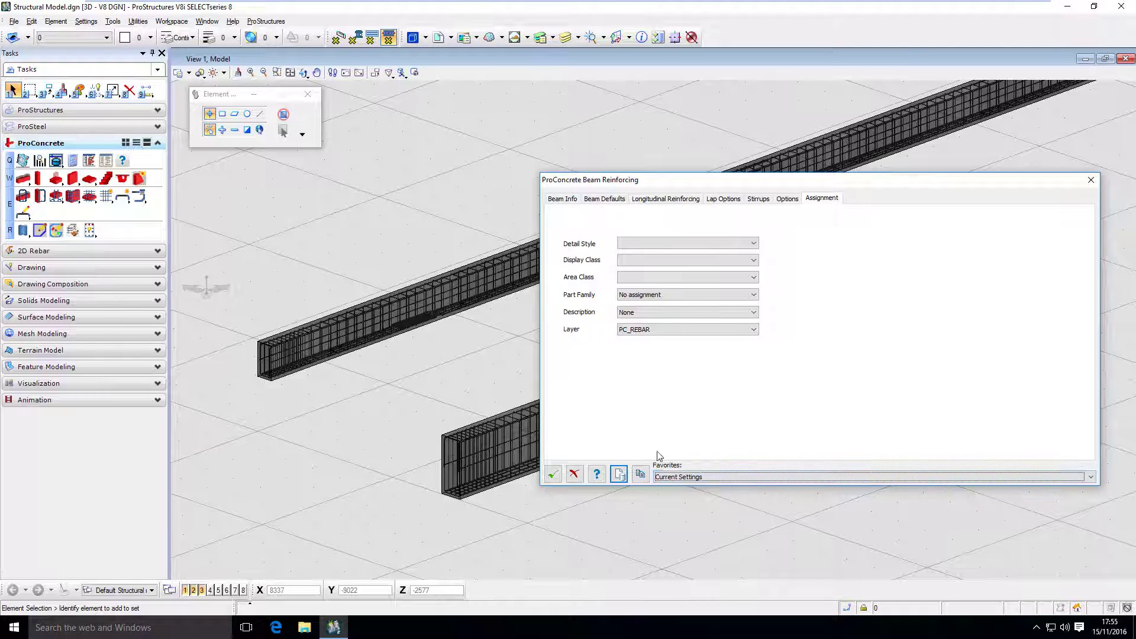
pyautogui.moveTo(680, 492)
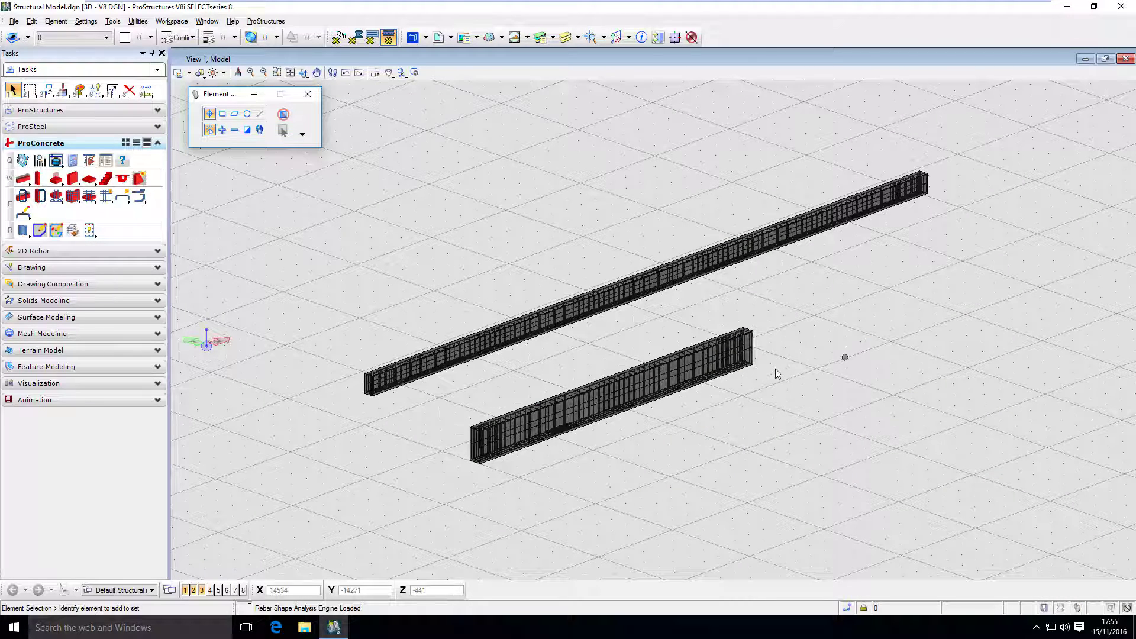
pyautogui.rightClick(612, 399)
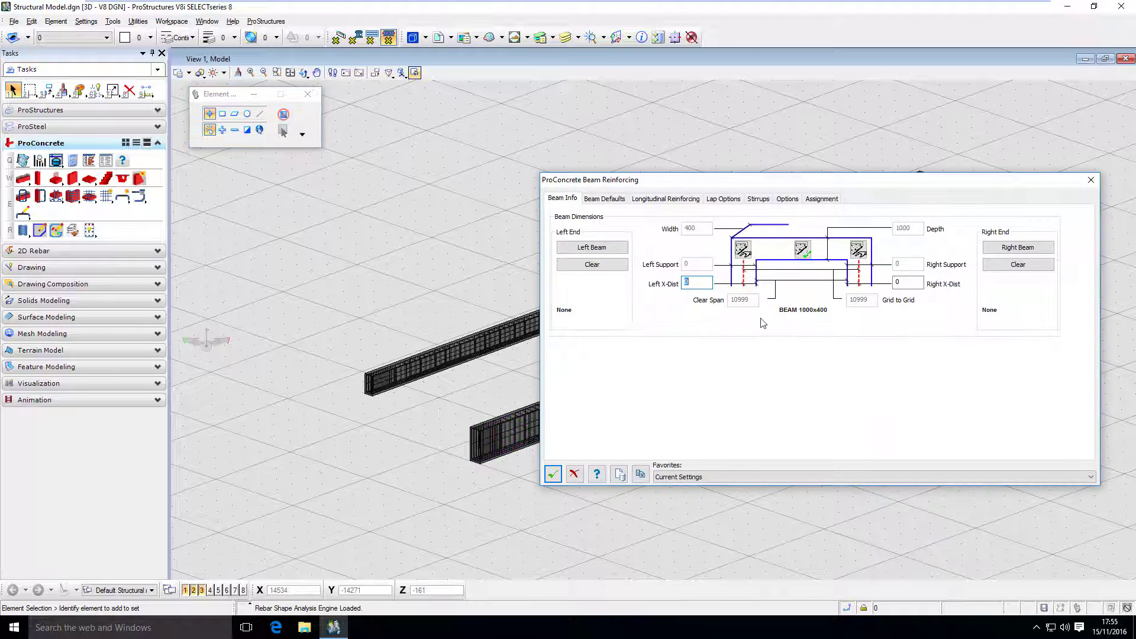
pyautogui.click(1089, 477)
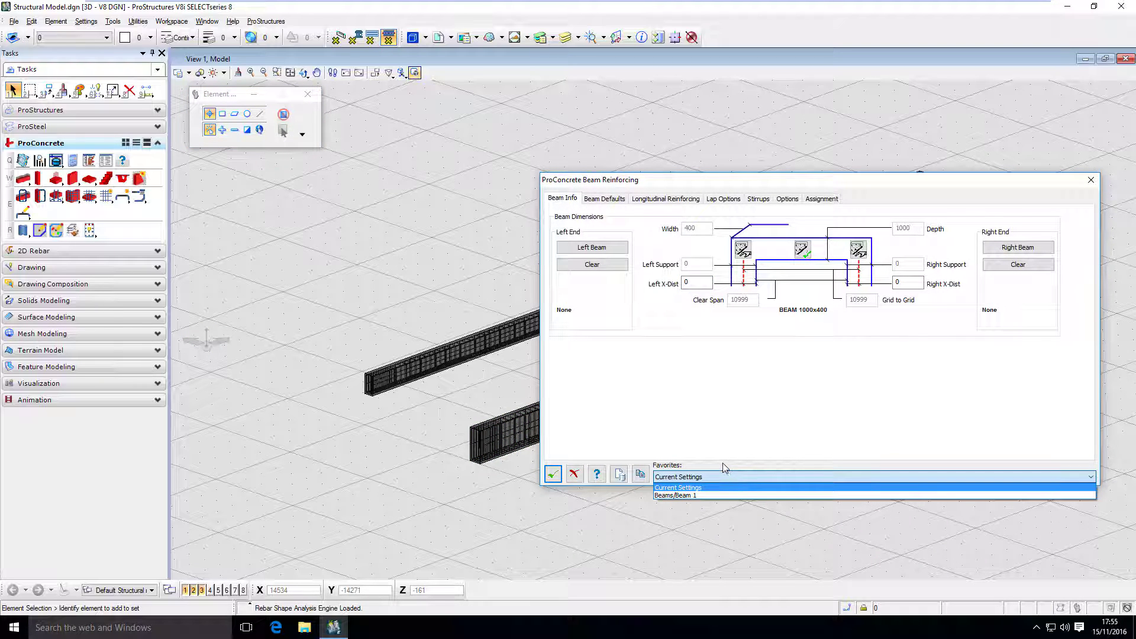